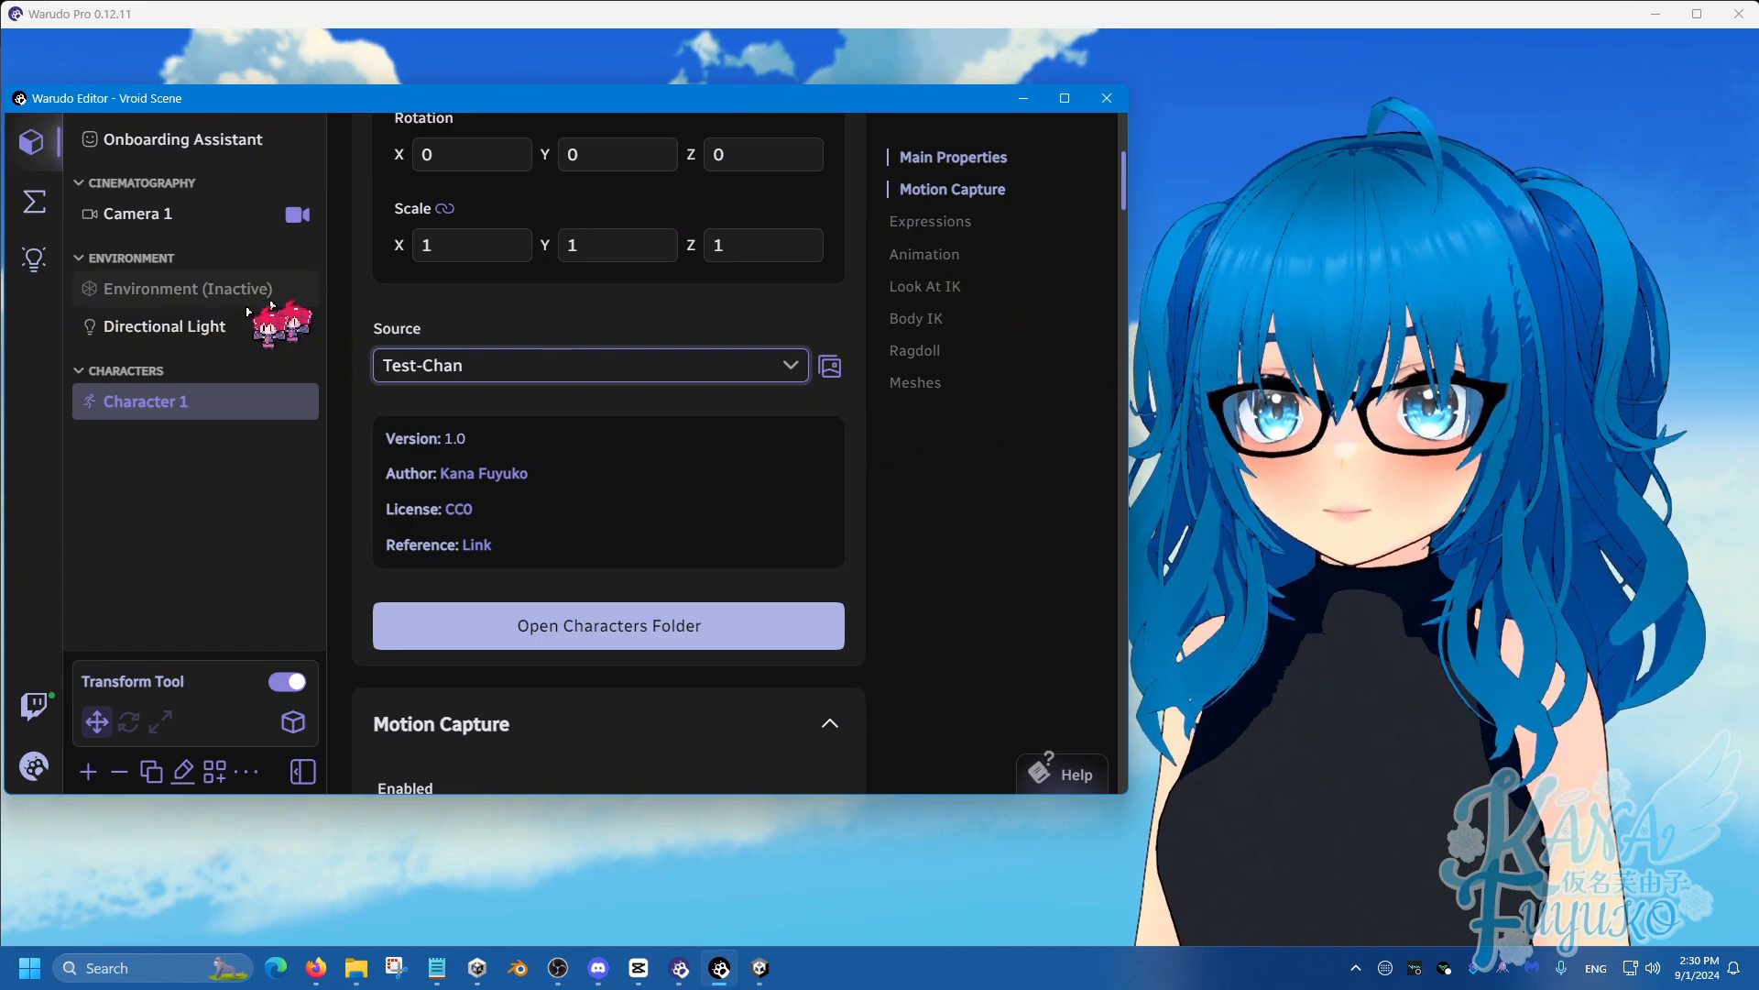
# Enable the Directional Light's shadows, turn Soft Shadows off and bring Bias down to 0.
pyautogui.click(163, 326)
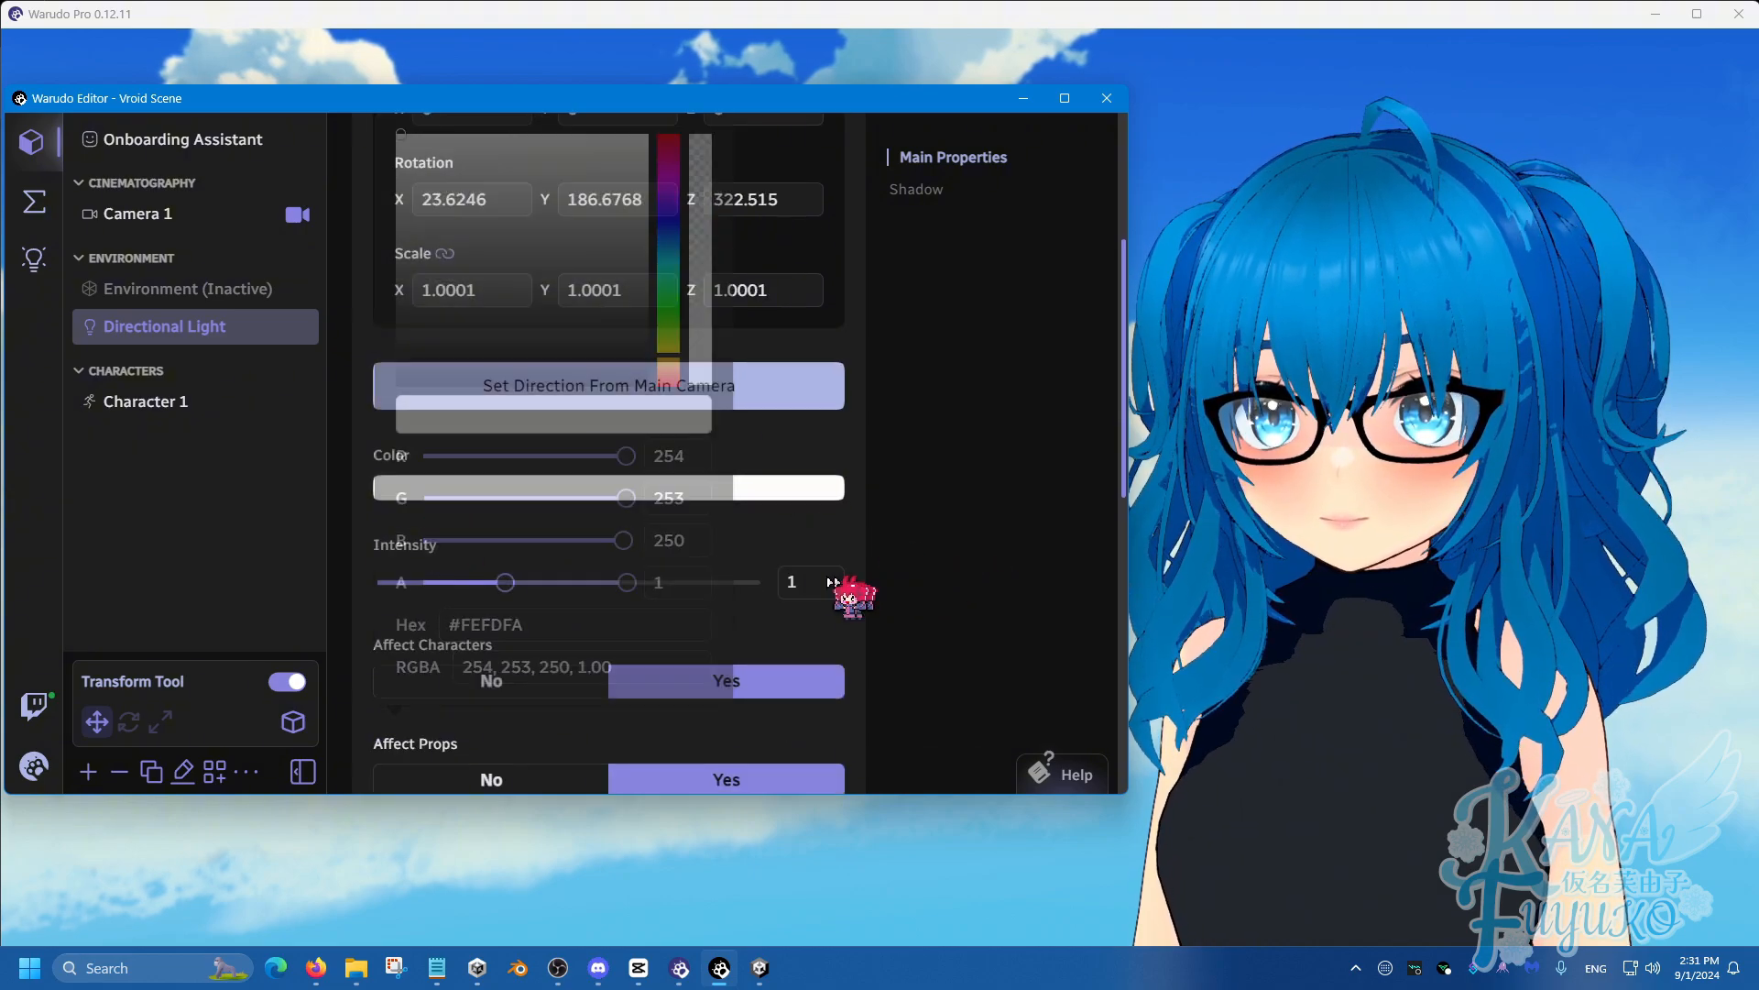
pyautogui.scroll(-3)
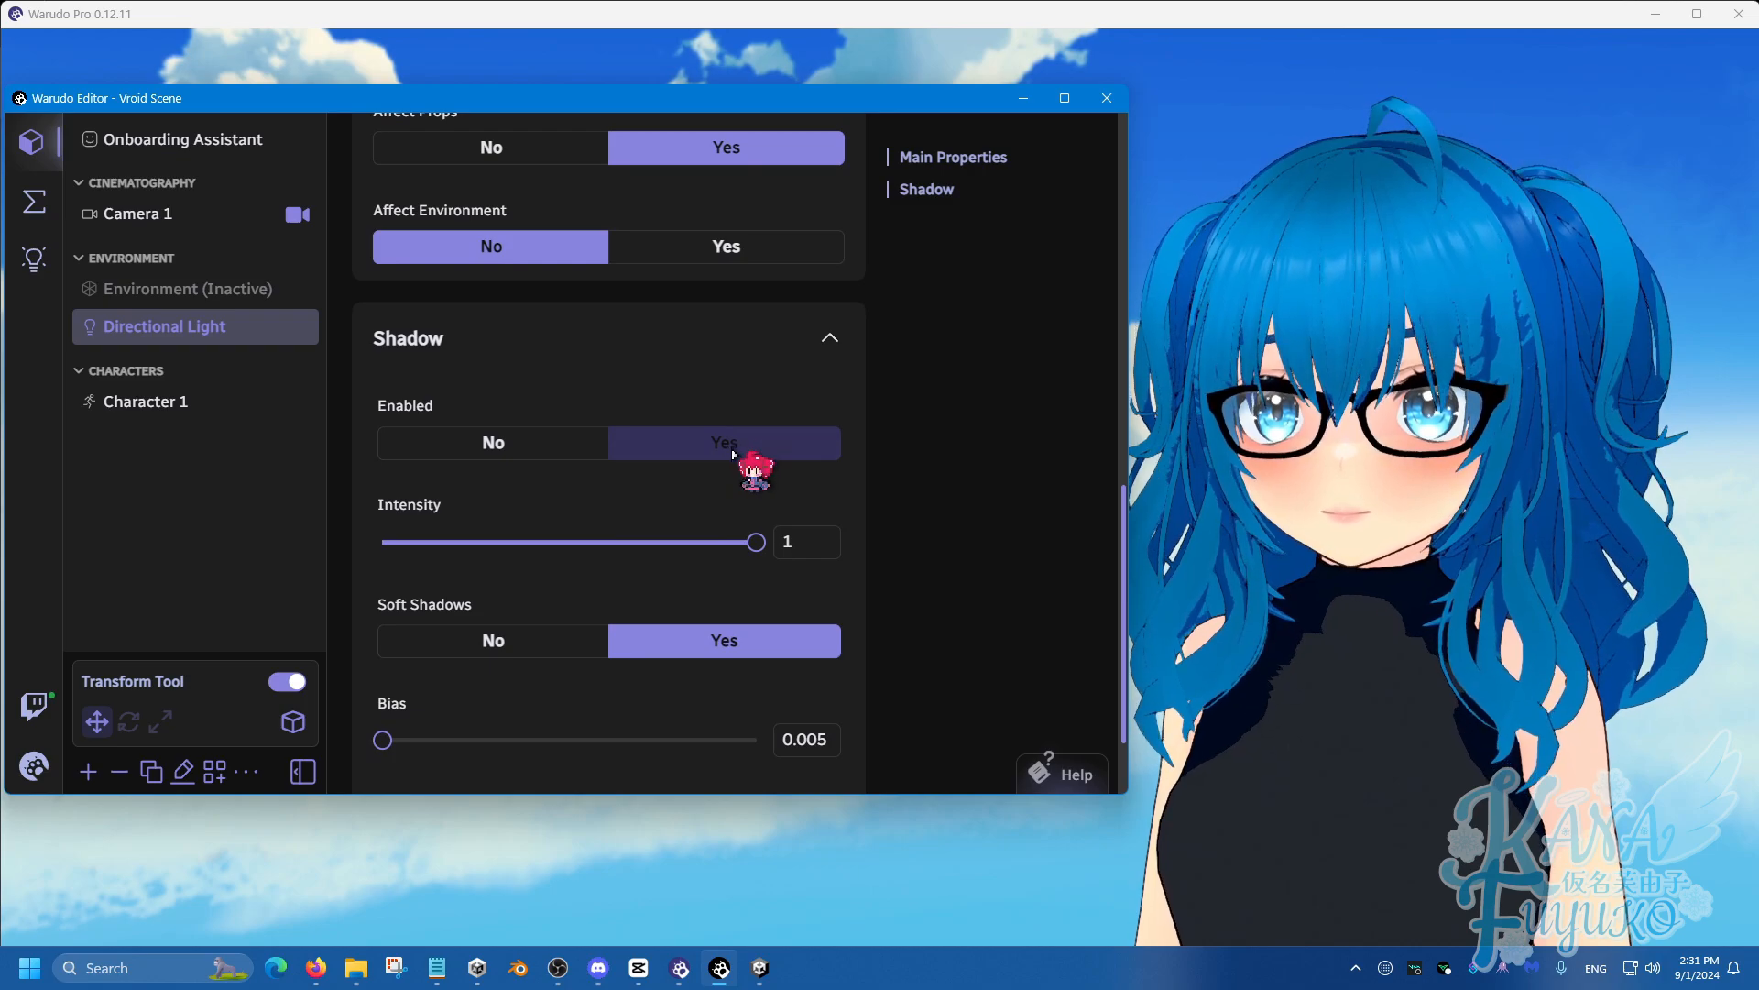
pyautogui.click(806, 541)
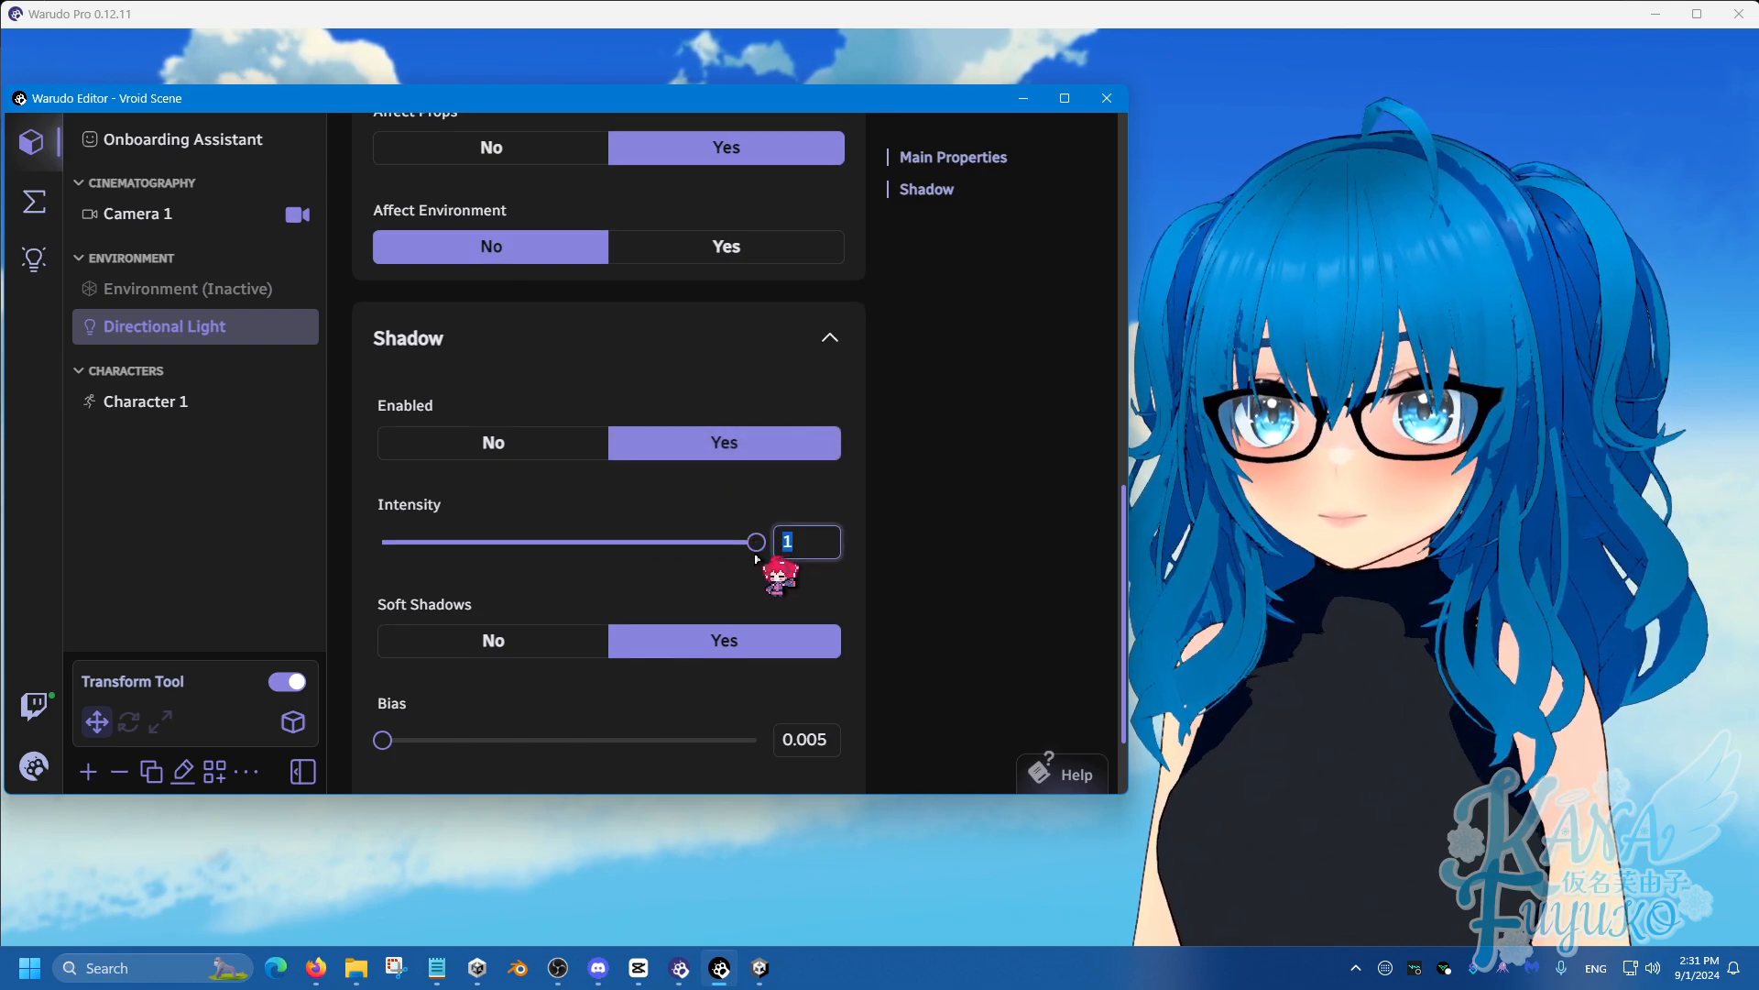
pyautogui.scroll(-3)
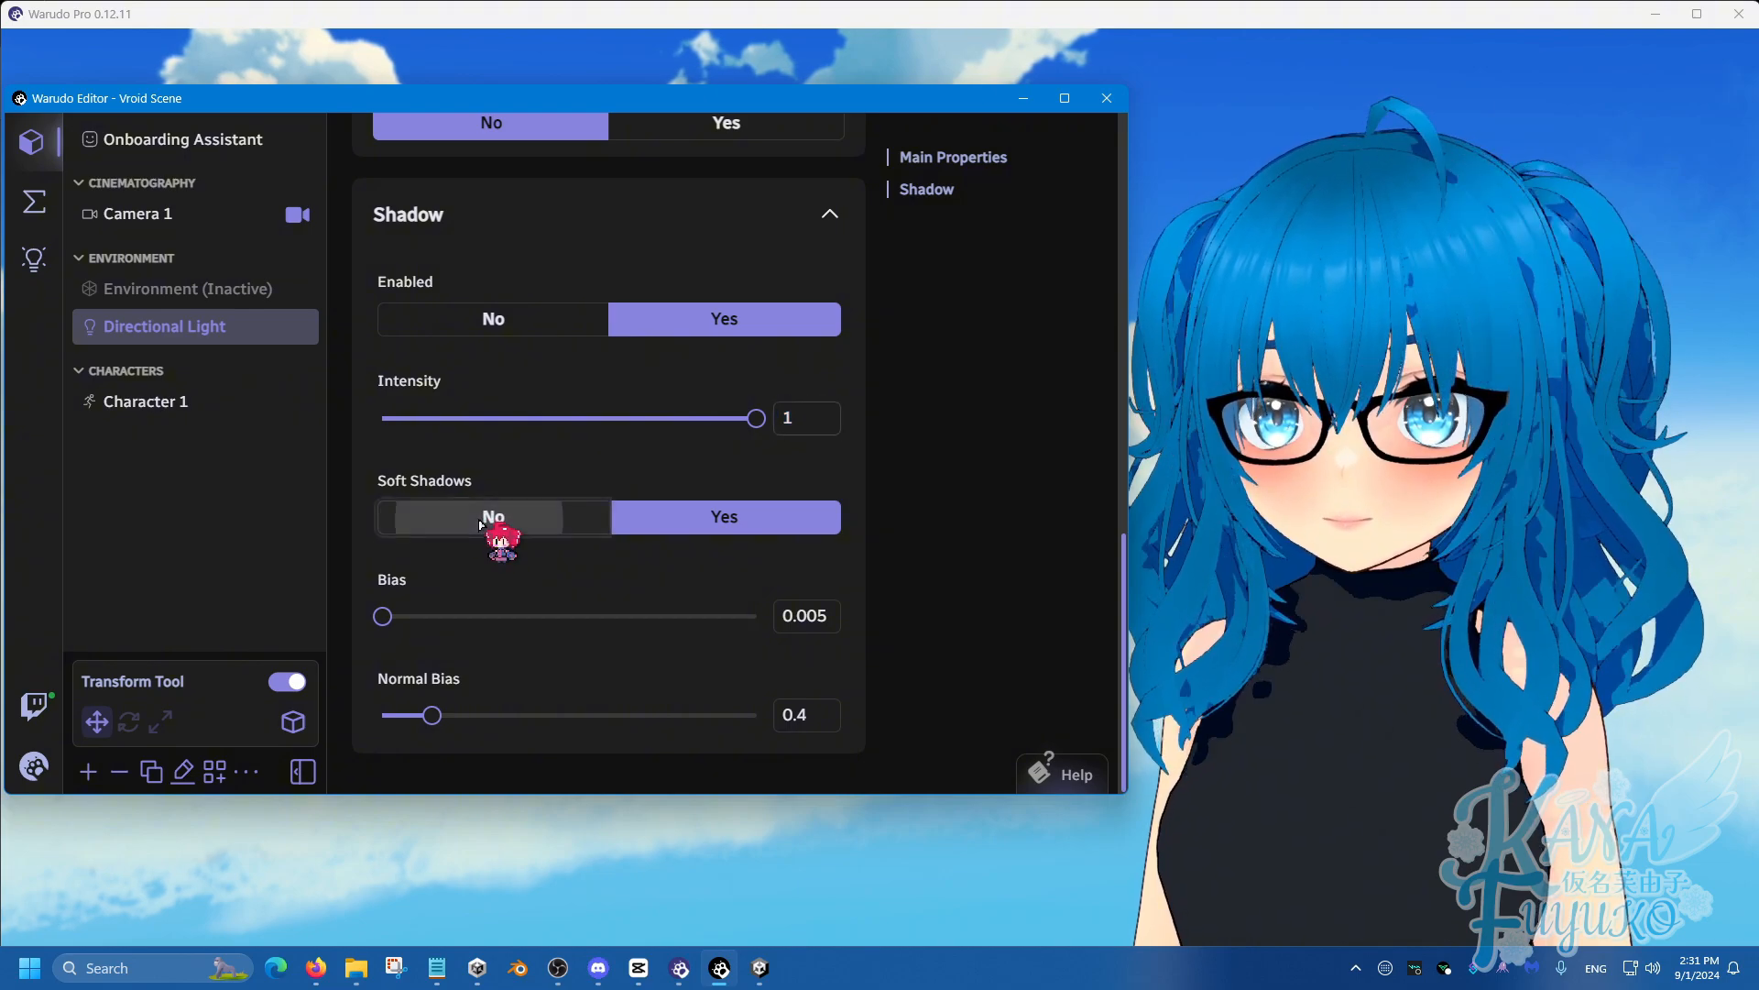
pyautogui.click(493, 517)
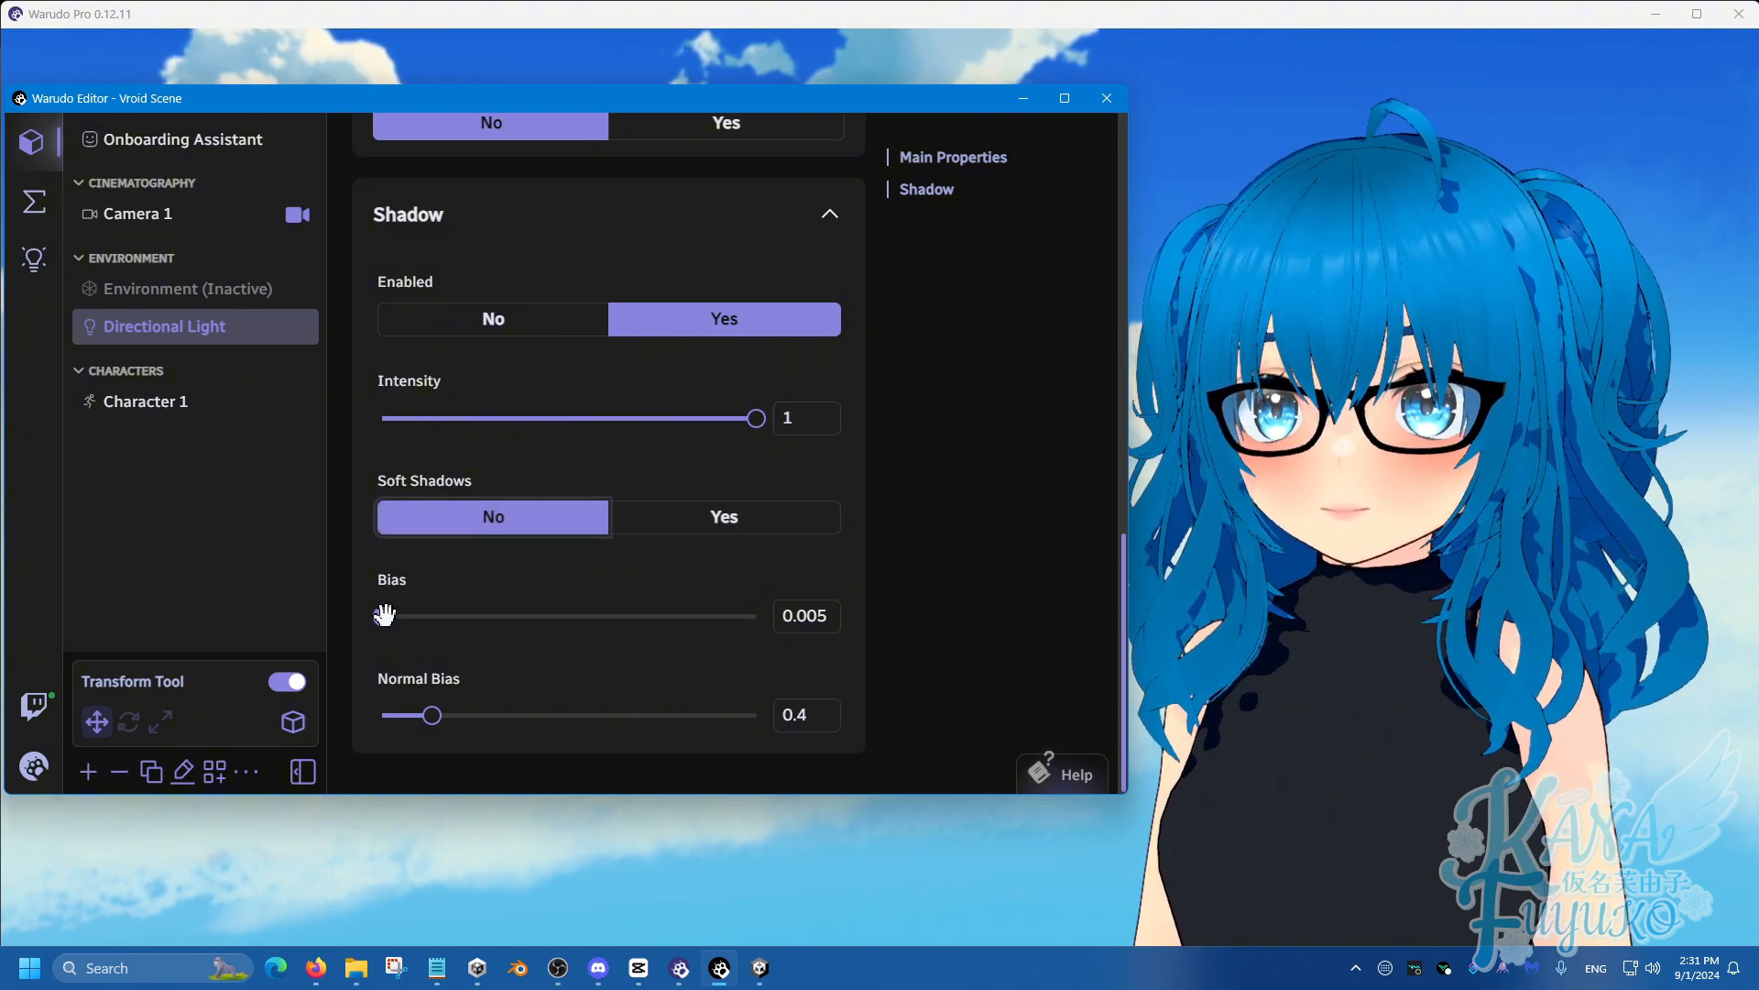
pyautogui.moveTo(383, 615); pyautogui.dragTo(359, 616)
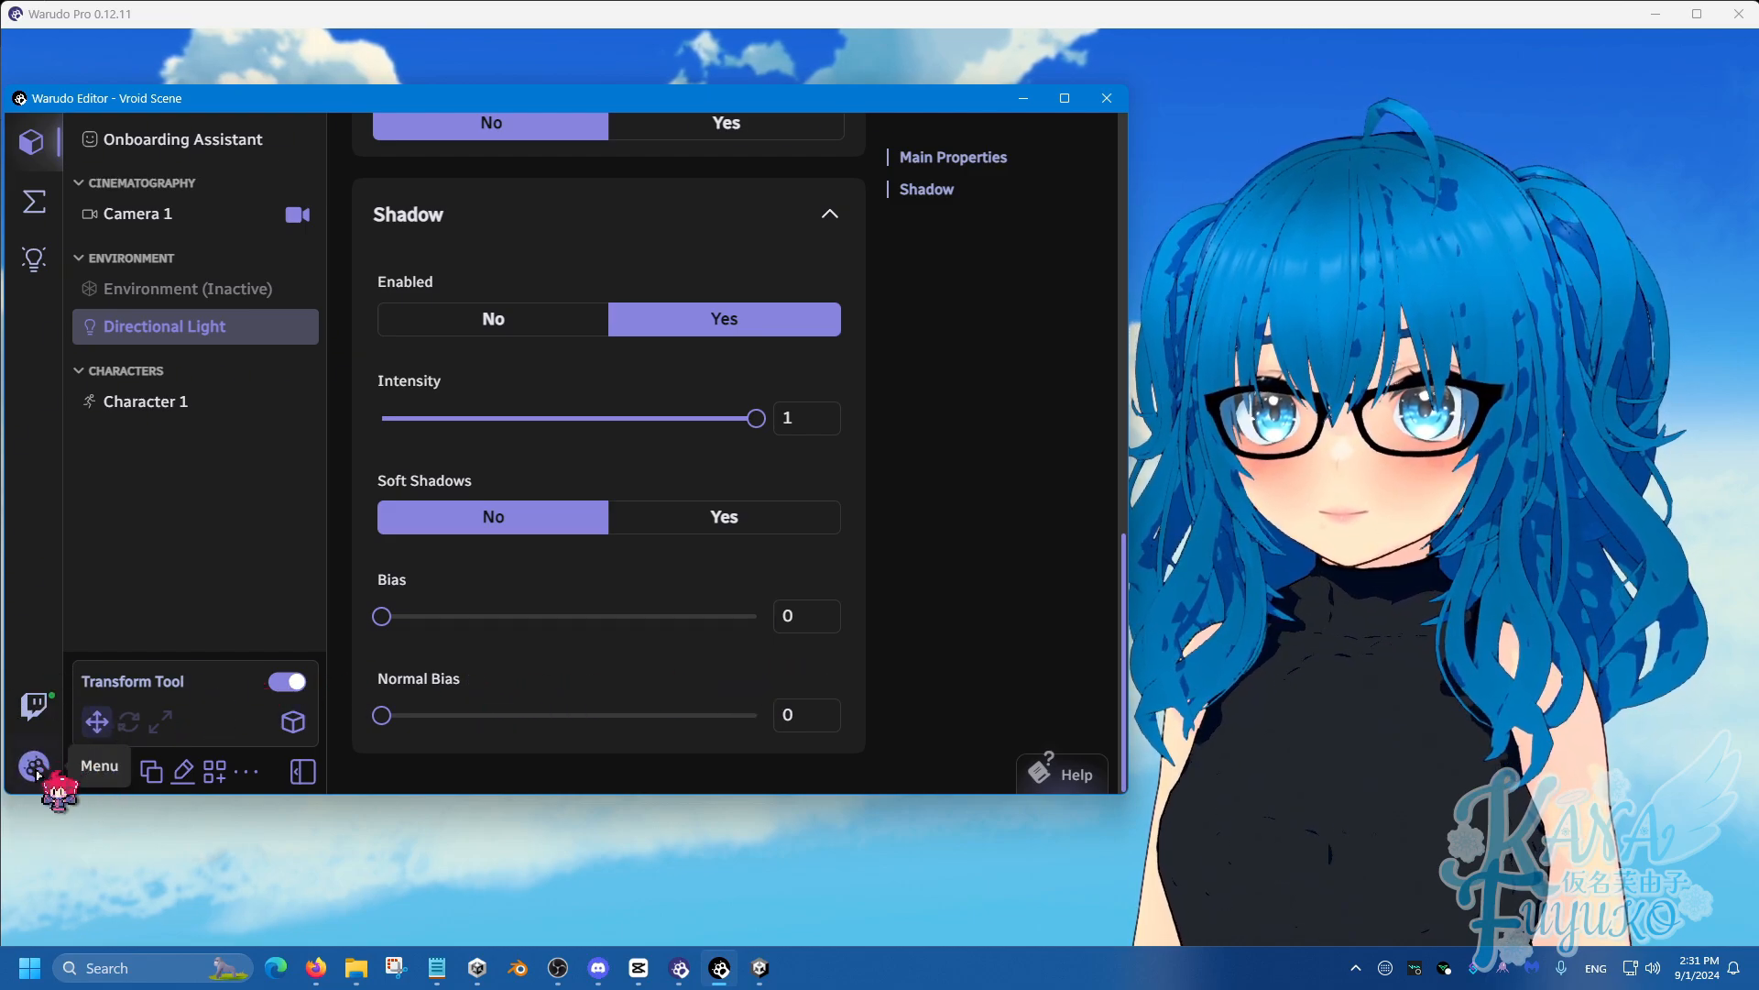
# In the editor Settings, set Shadow Resolution to VeryHigh and review Shadow Projection.
pyautogui.click(32, 766)
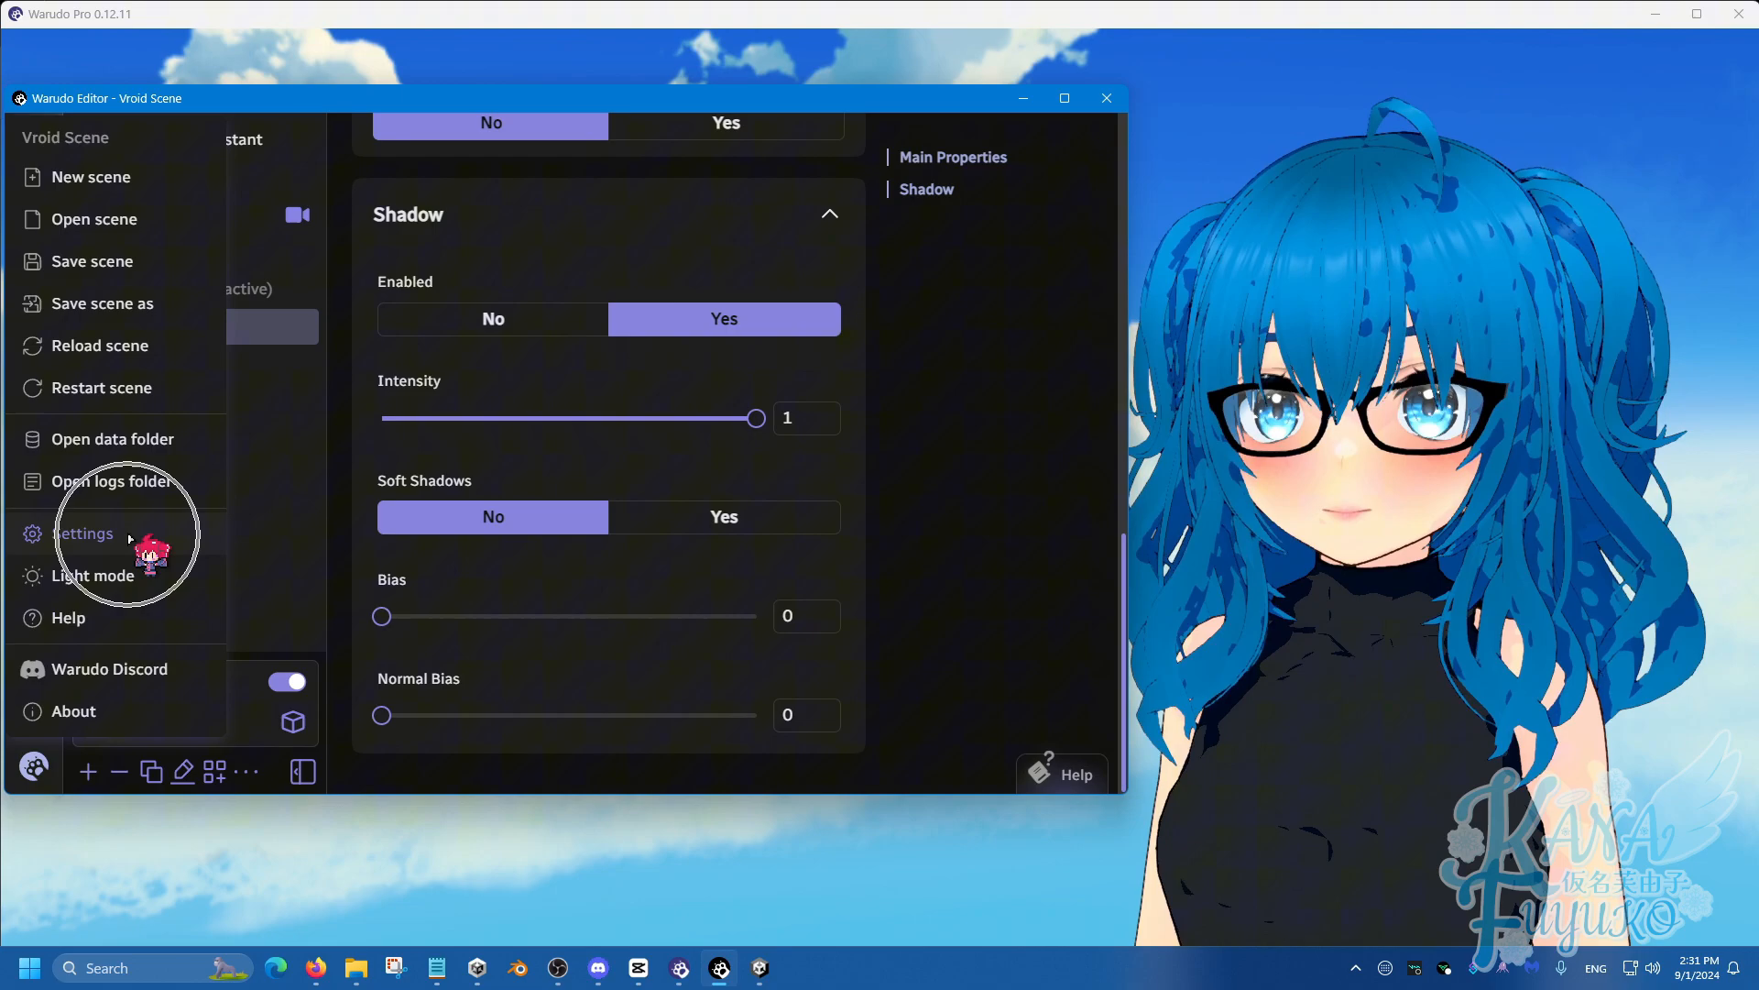
pyautogui.click(83, 534)
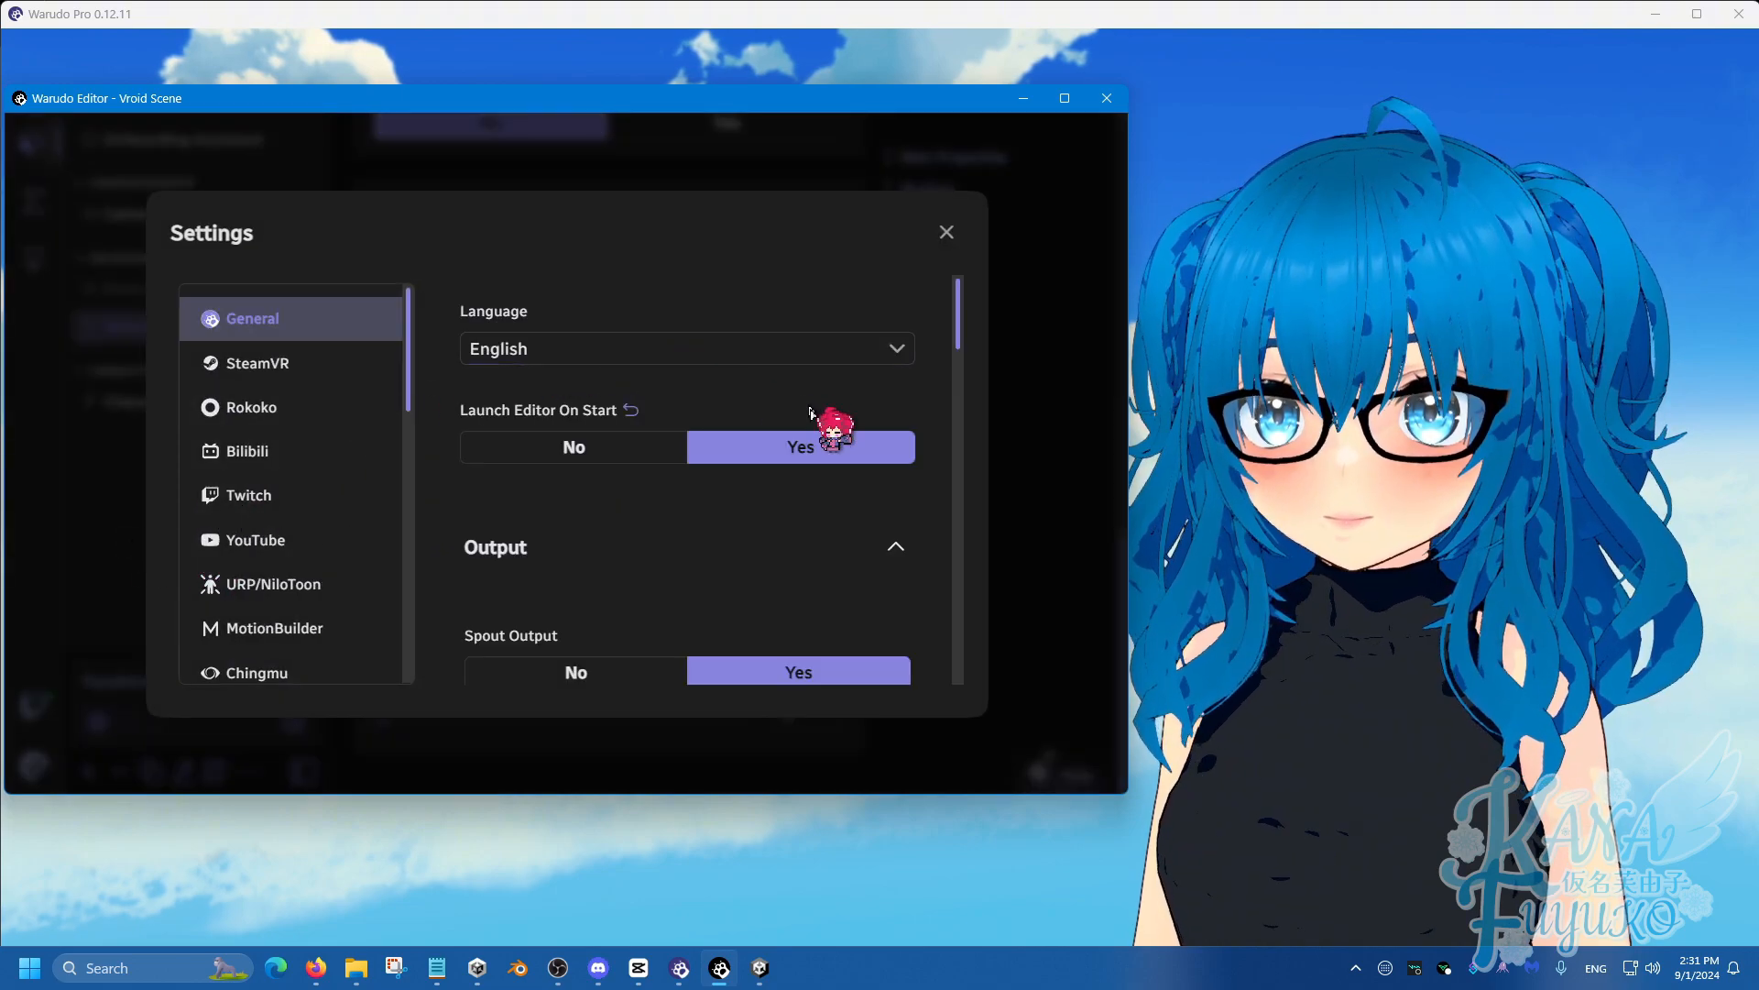
pyautogui.scroll(-3)
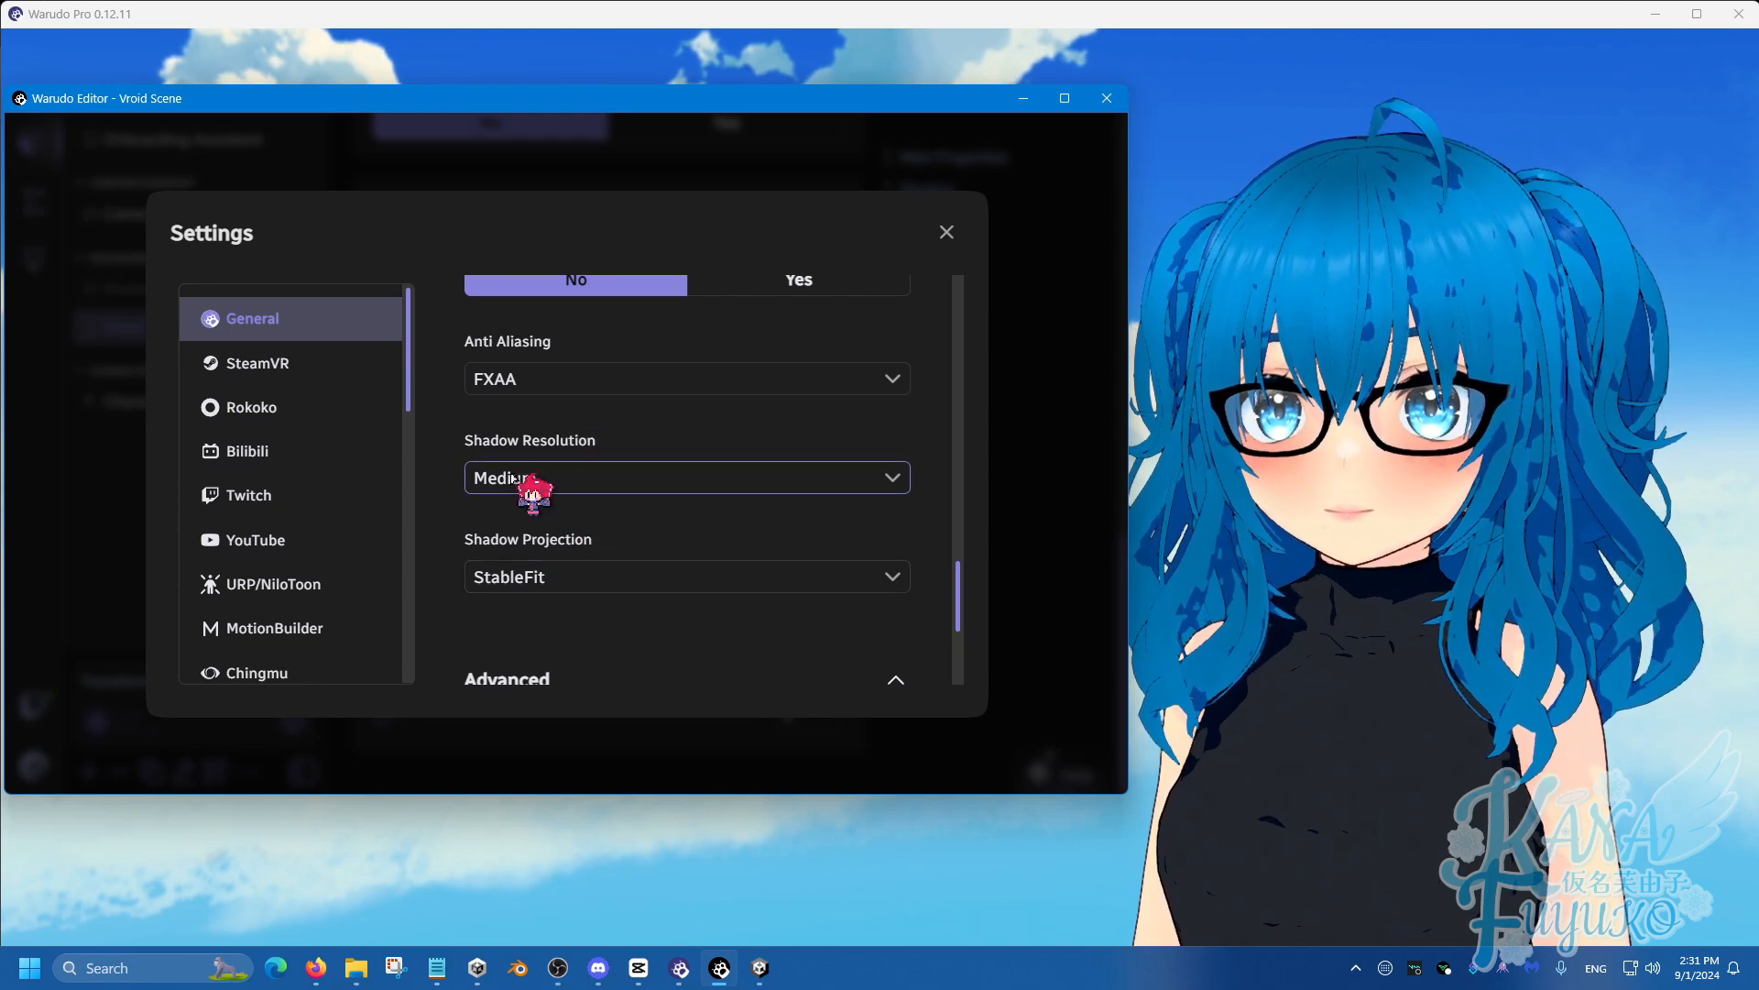
pyautogui.click(685, 477)
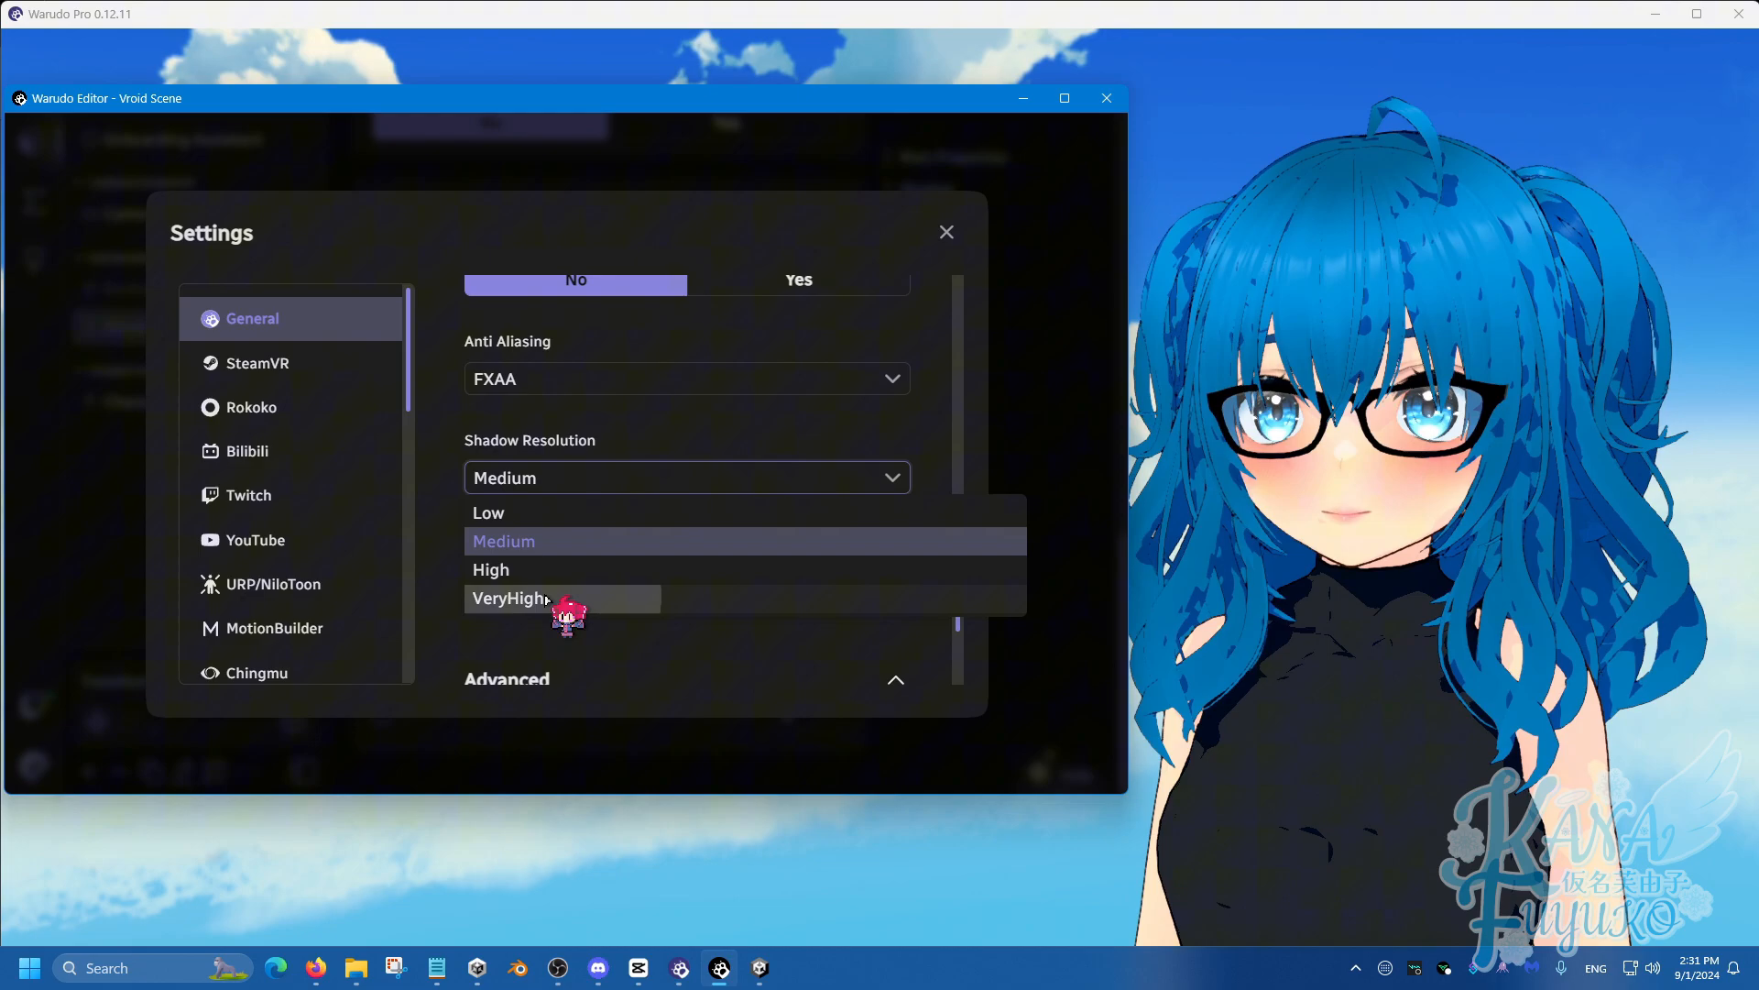
pyautogui.click(508, 598)
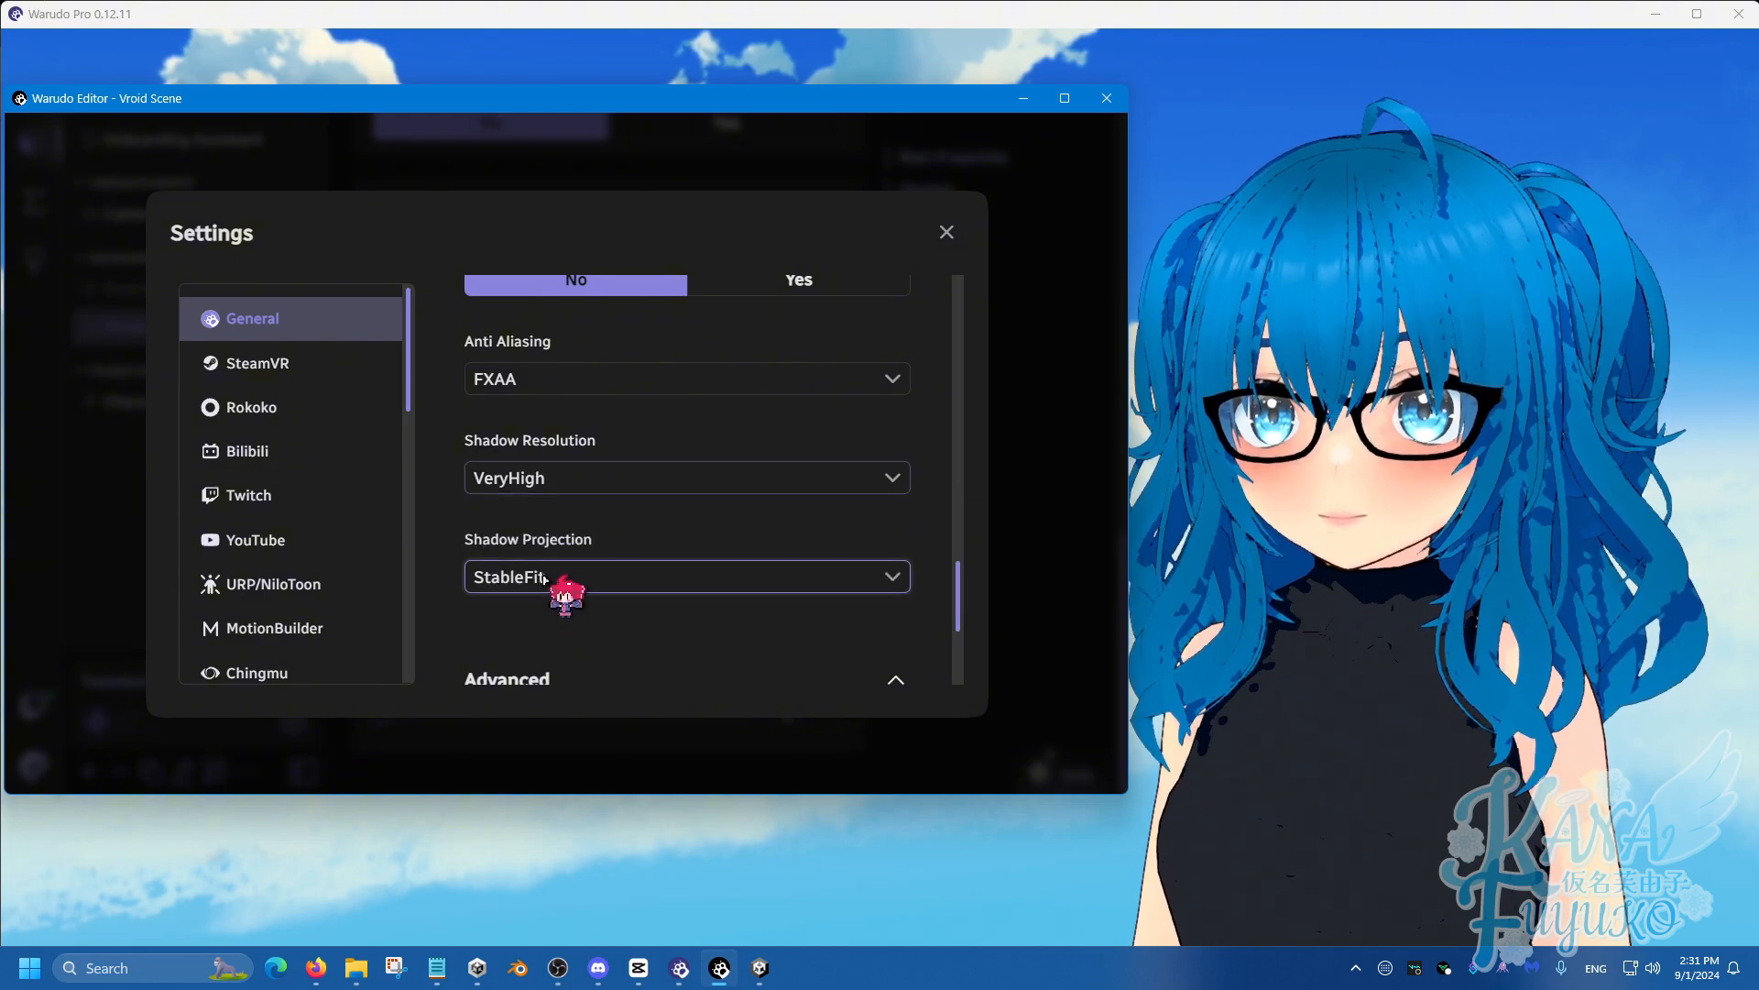
pyautogui.click(686, 575)
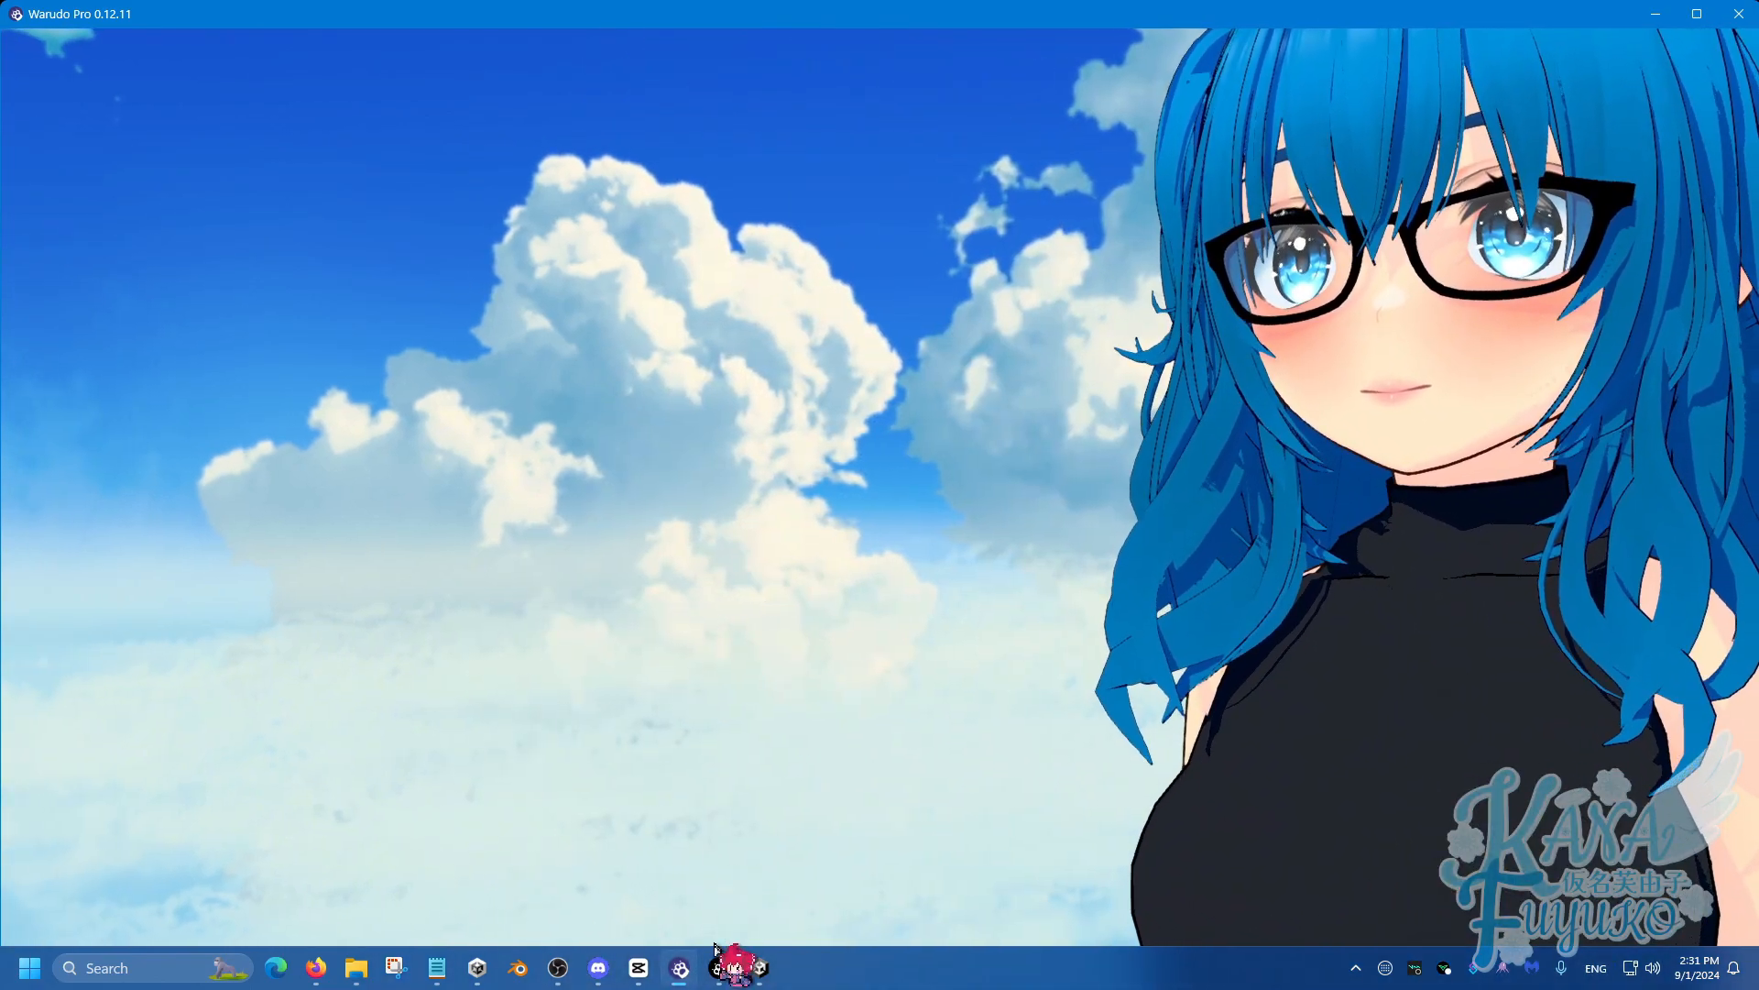
# Back in the editor, raise the light's shadow bias to 0.01 and set Soft Shadows to No.
pyautogui.click(739, 967)
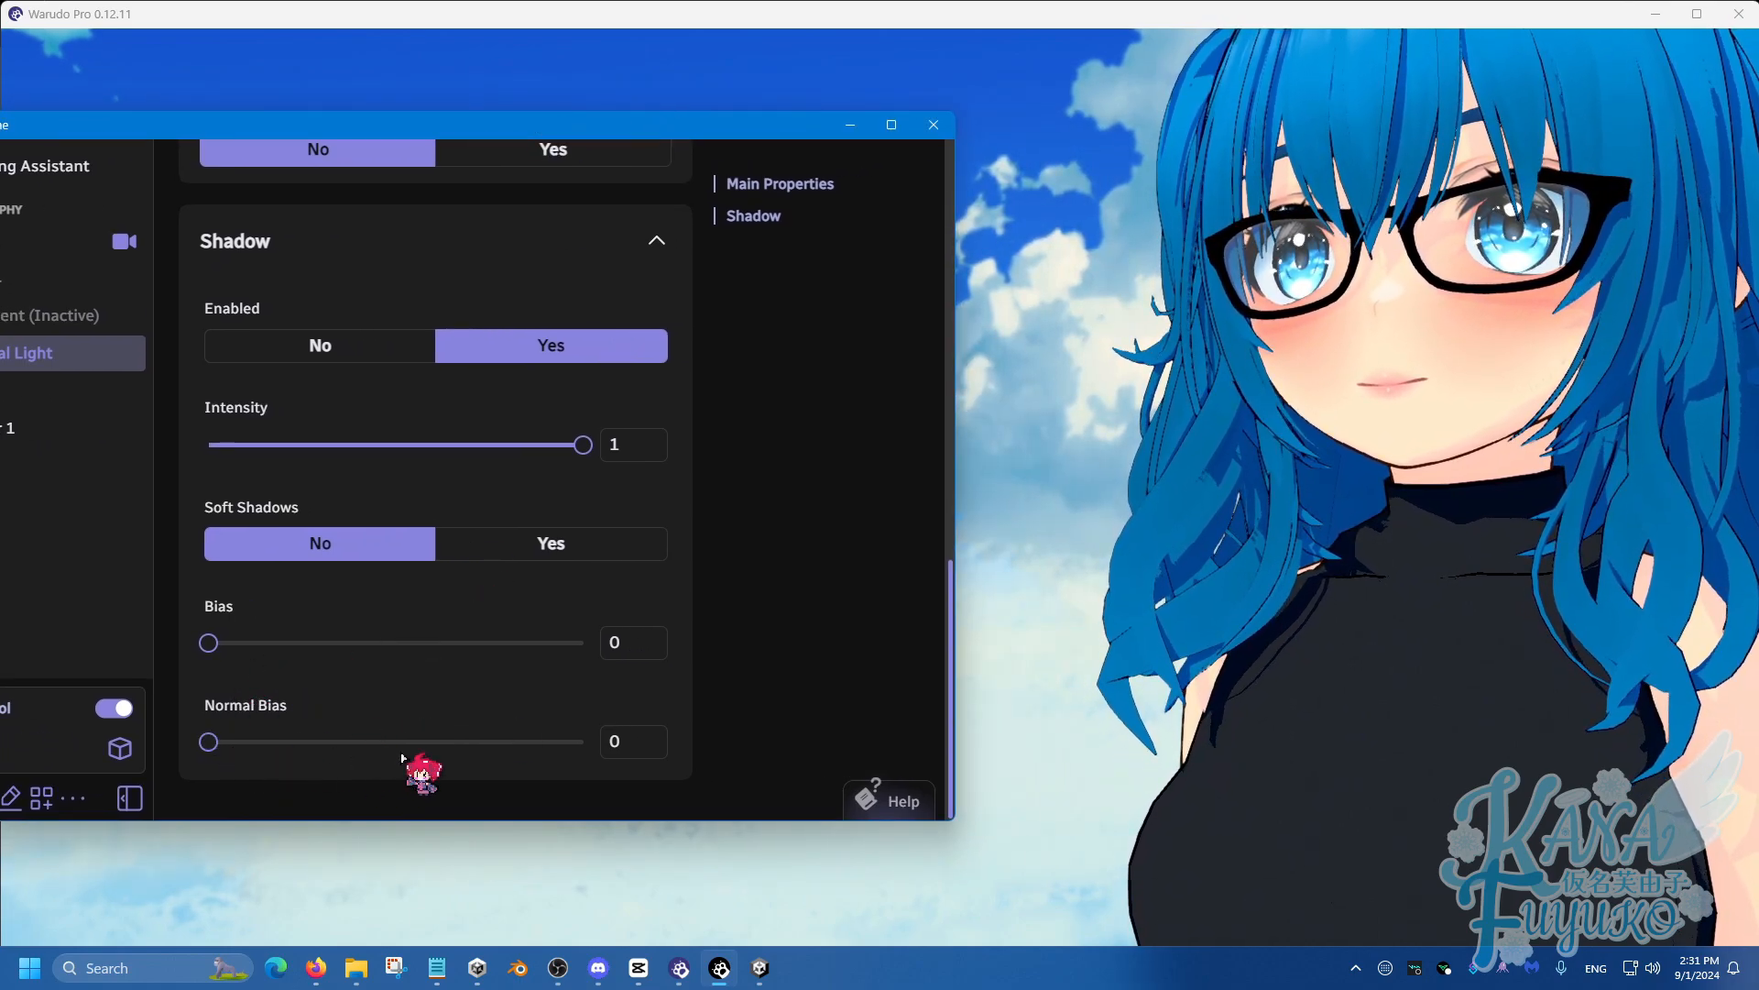
pyautogui.moveTo(207, 740); pyautogui.dragTo(233, 740)
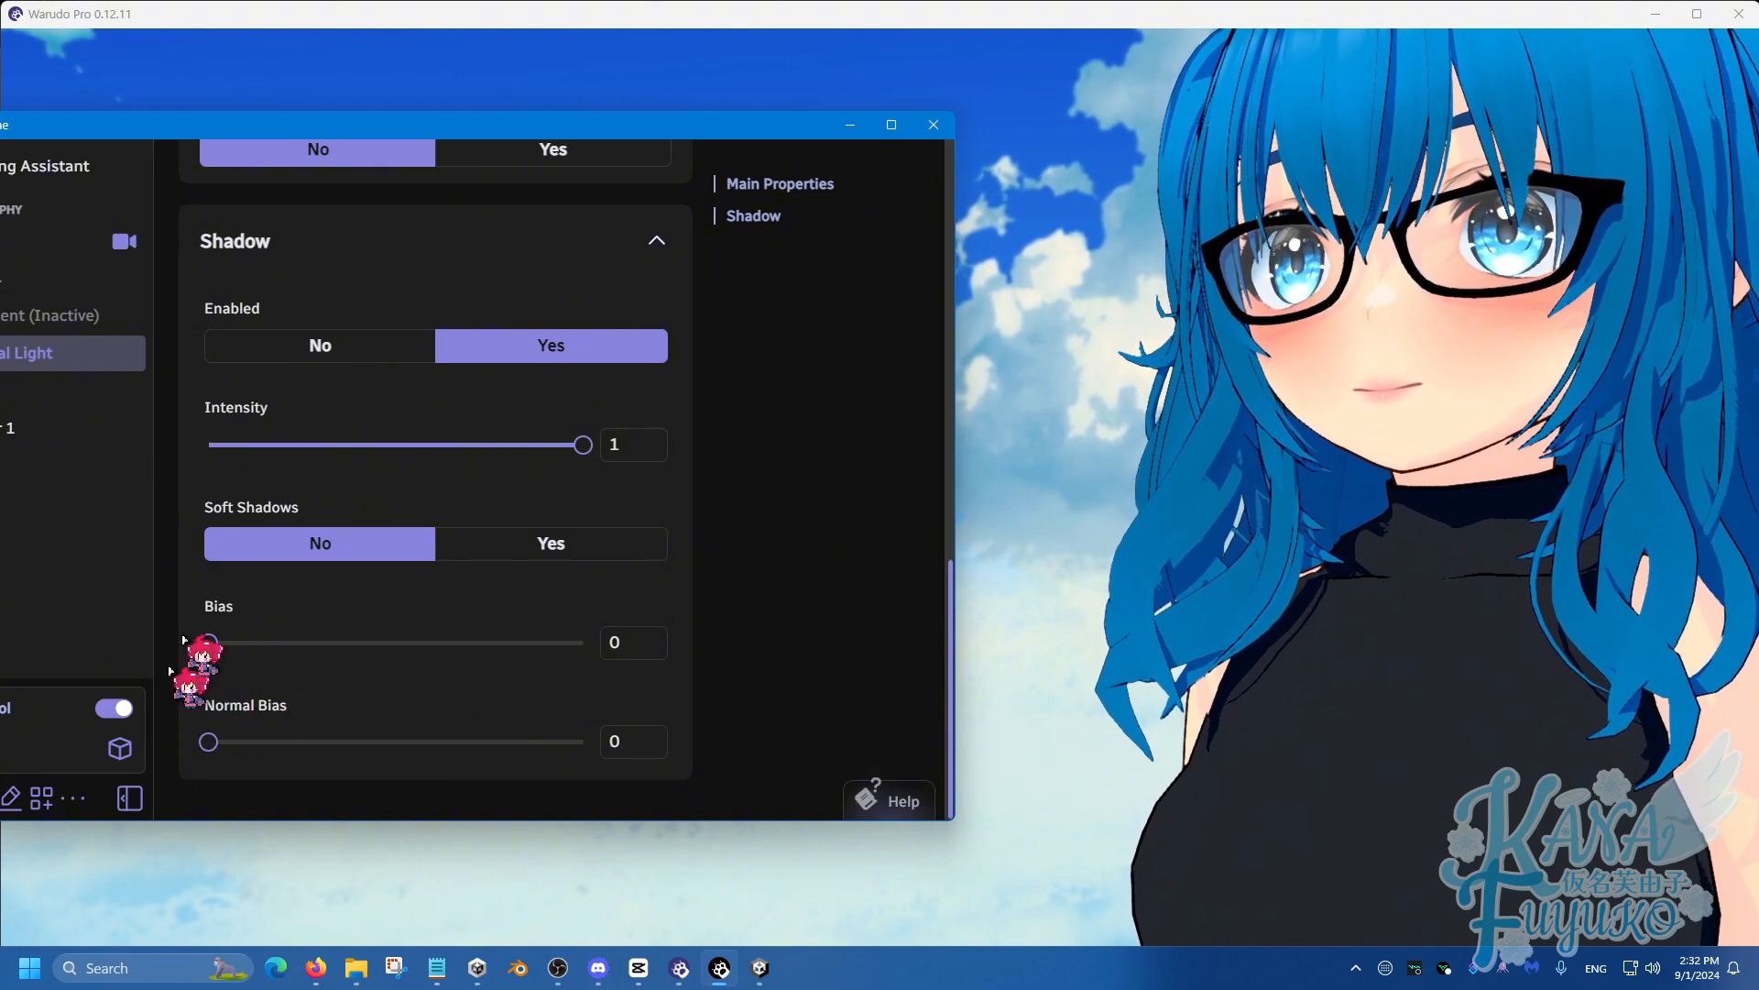
pyautogui.moveTo(208, 642); pyautogui.dragTo(220, 641)
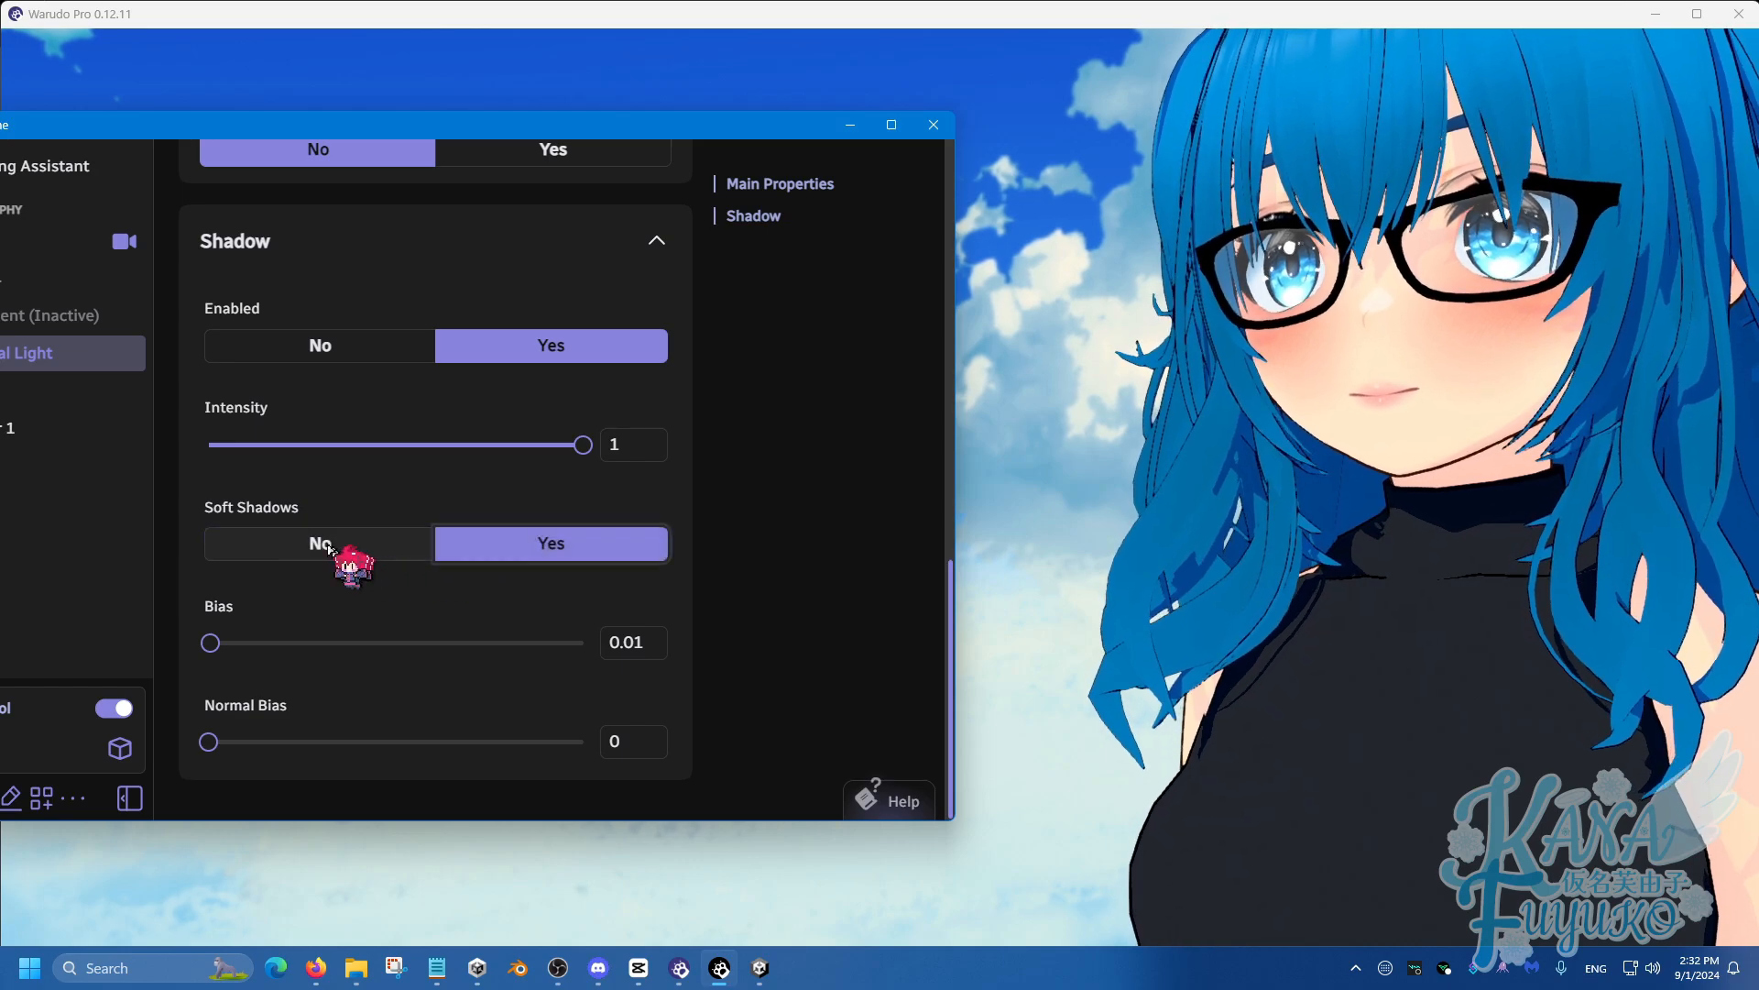
pyautogui.click(319, 543)
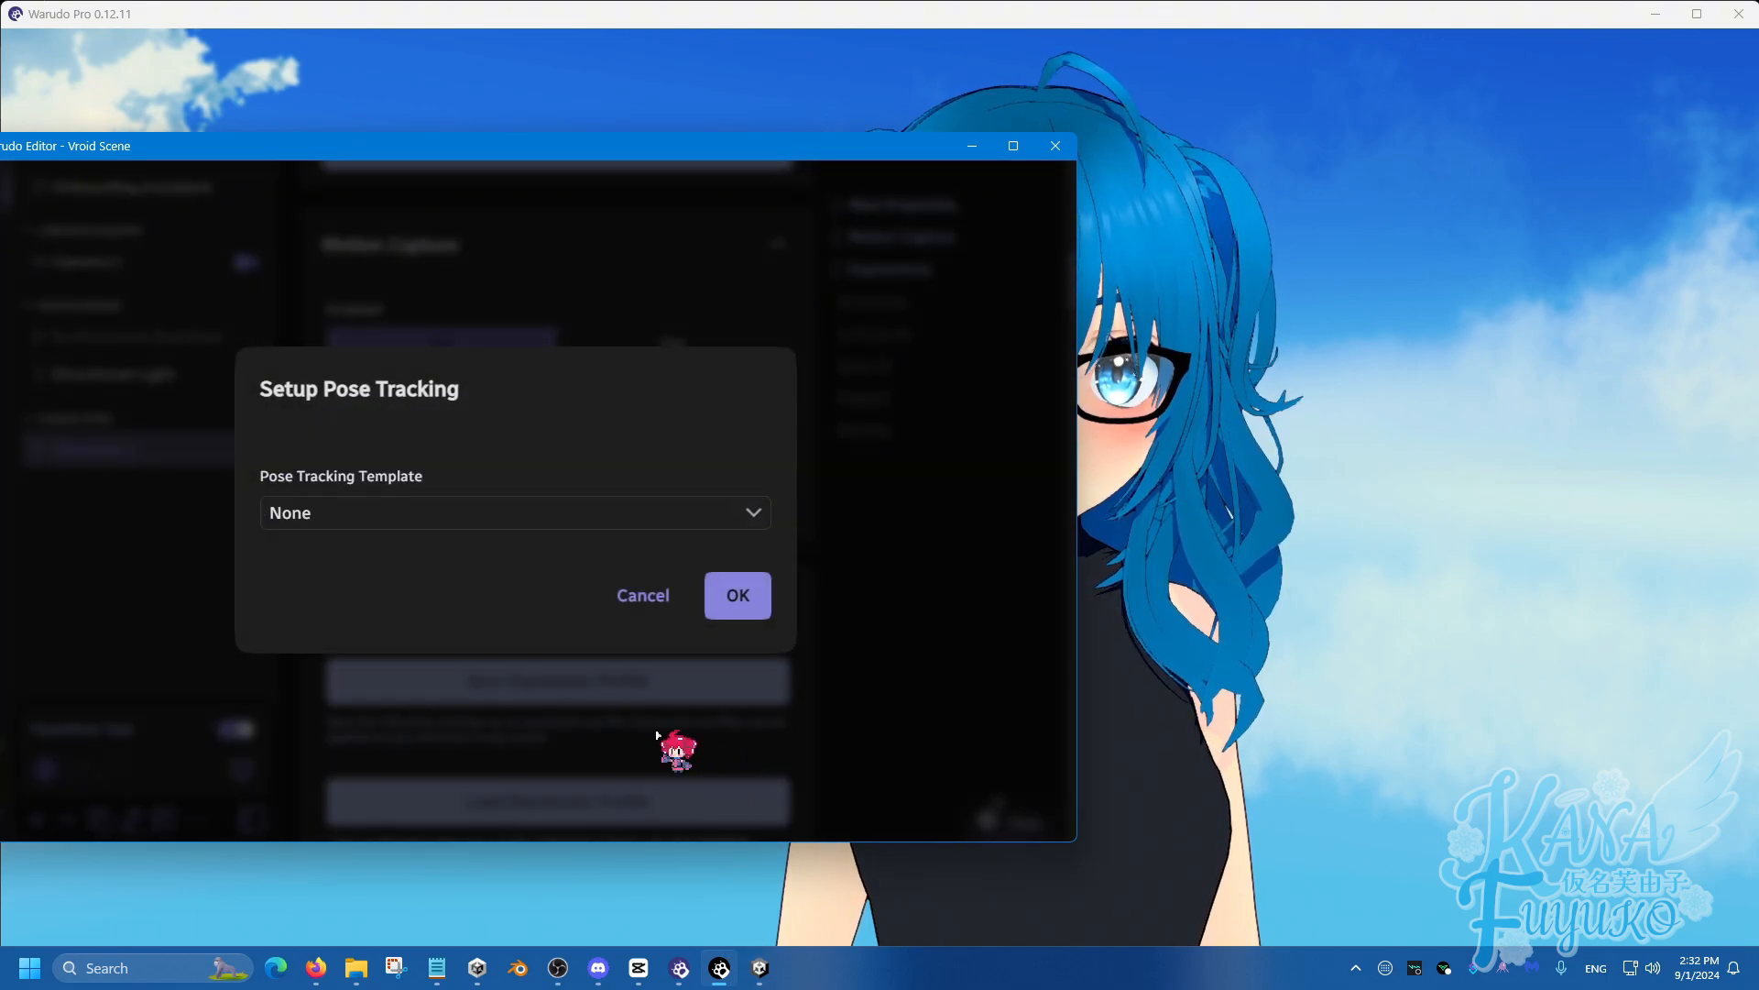
# Choose a pose tracking template, confirm the setup and dismiss the success message.
pyautogui.click(515, 513)
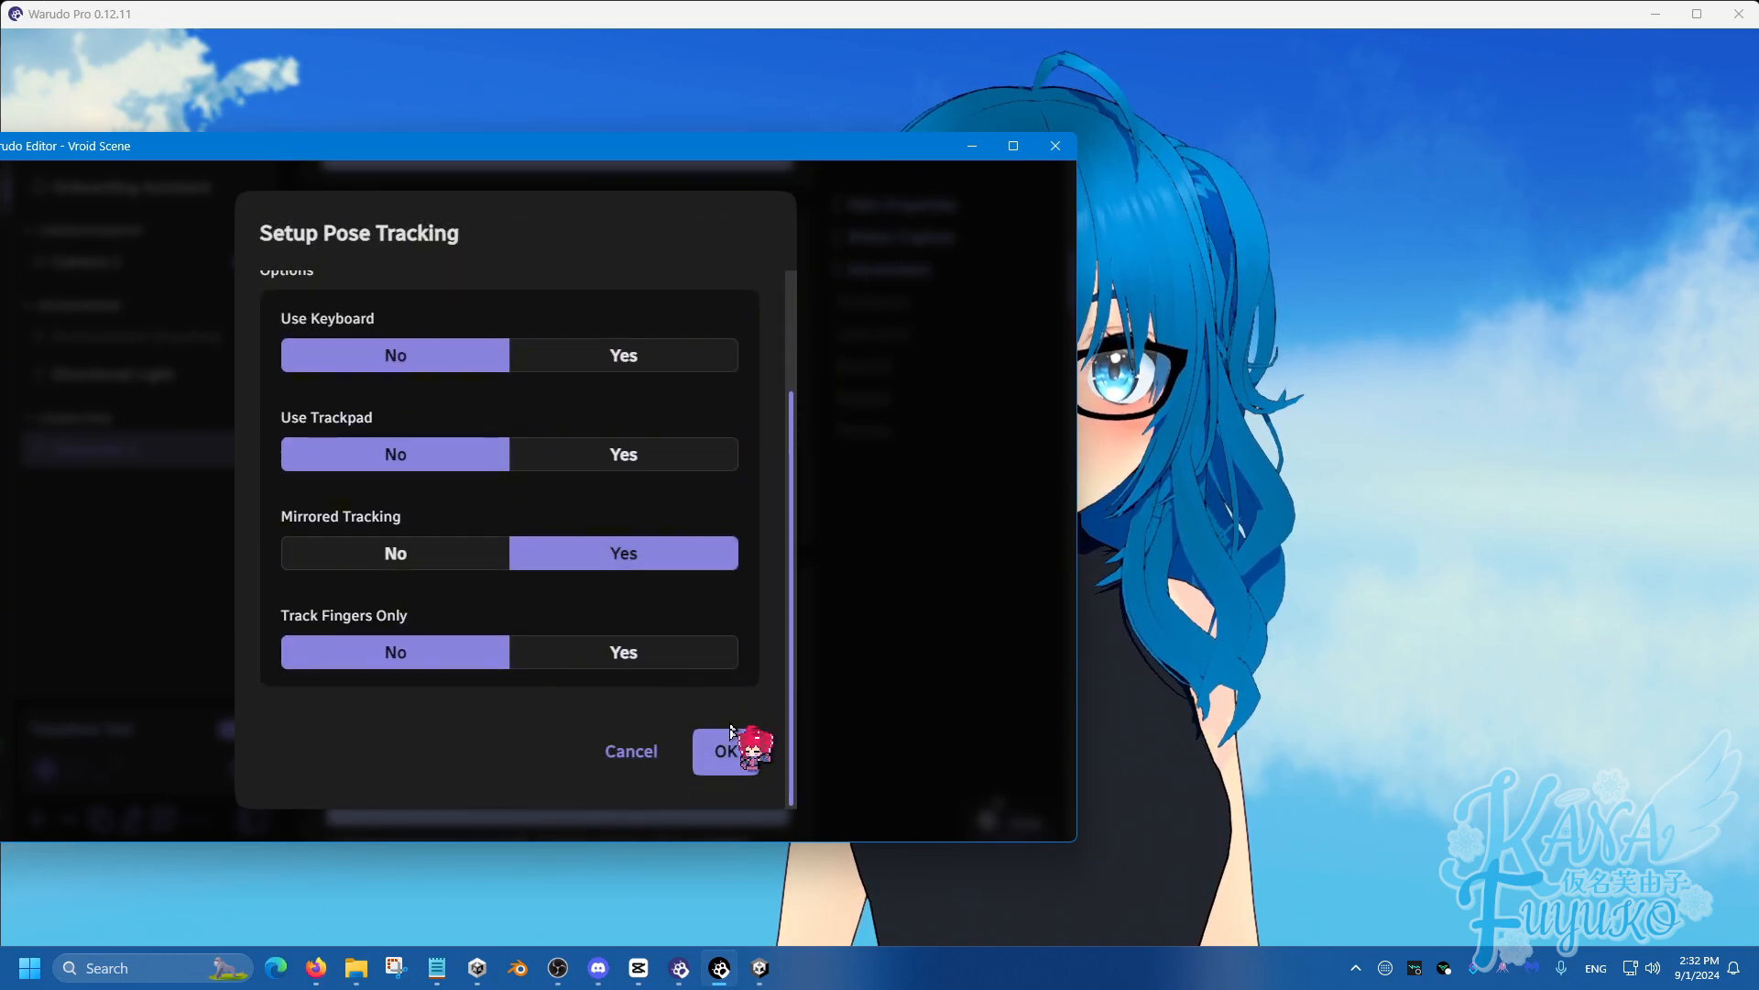
pyautogui.click(727, 751)
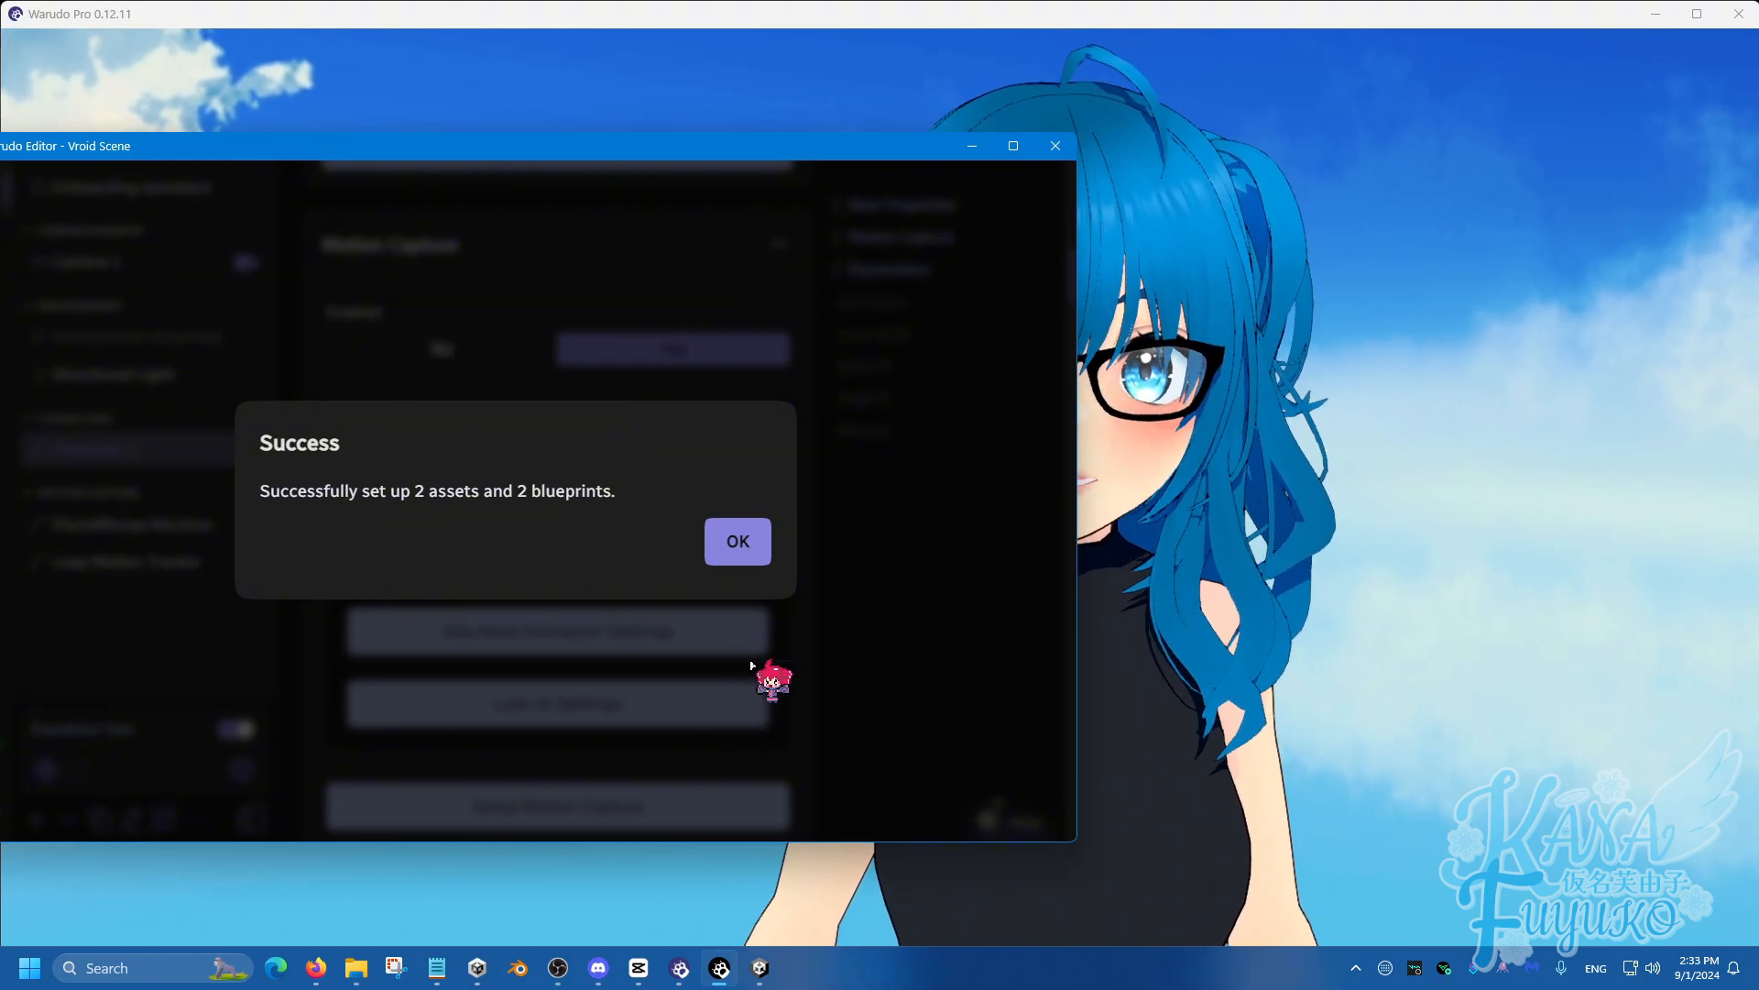
pyautogui.click(737, 540)
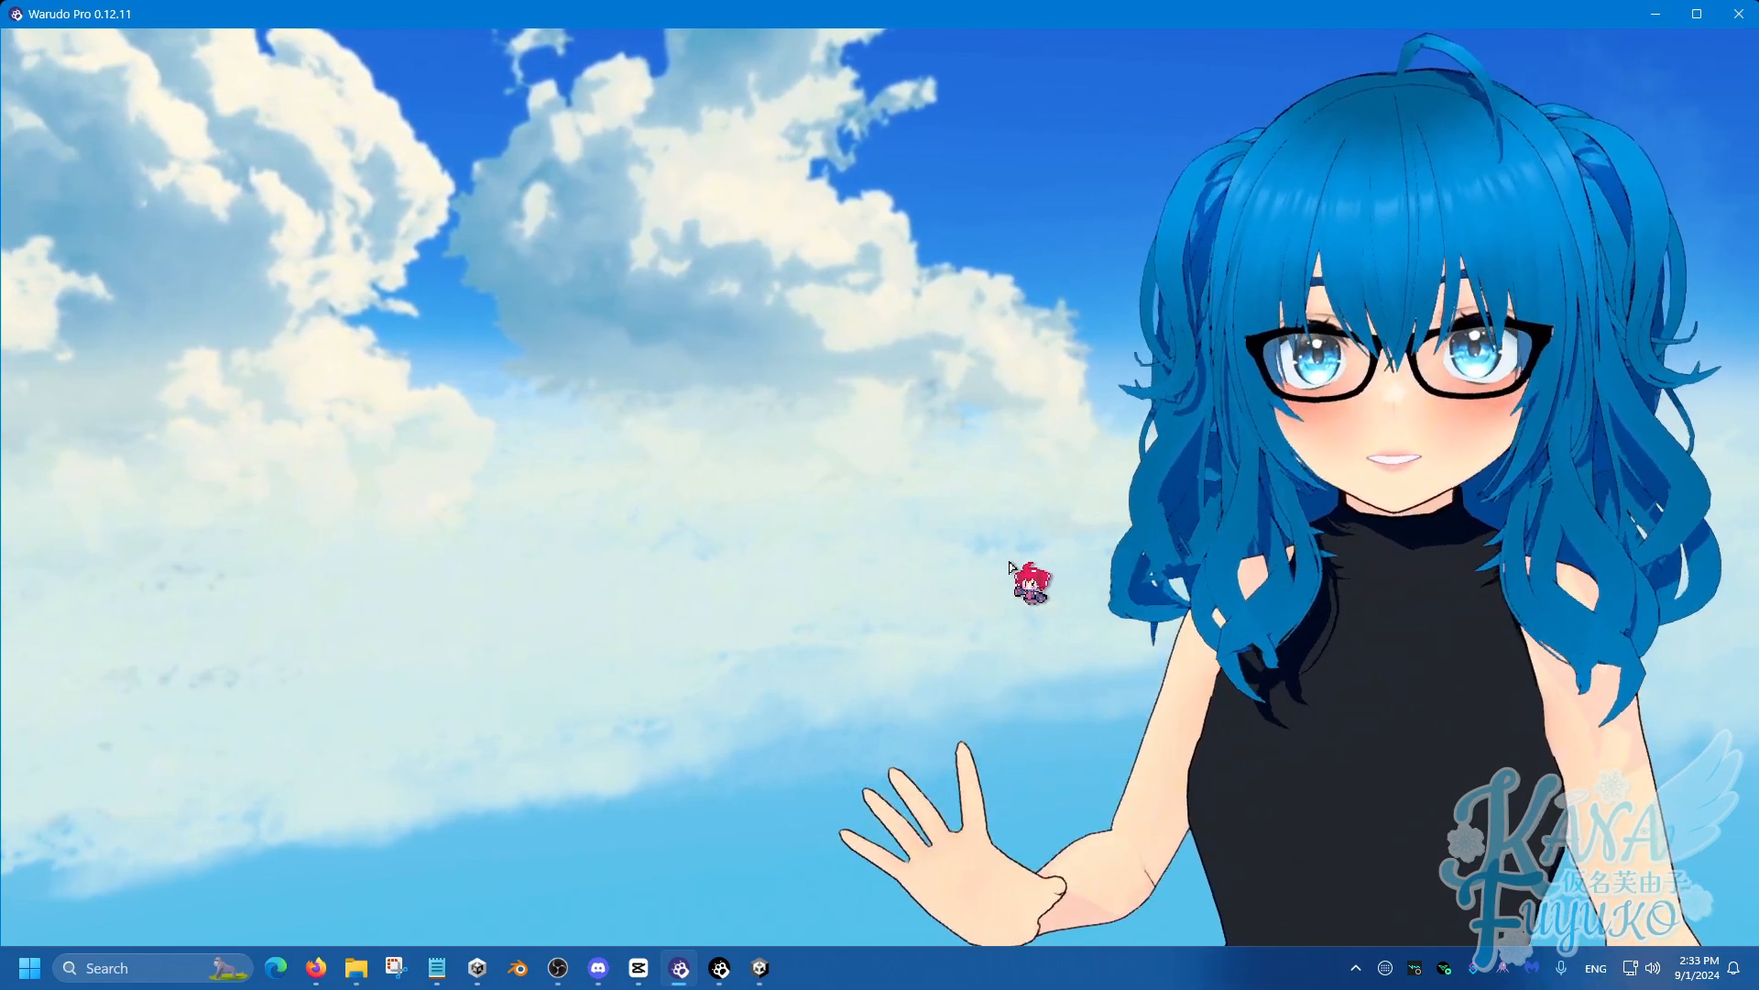
pyautogui.moveTo(758, 967)
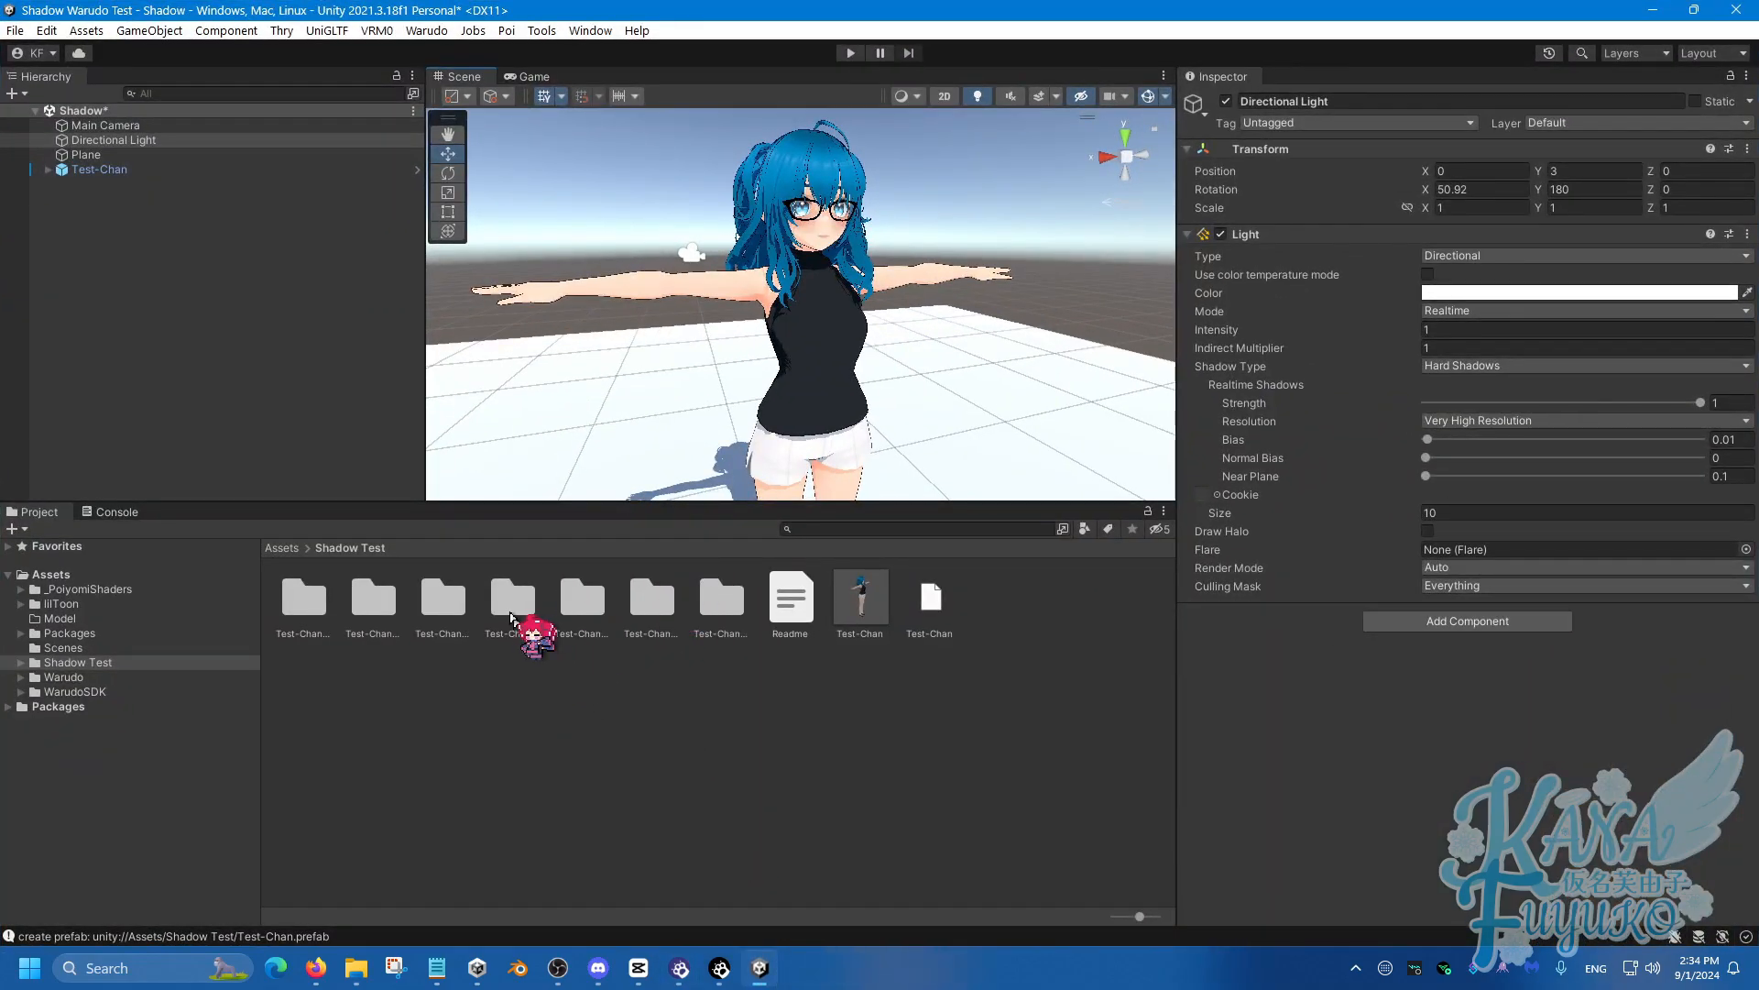
# Select the Shirt material in the character's materials folder and switch its shader to Poiyomi Pro.
pyautogui.click(511, 593)
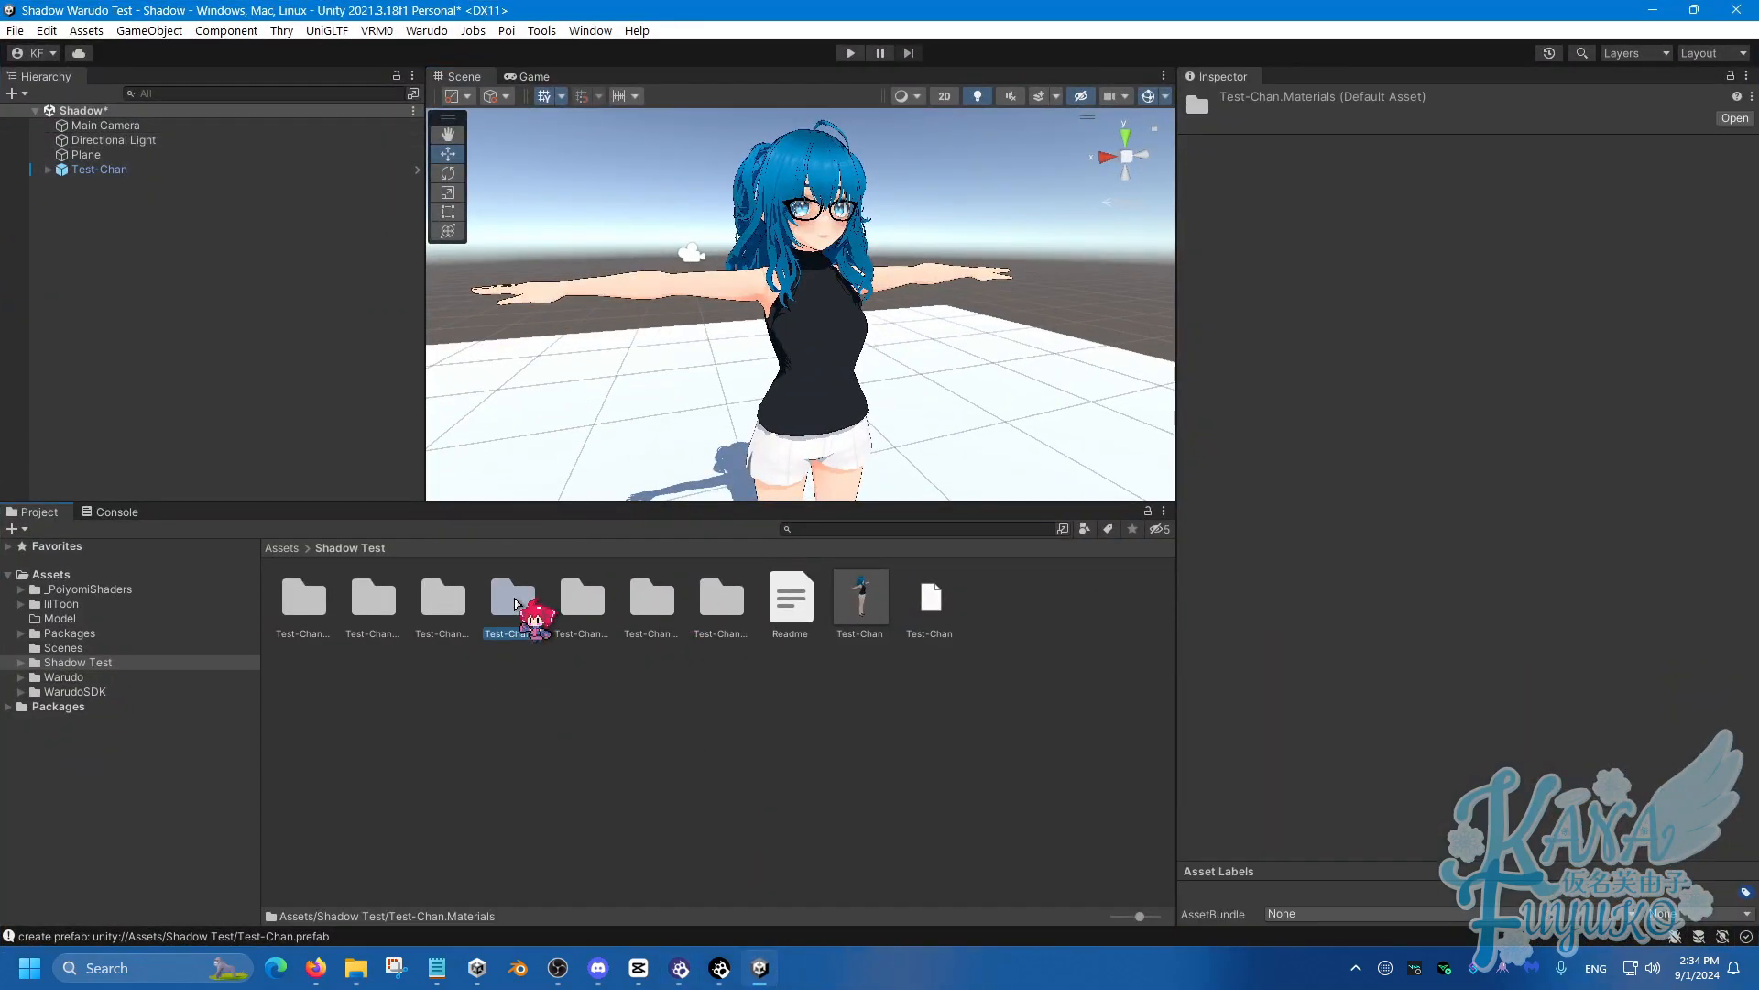
pyautogui.doubleClick(513, 598)
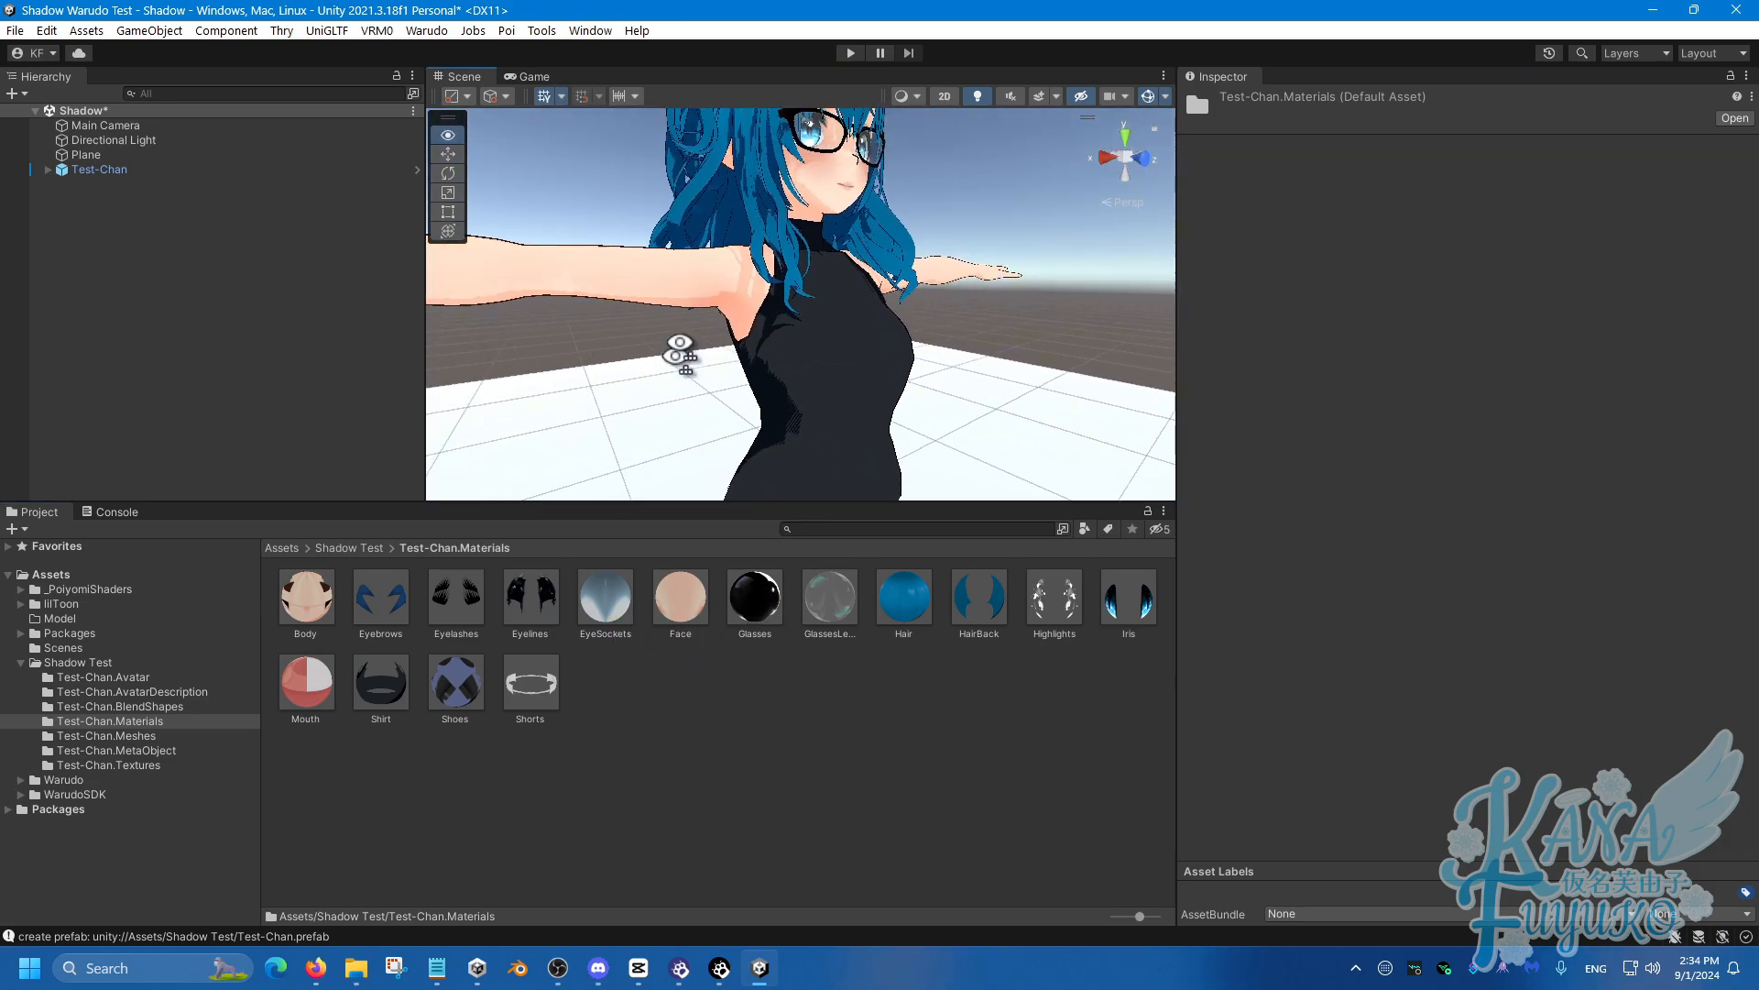
pyautogui.click(381, 683)
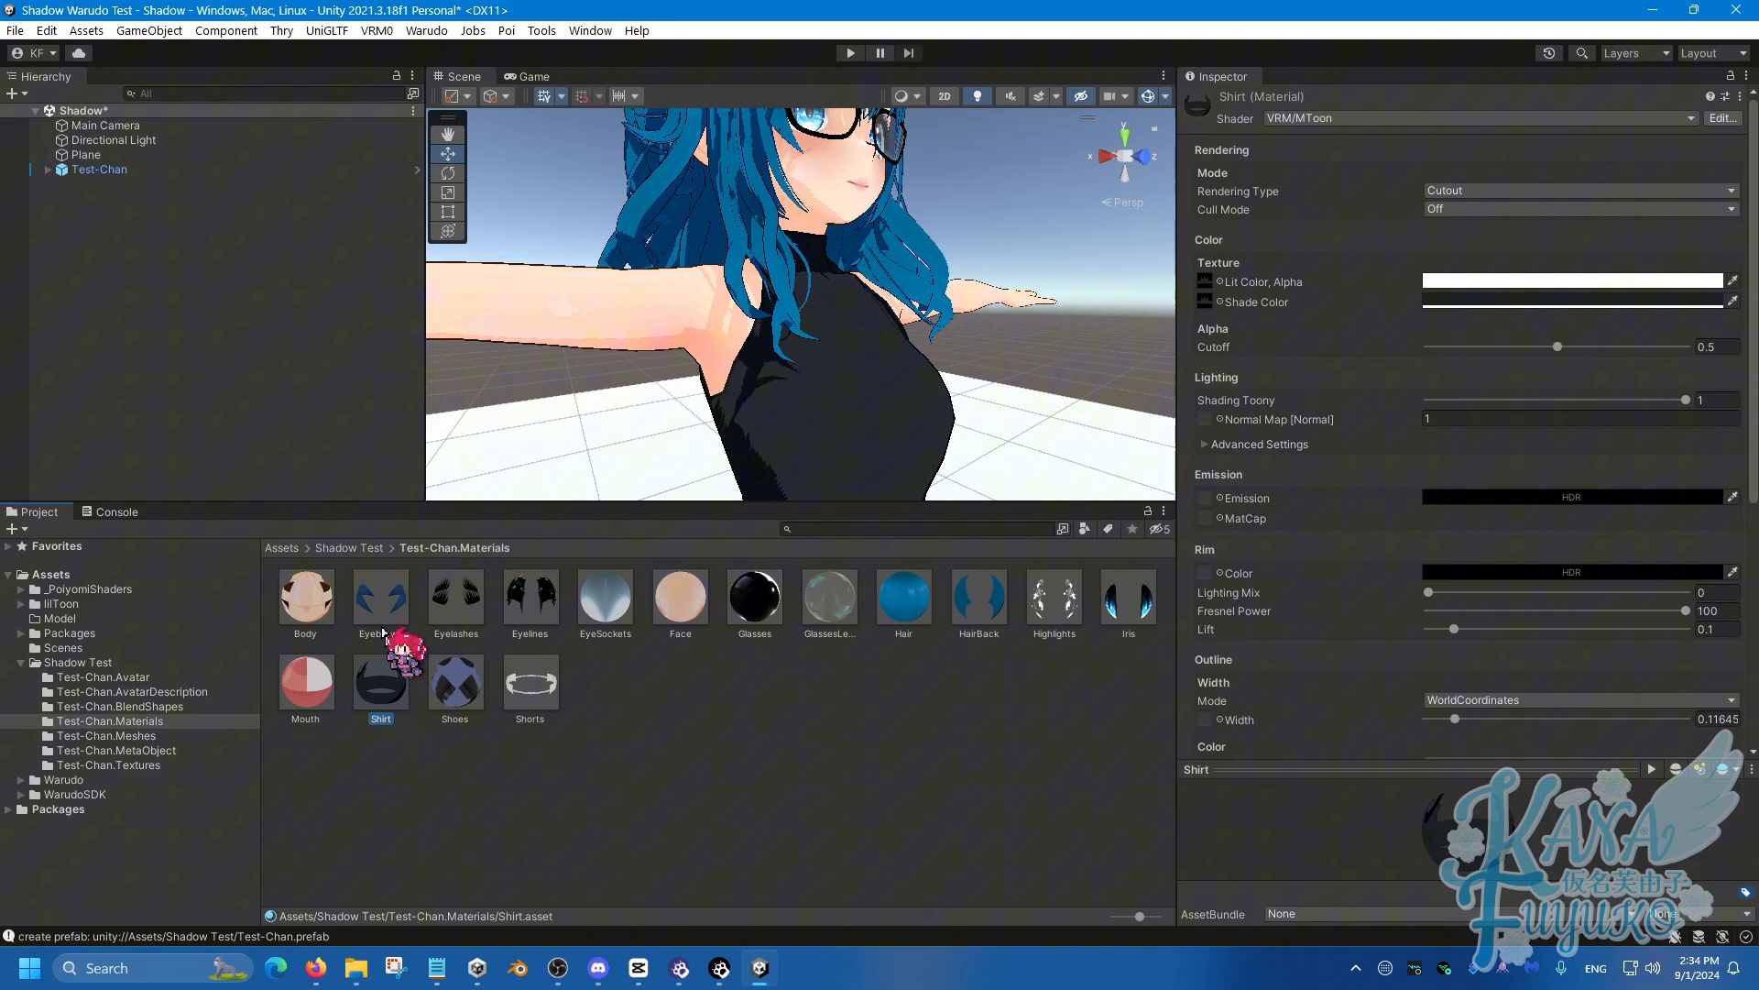
pyautogui.click(1470, 118)
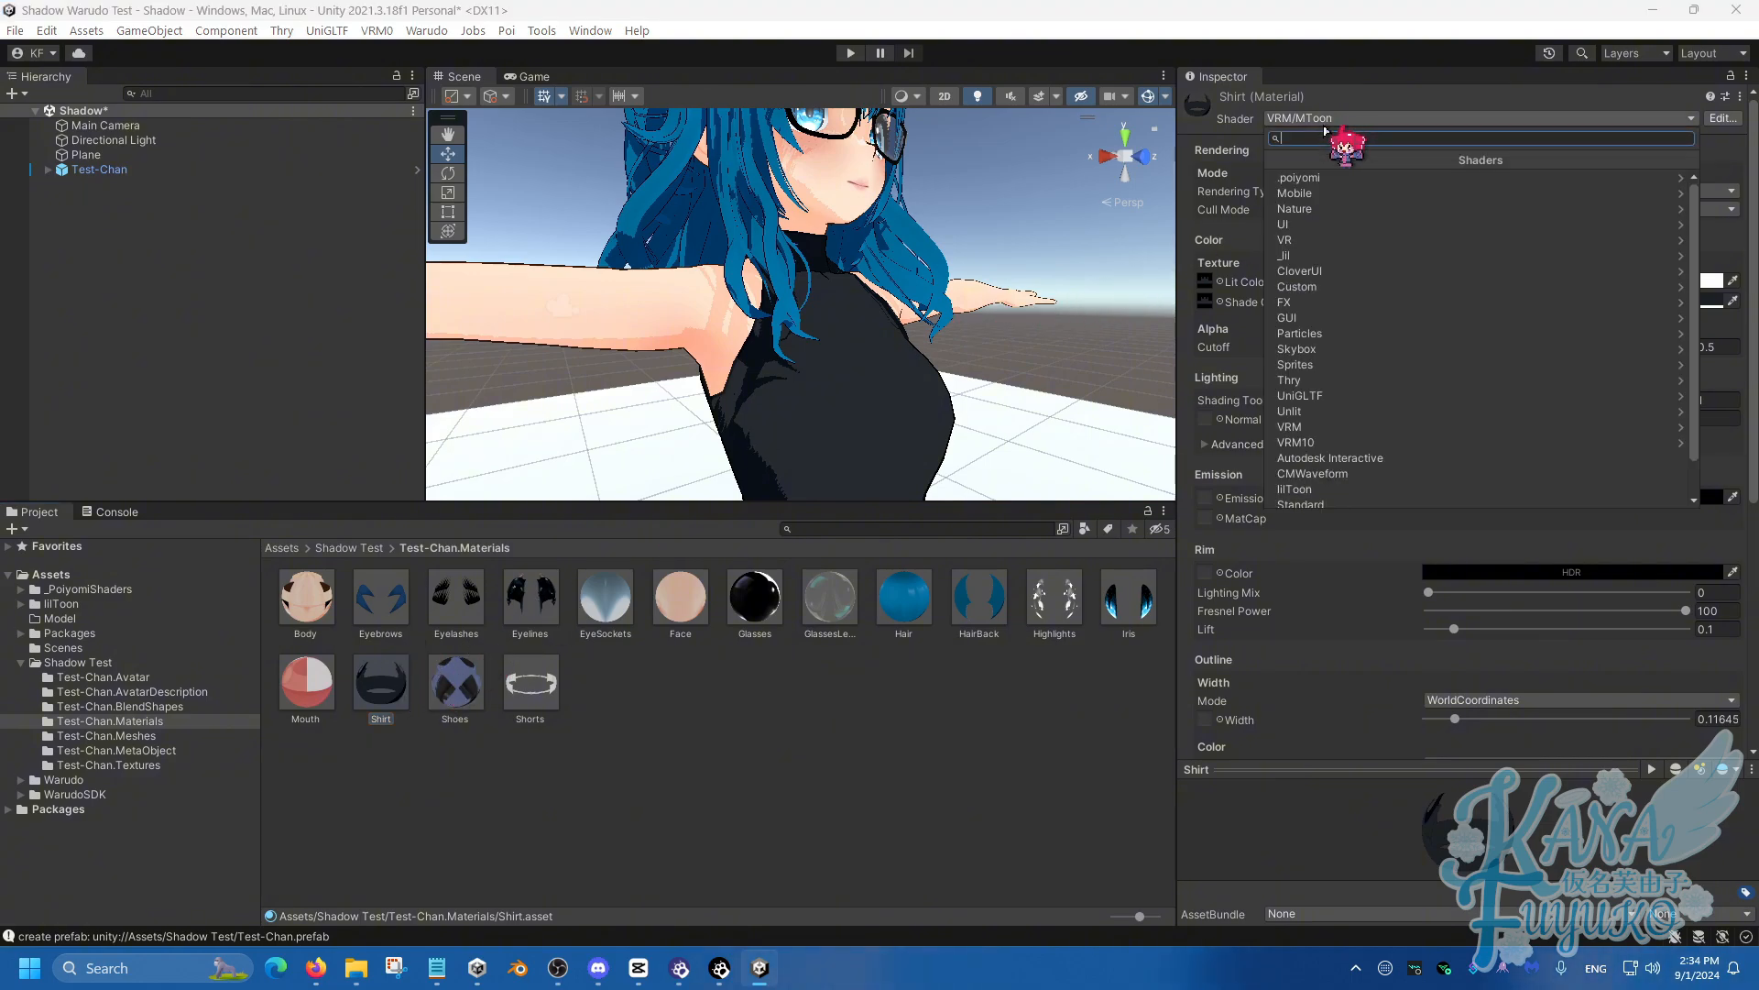
pyautogui.click(1297, 177)
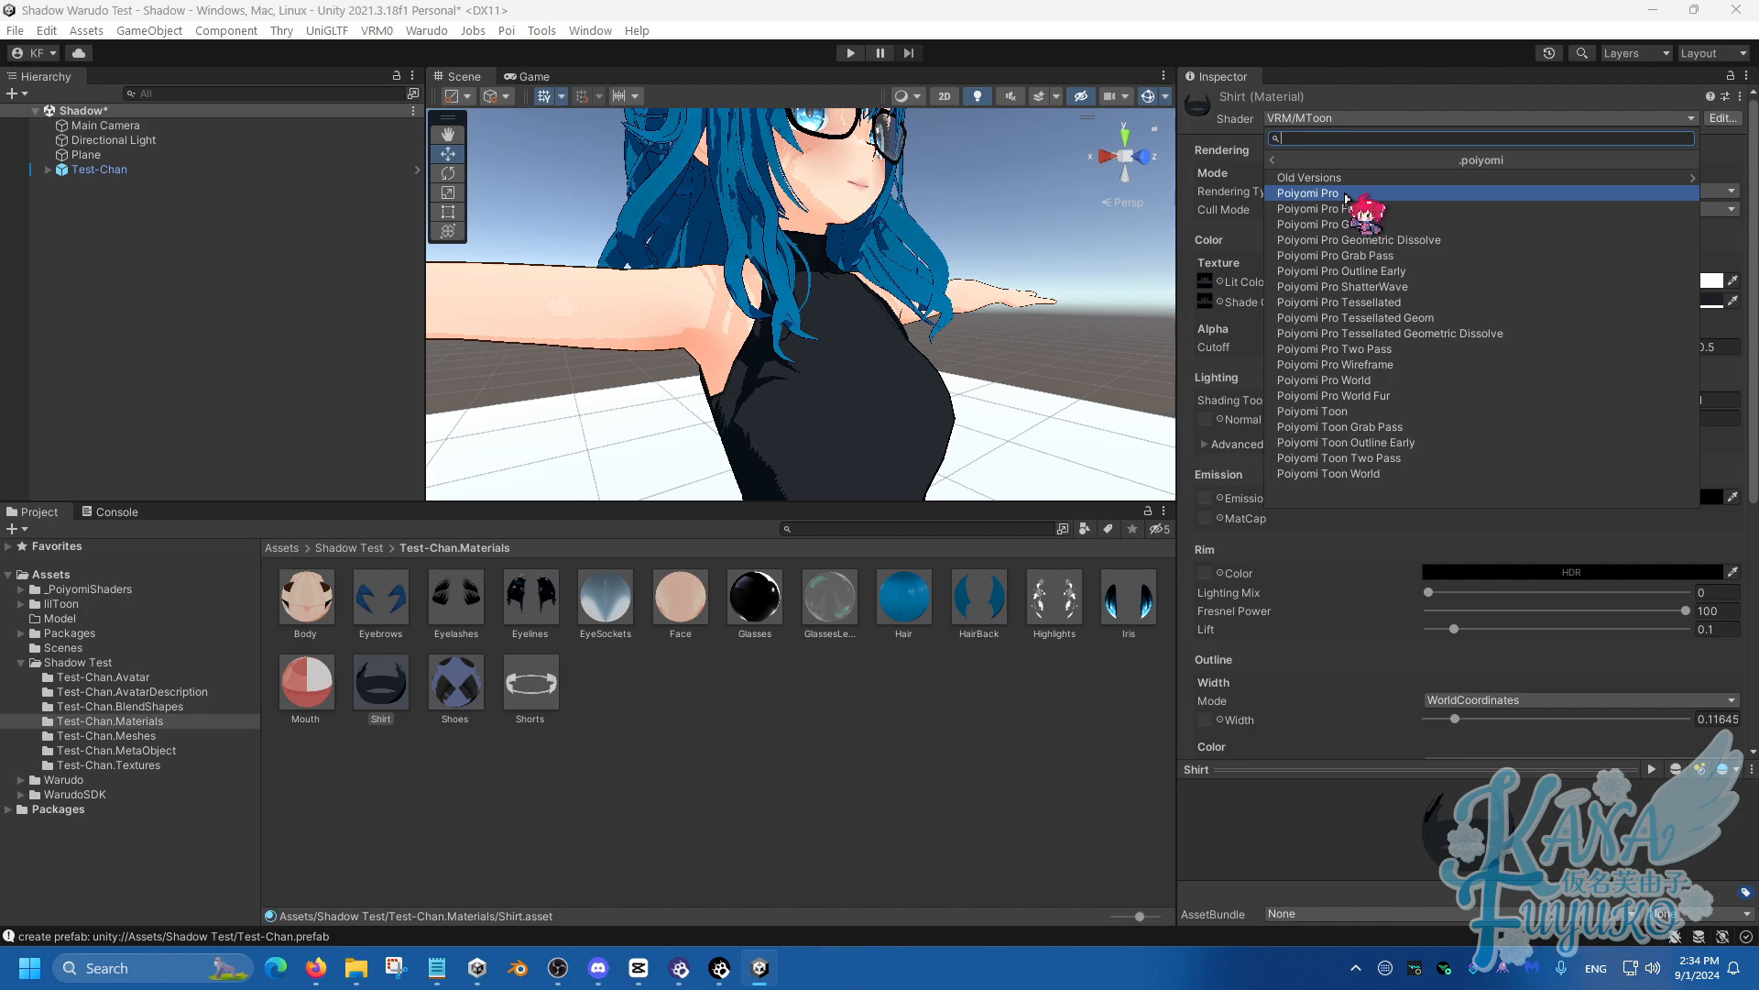
pyautogui.click(1305, 193)
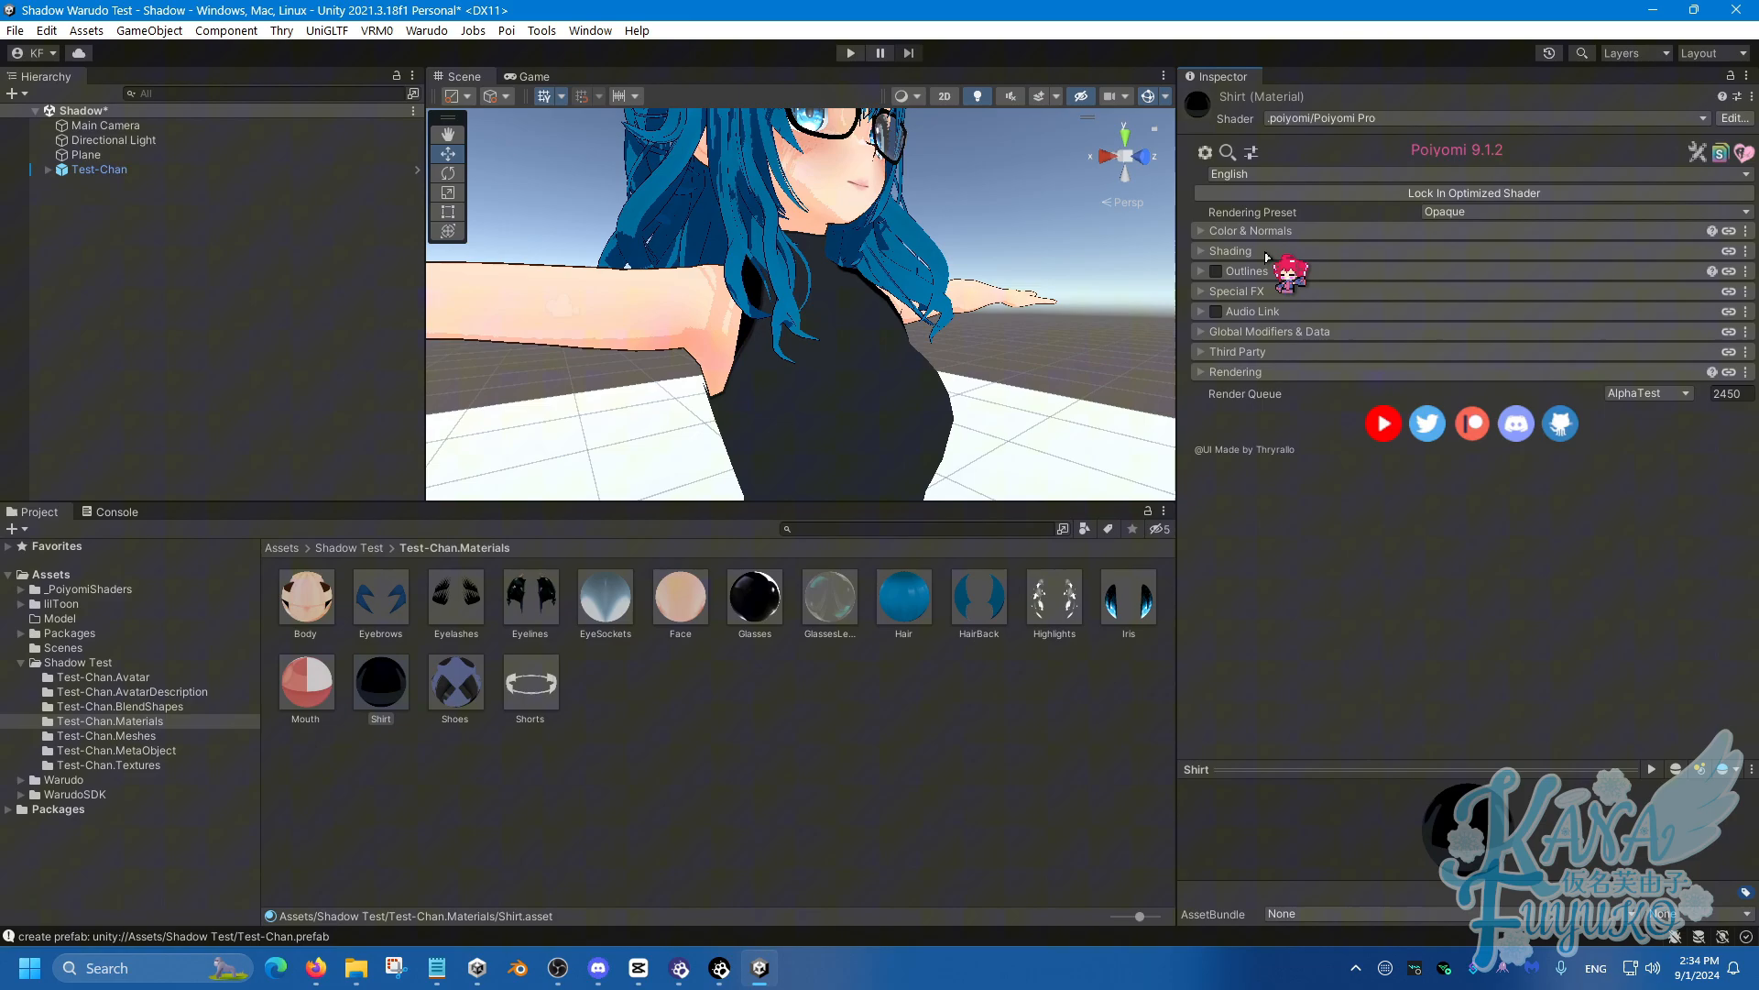
# Under Shading, set Lighting Type to Multilayer Math and check the first shadow layer colour.
pyautogui.click(1230, 251)
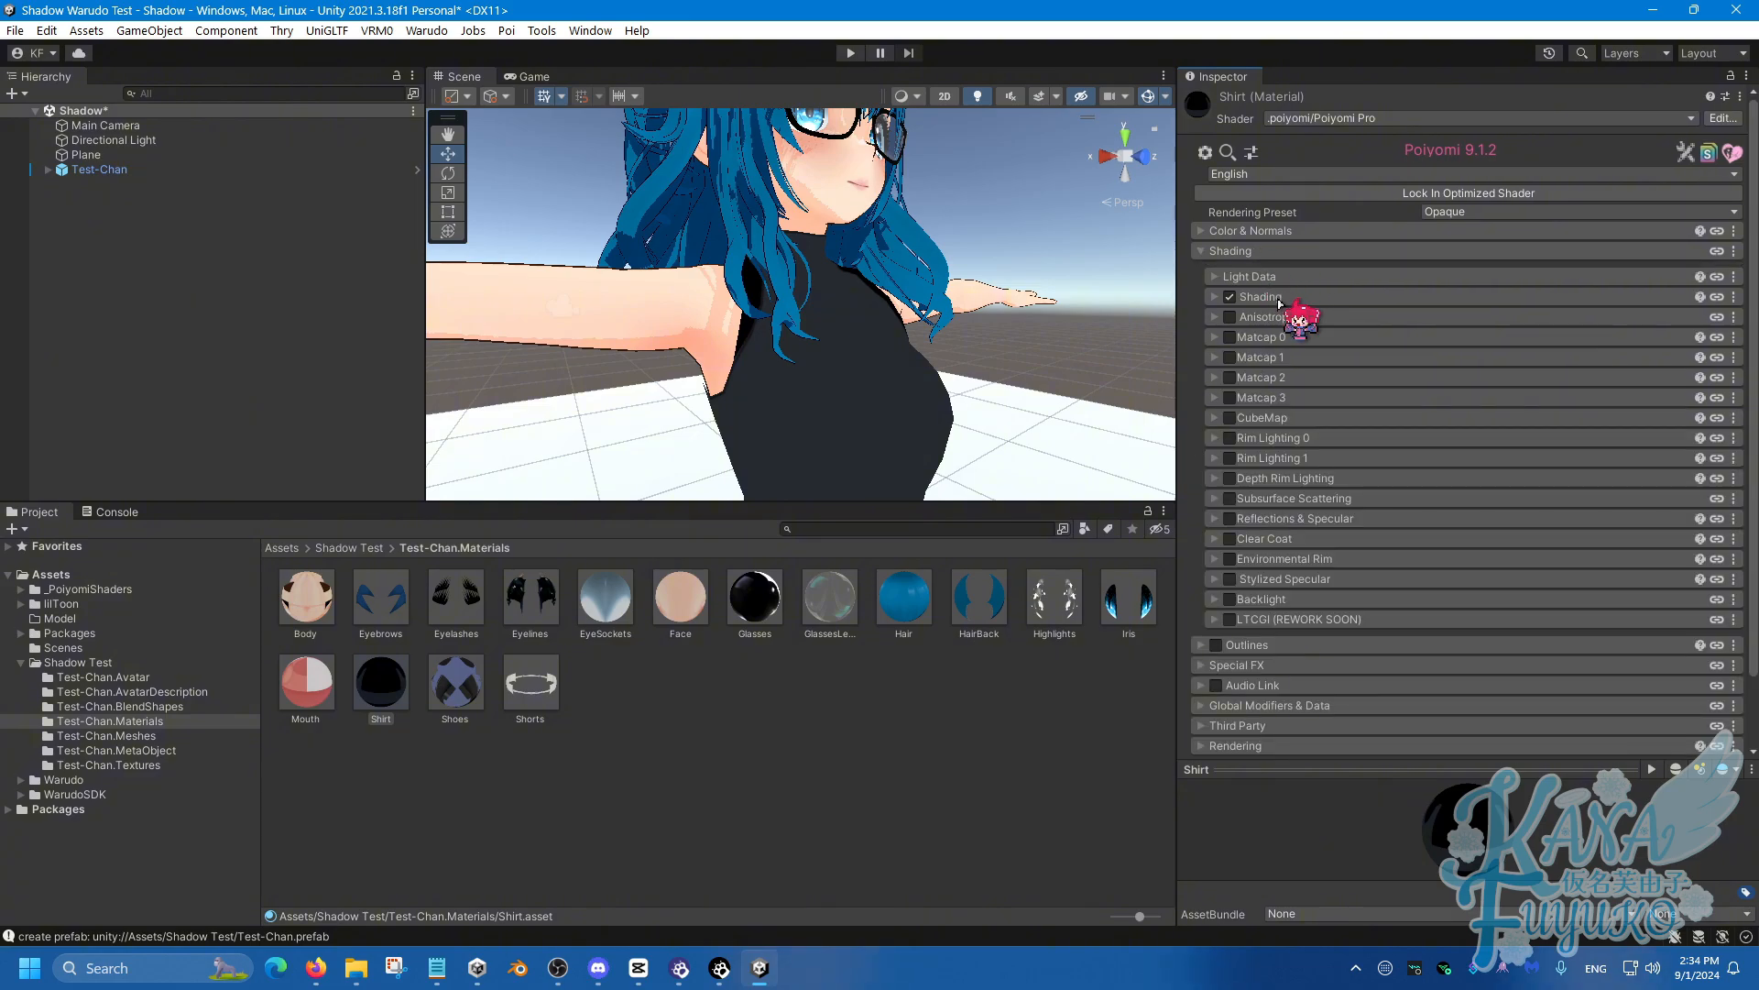
pyautogui.click(1213, 297)
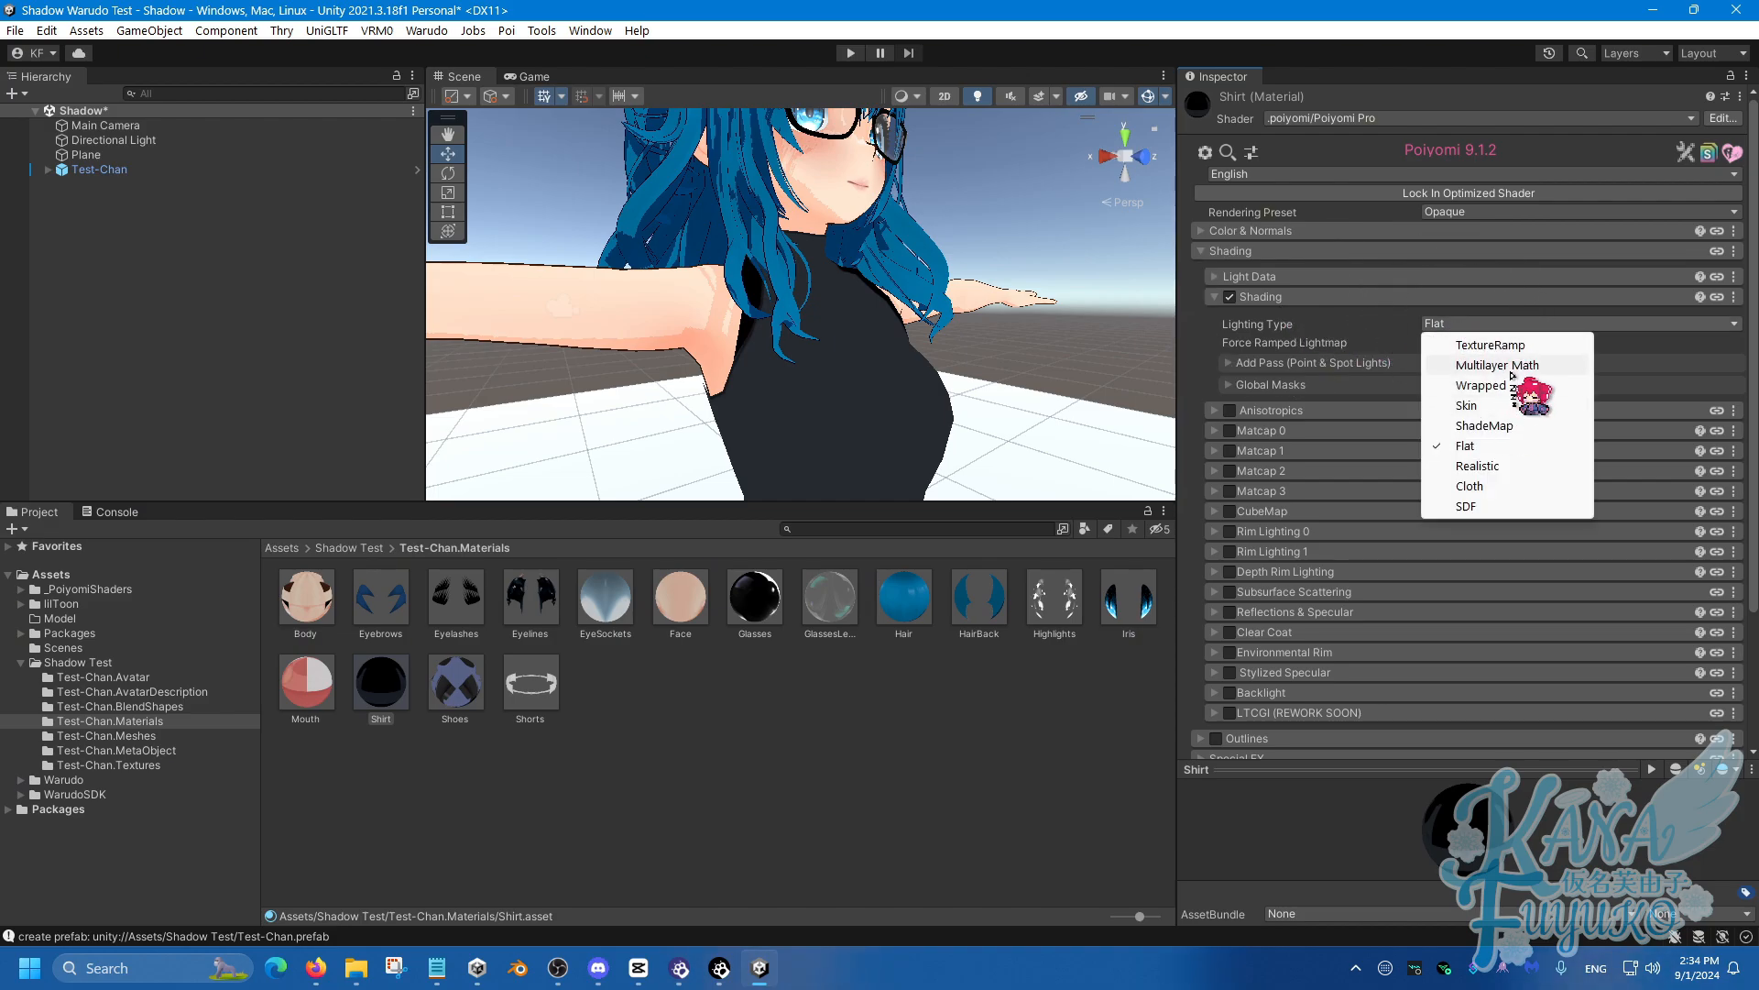
pyautogui.click(1495, 364)
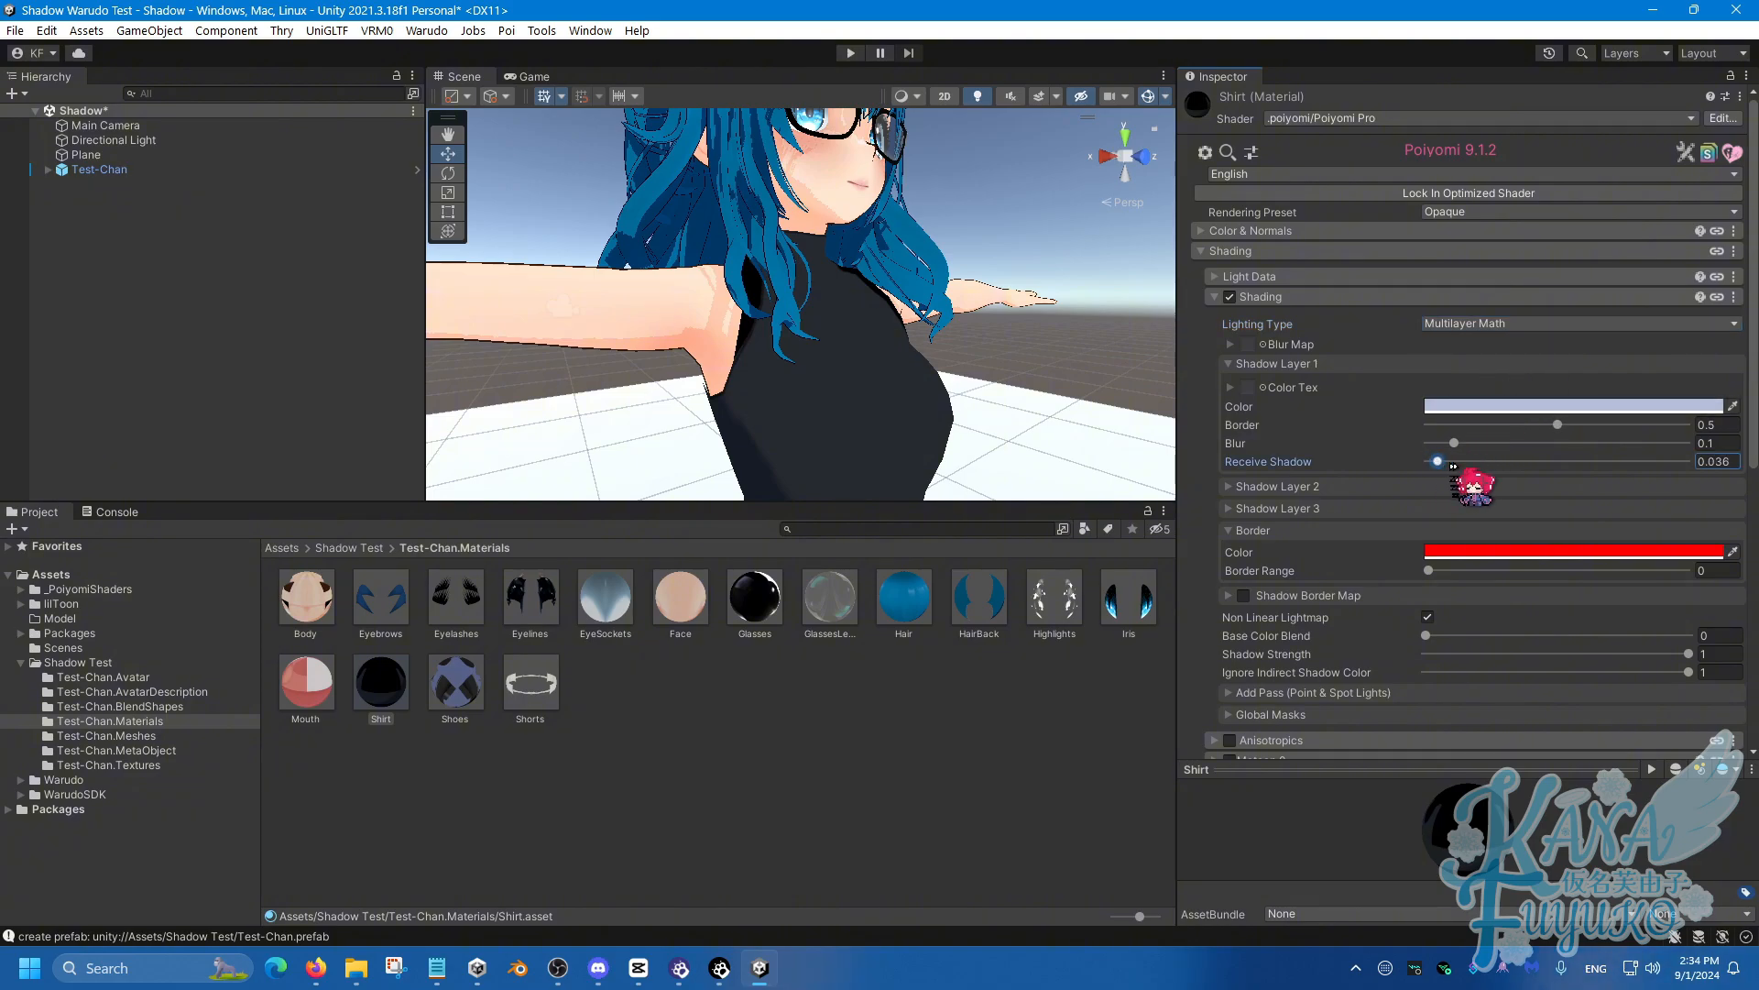
pyautogui.click(1571, 407)
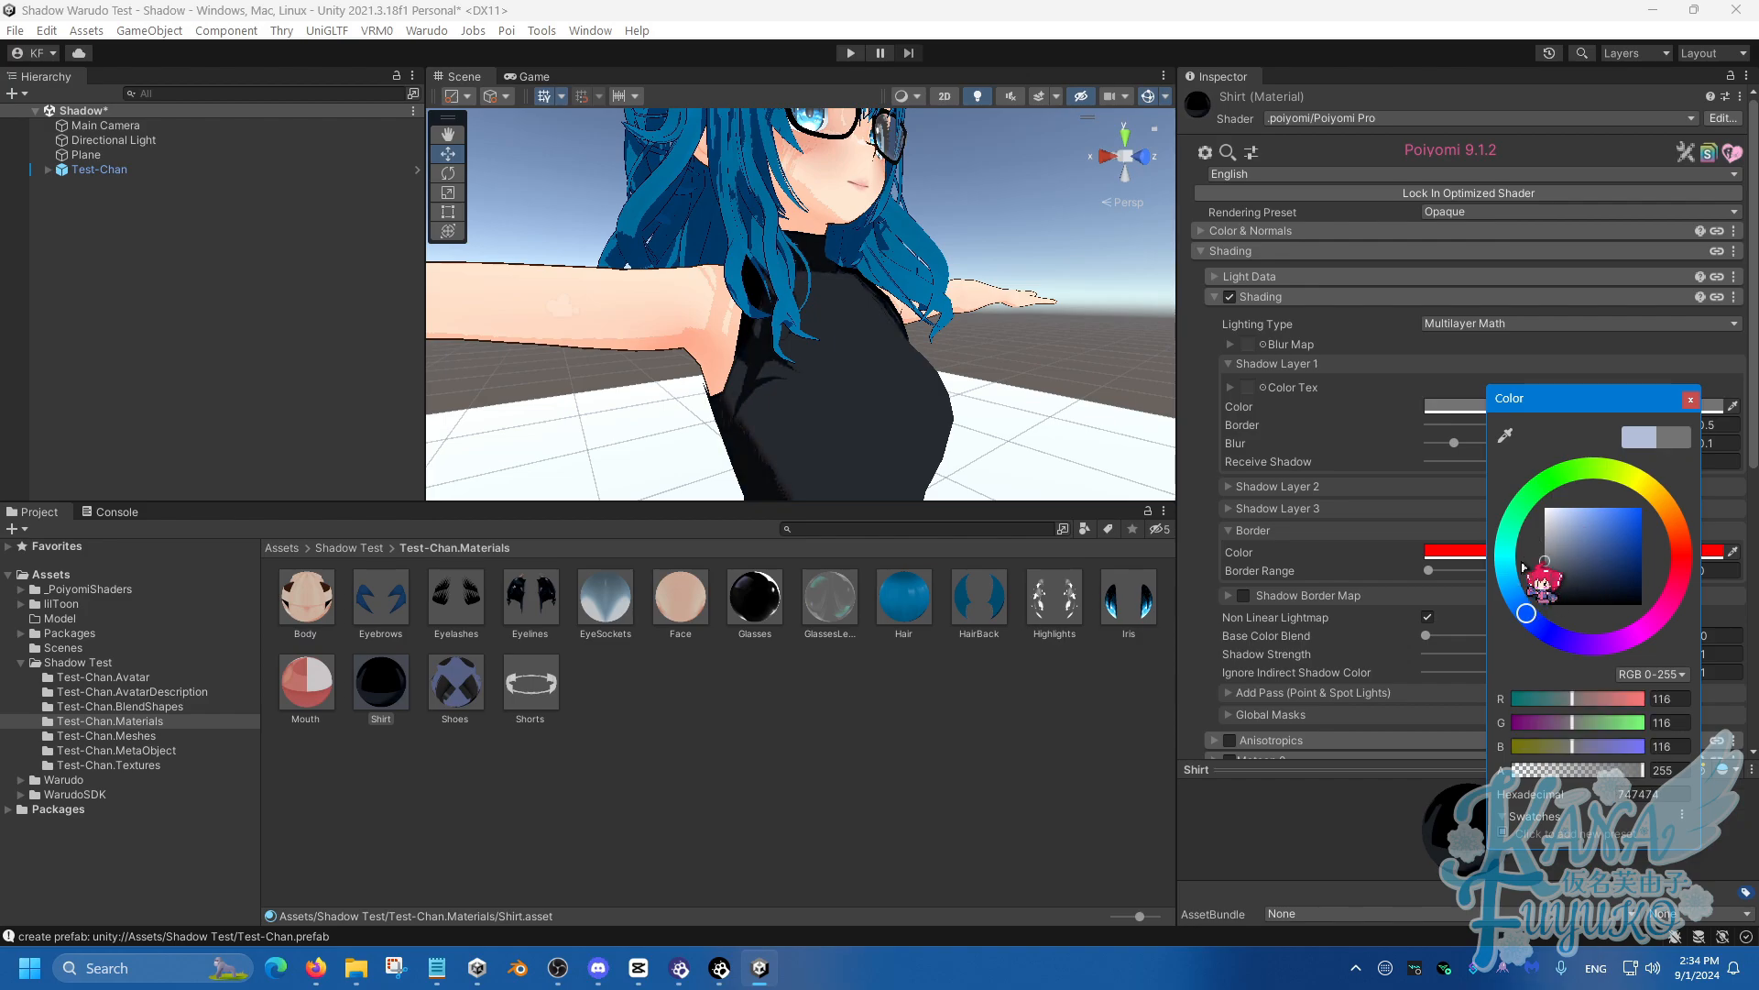
pyautogui.click(1688, 398)
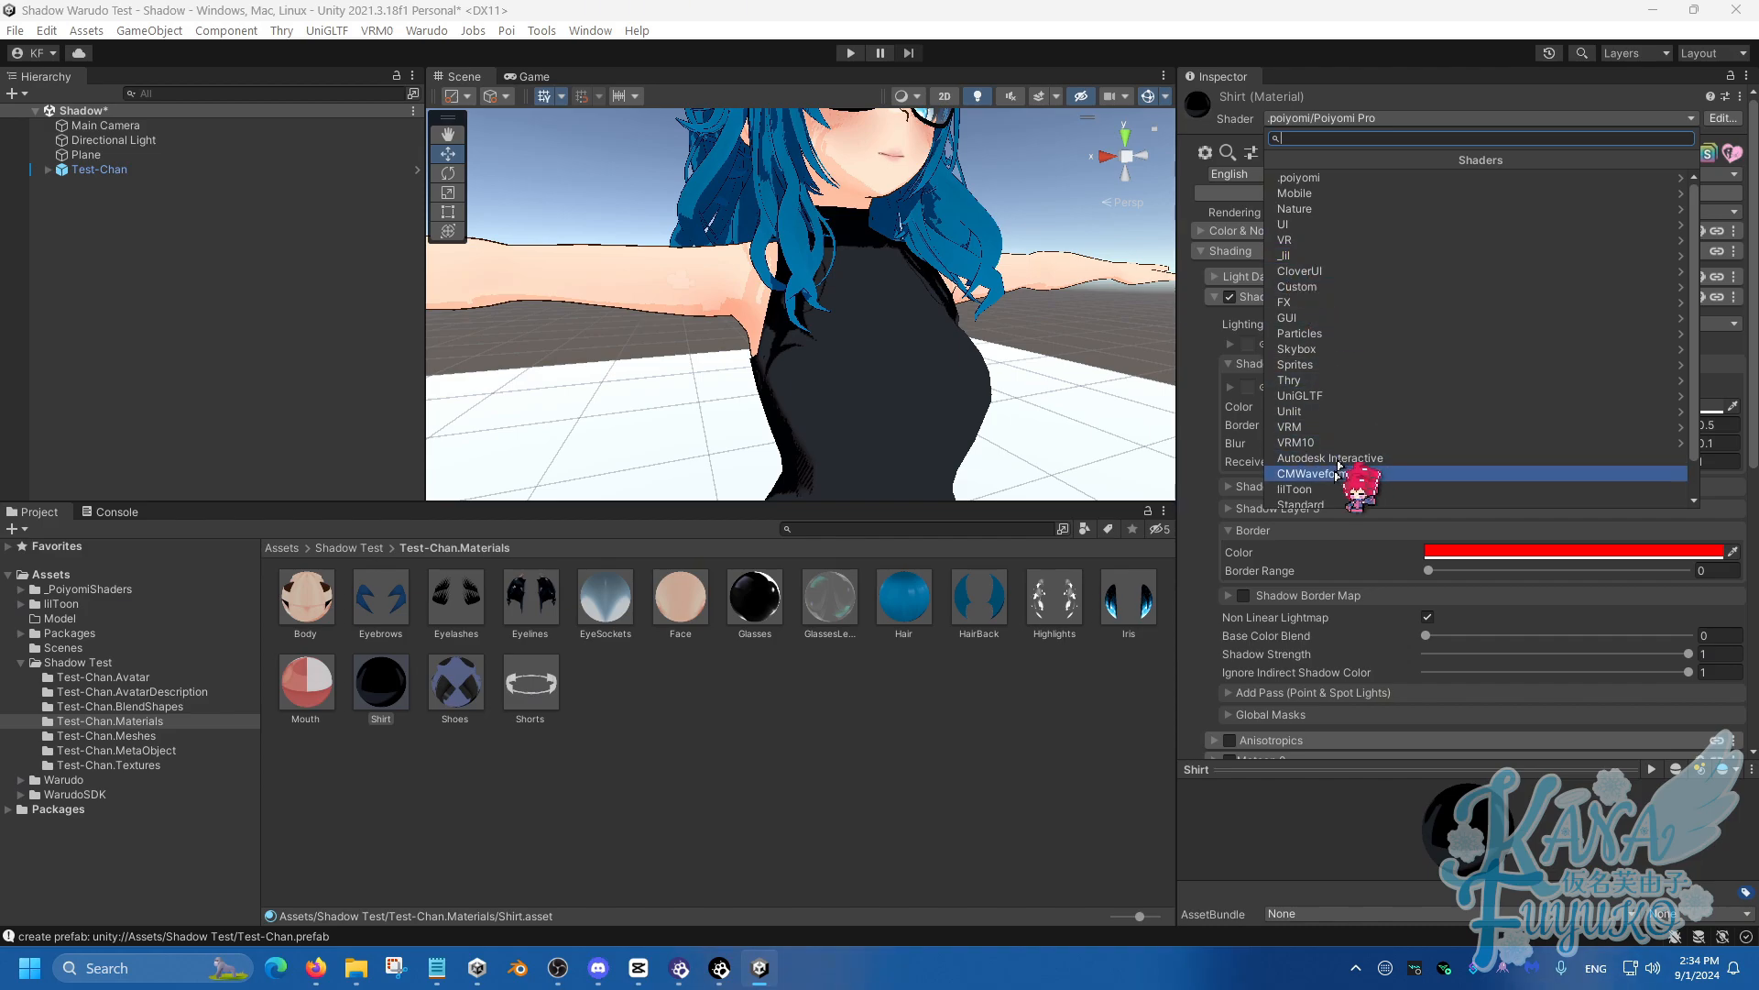
# Switch the Shirt material to lilToon and enable its Shadow feature with Receive Shadow on.
pyautogui.click(1293, 487)
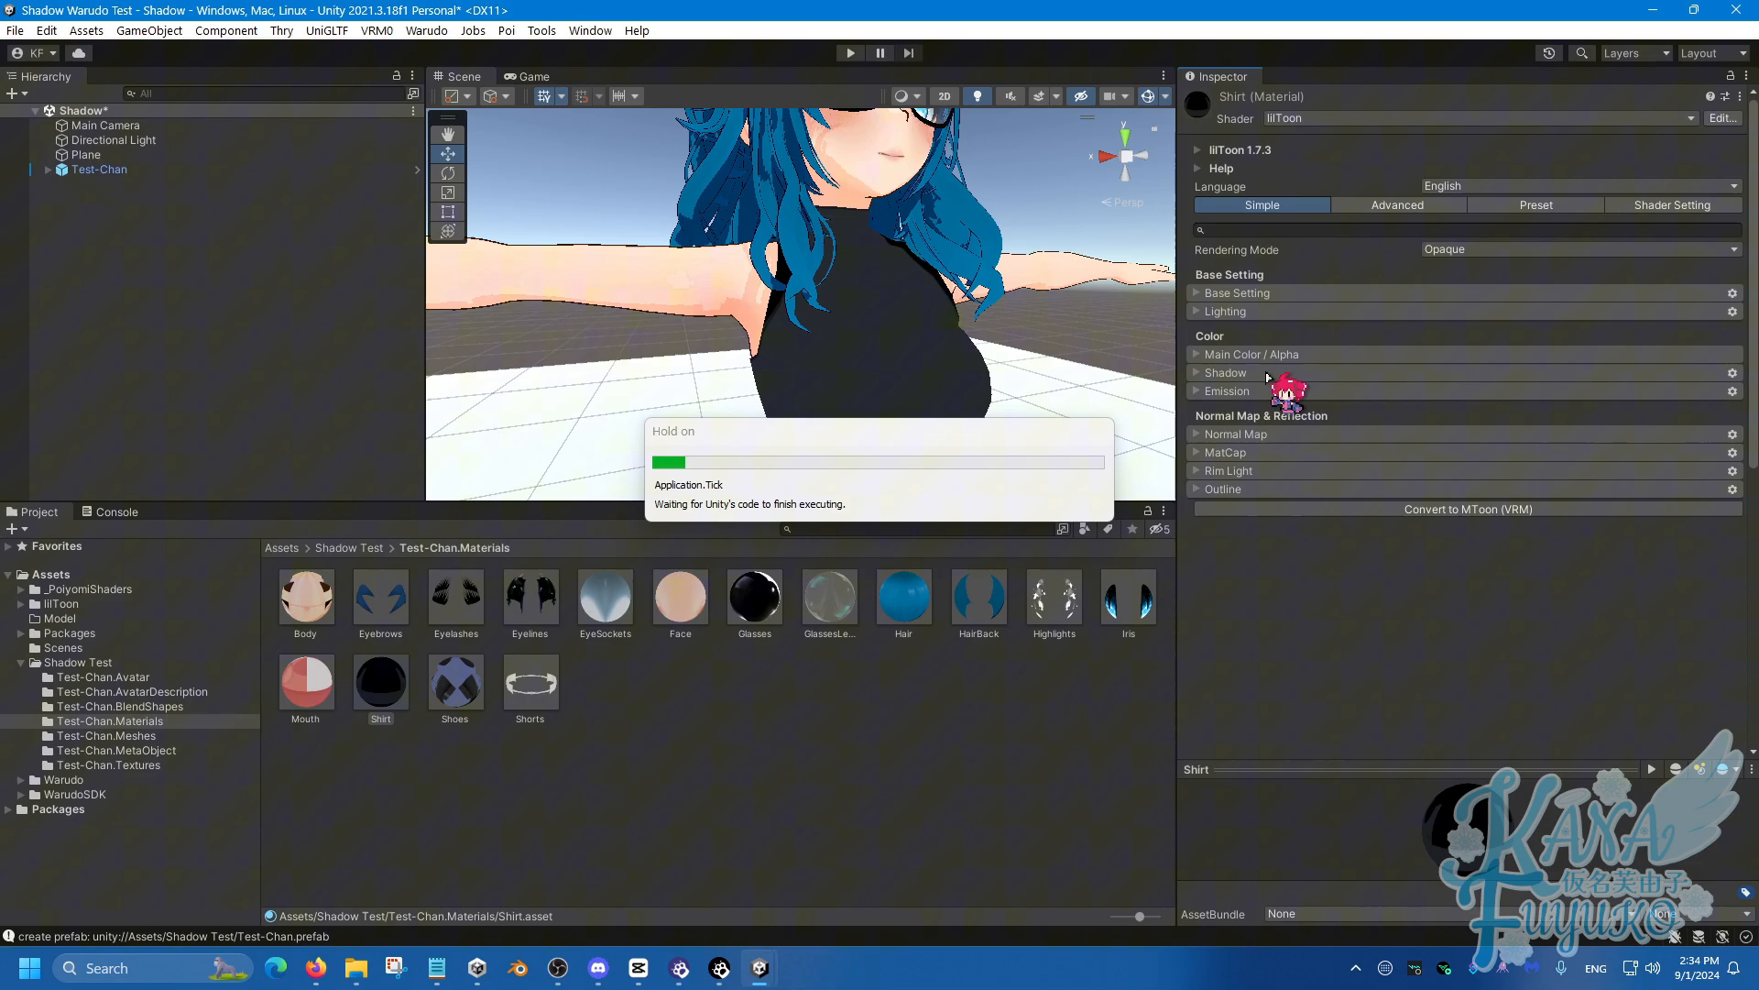
pyautogui.click(87, 154)
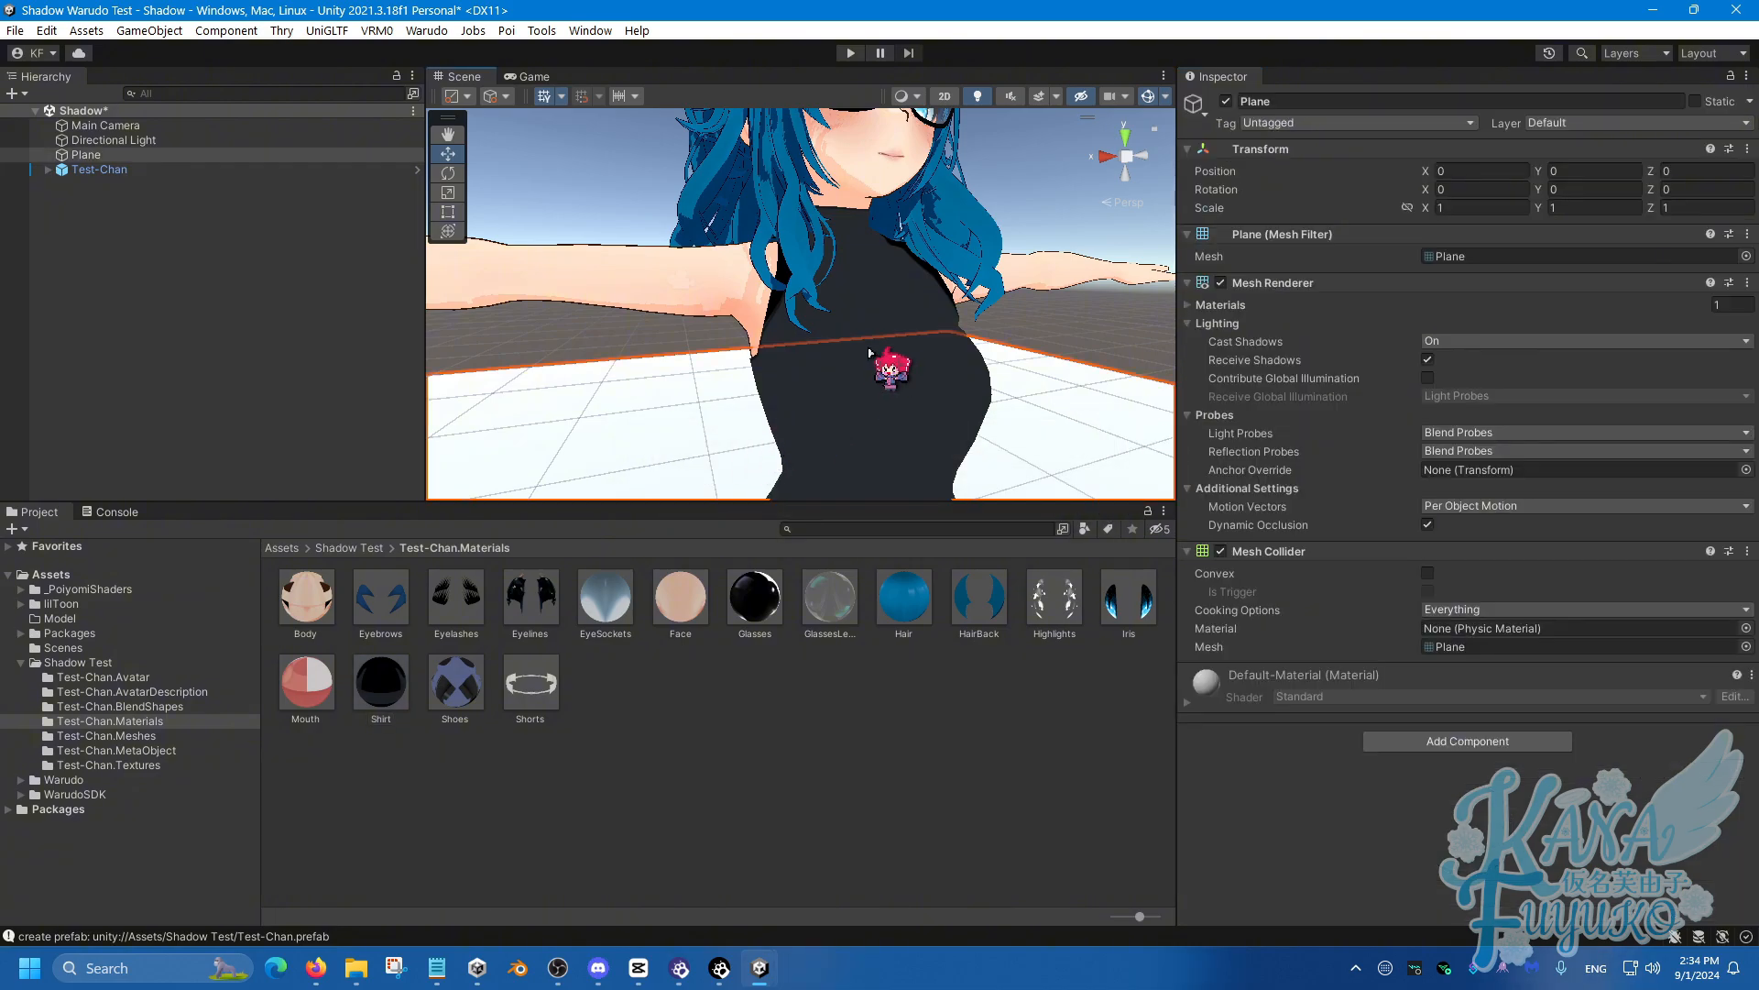
pyautogui.click(382, 679)
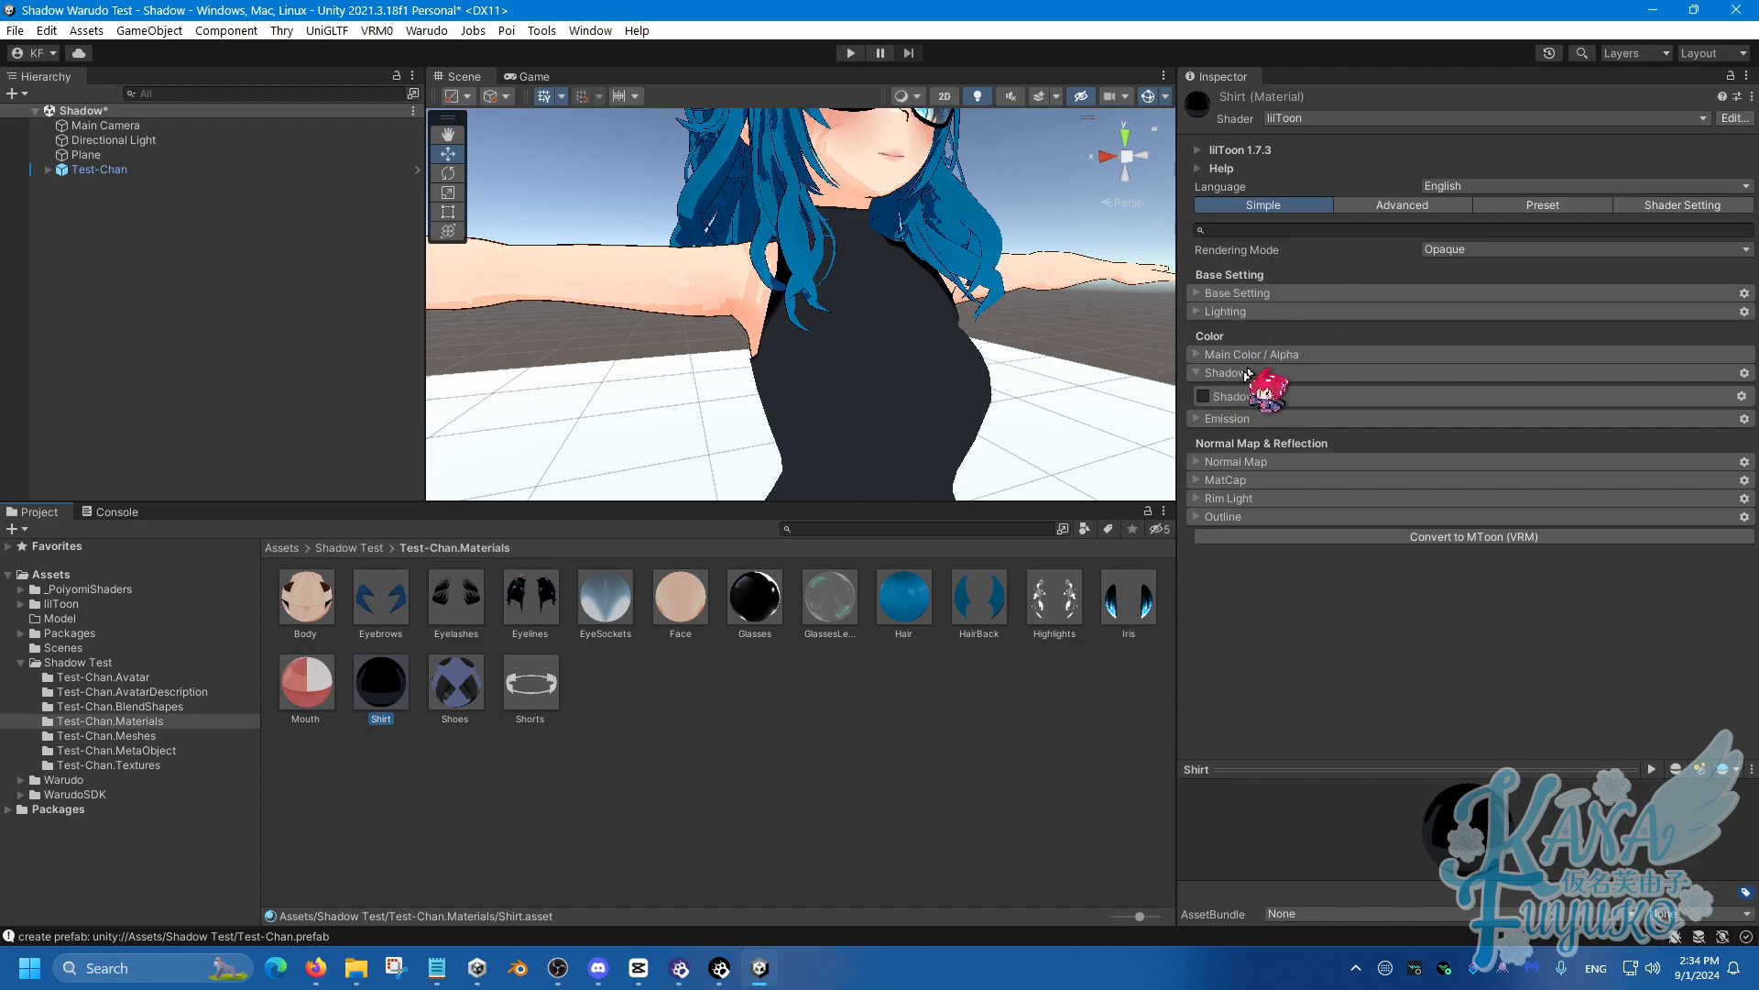
pyautogui.click(1203, 396)
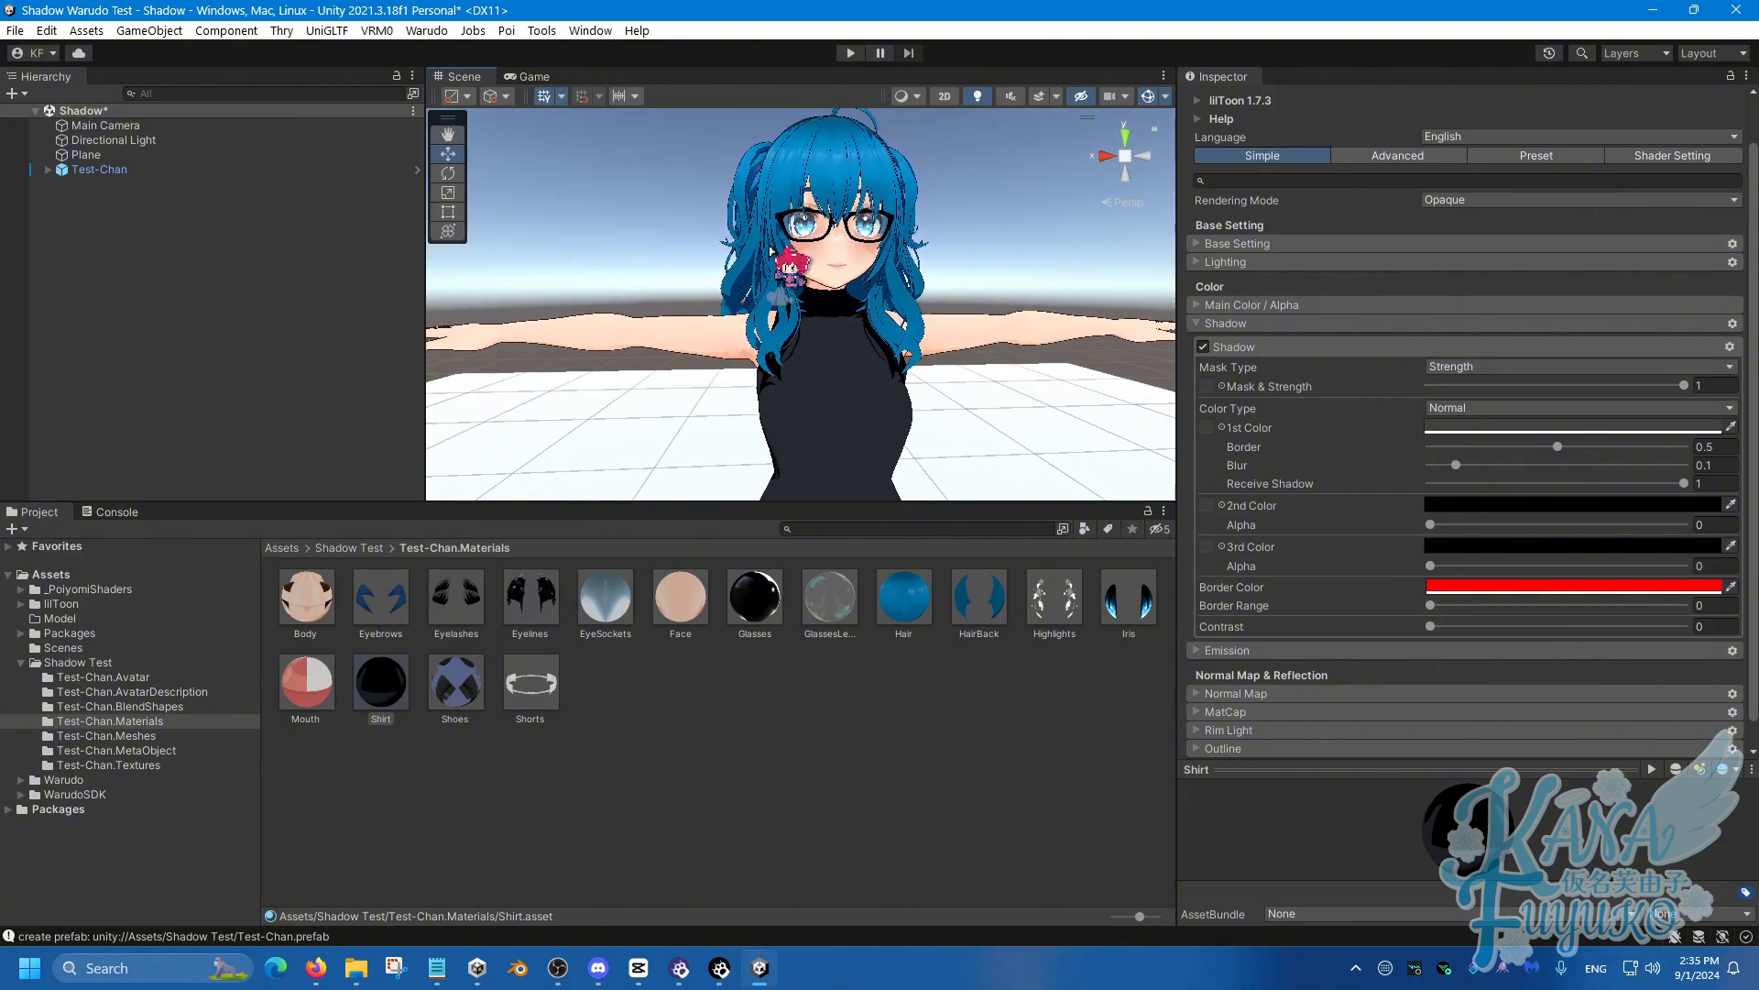
pyautogui.click(114, 140)
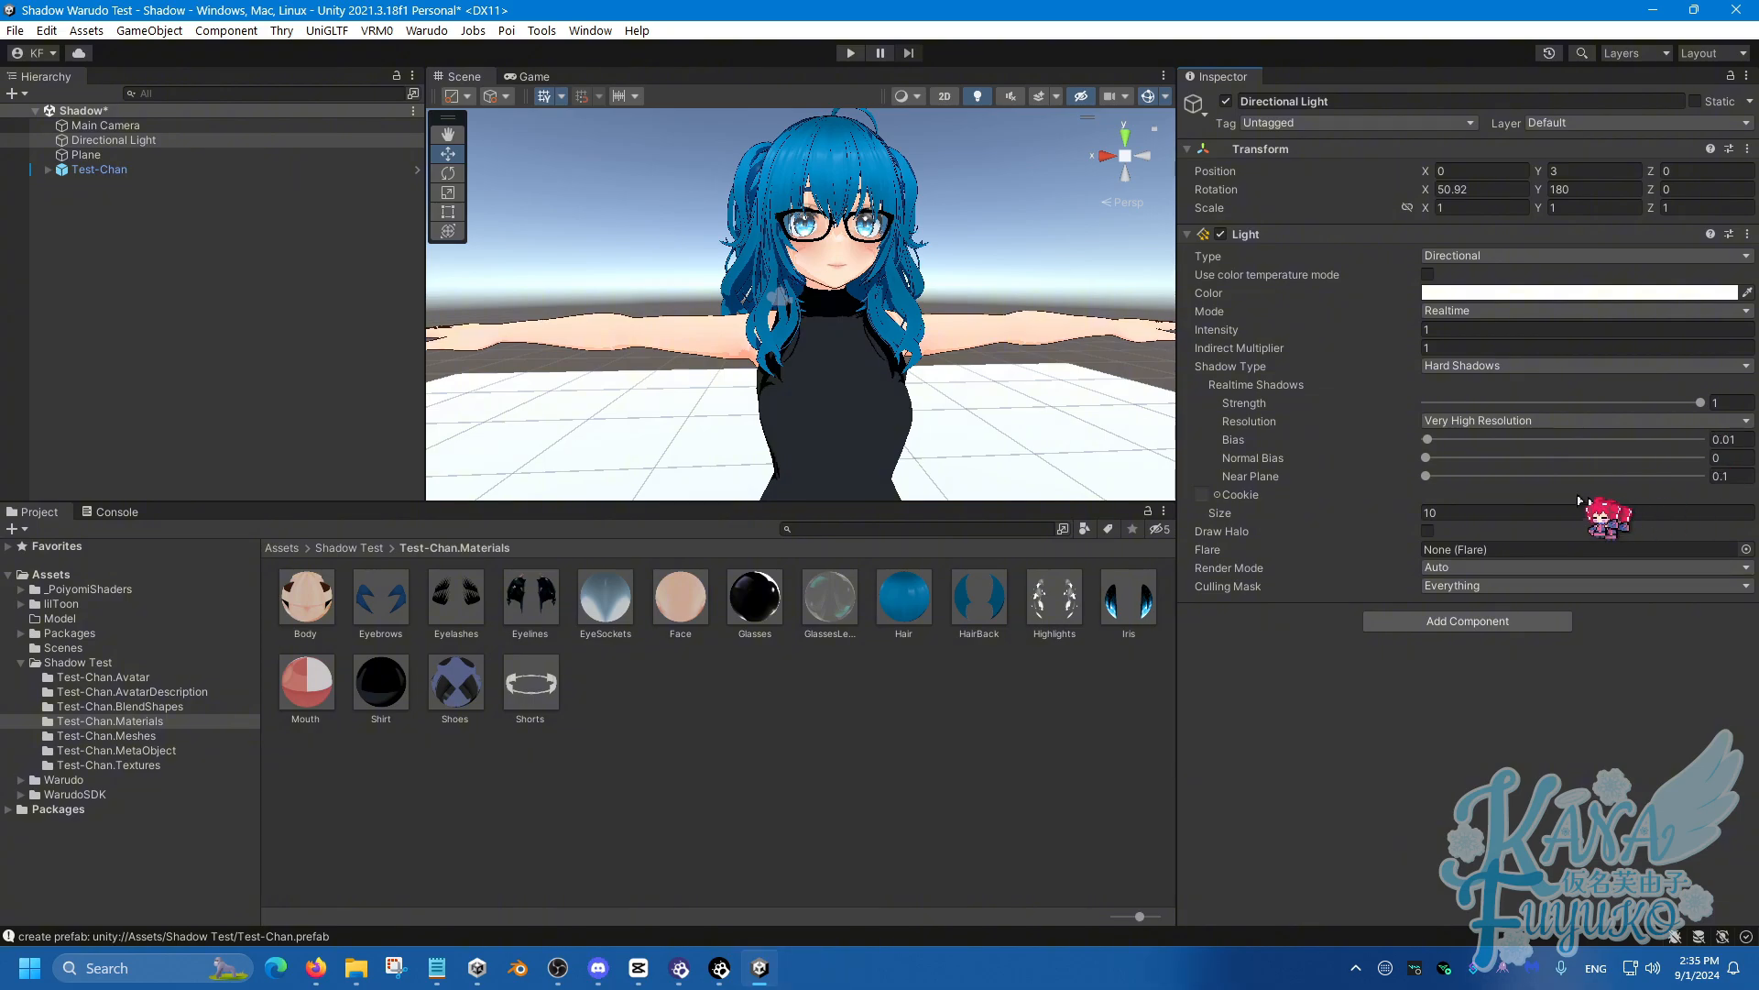
pyautogui.moveTo(1408, 506)
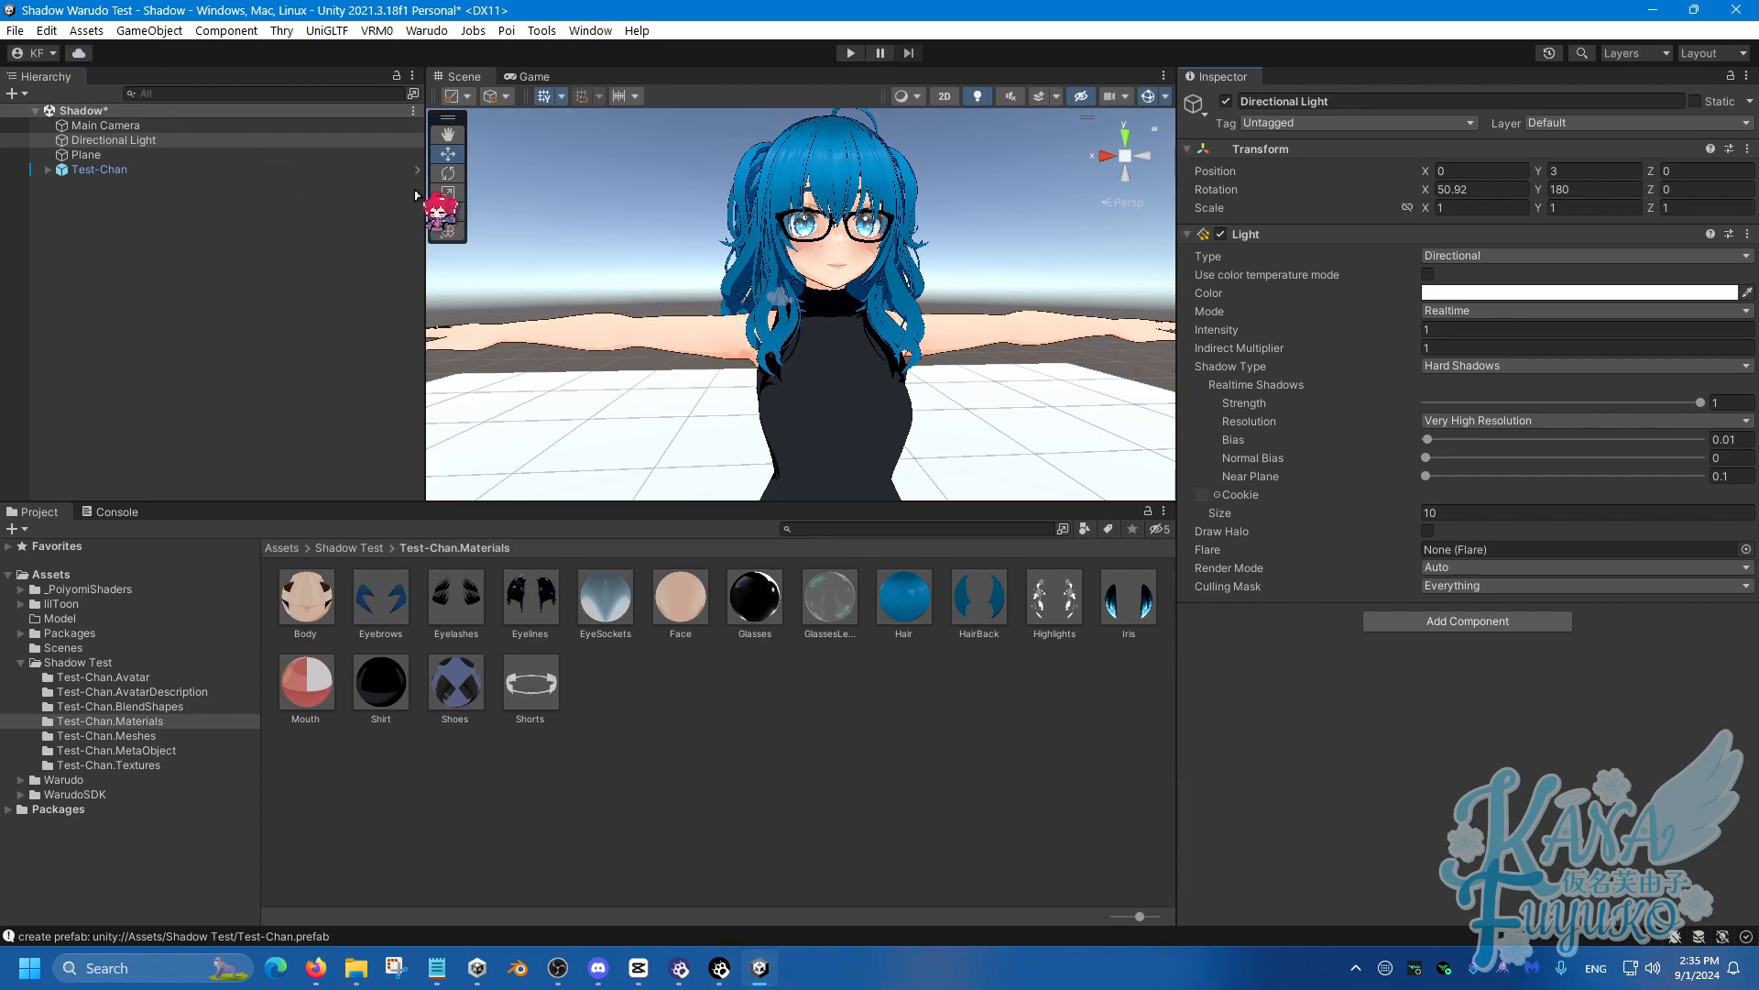
# With the Directional Light's hard shadow settings reviewed, bring up the Edit menu.
pyautogui.click(46, 31)
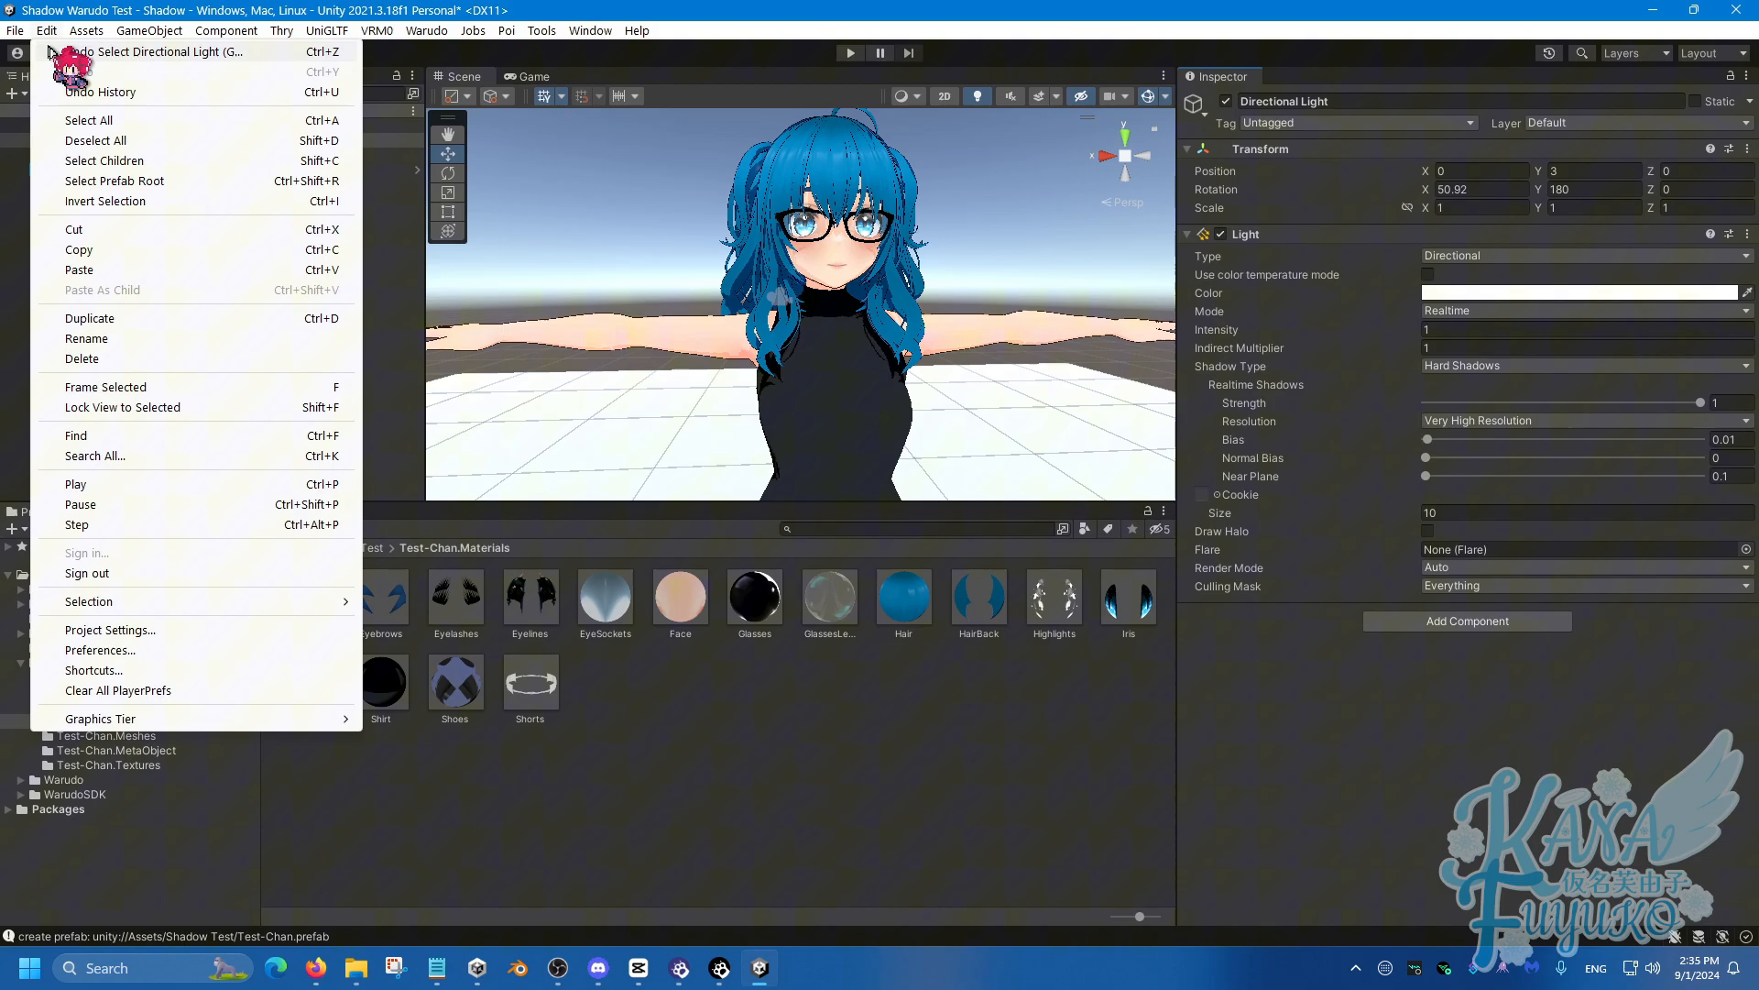
# In Project Settings > Quality, set Shadowmask Mode to Shadowmask.
pyautogui.click(108, 629)
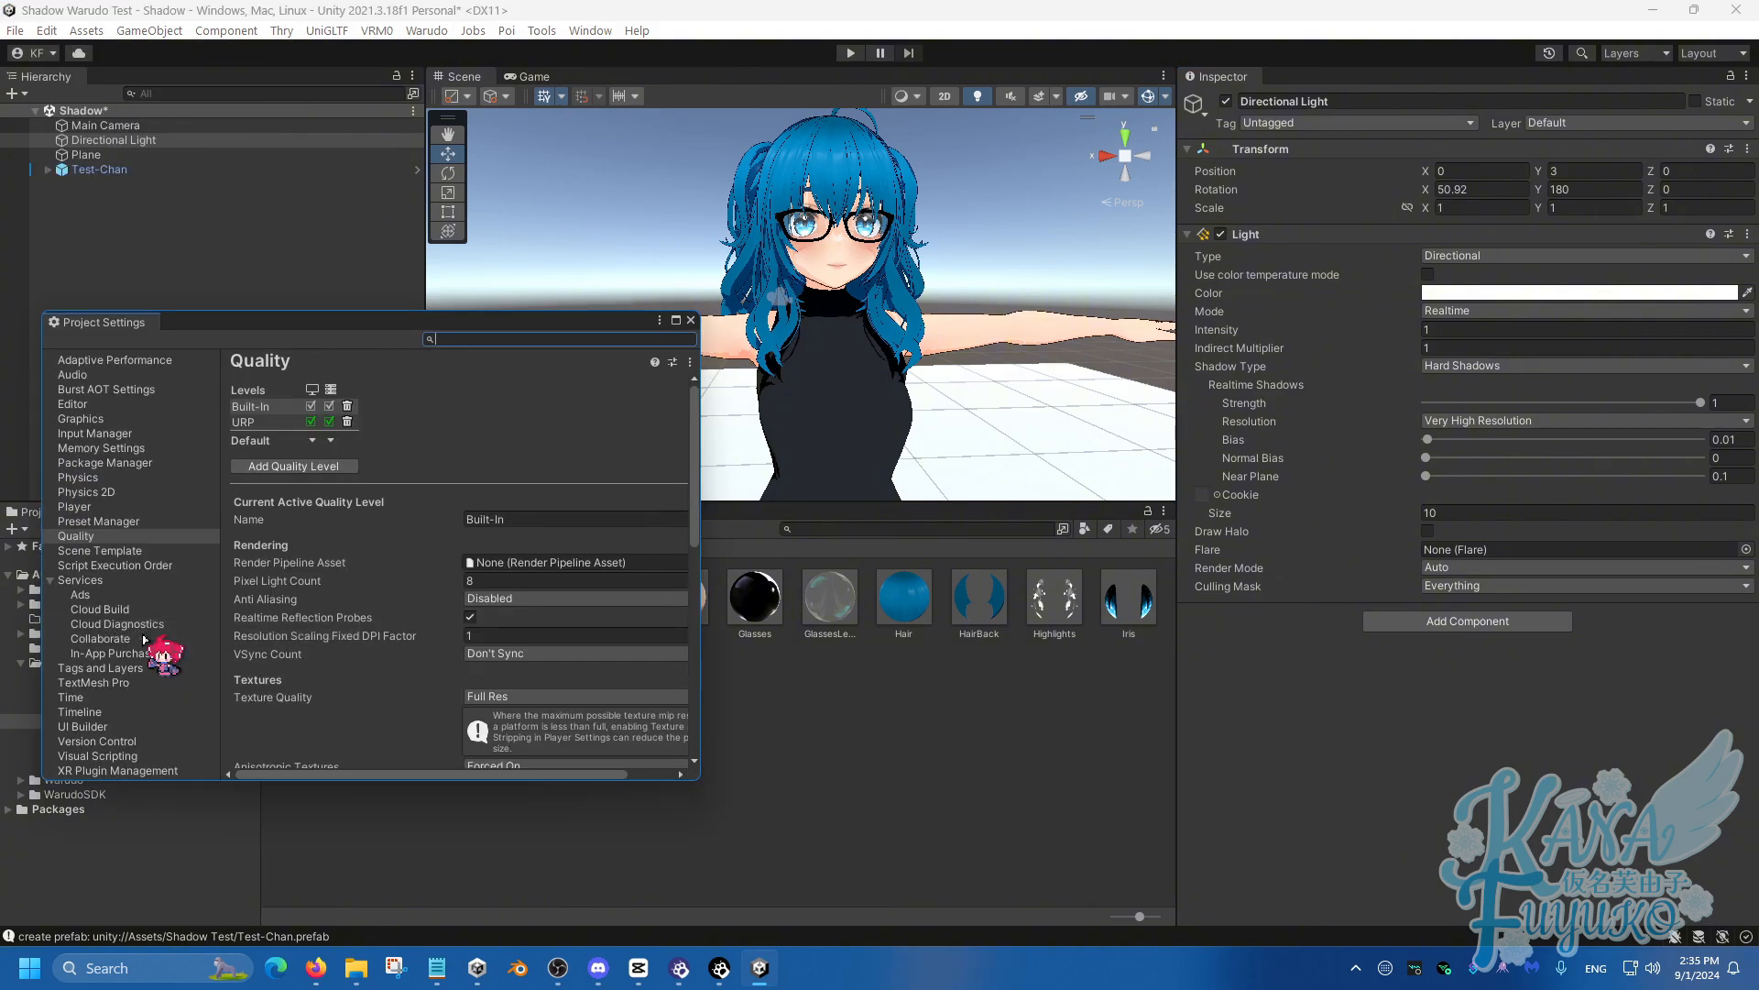
pyautogui.click(75, 535)
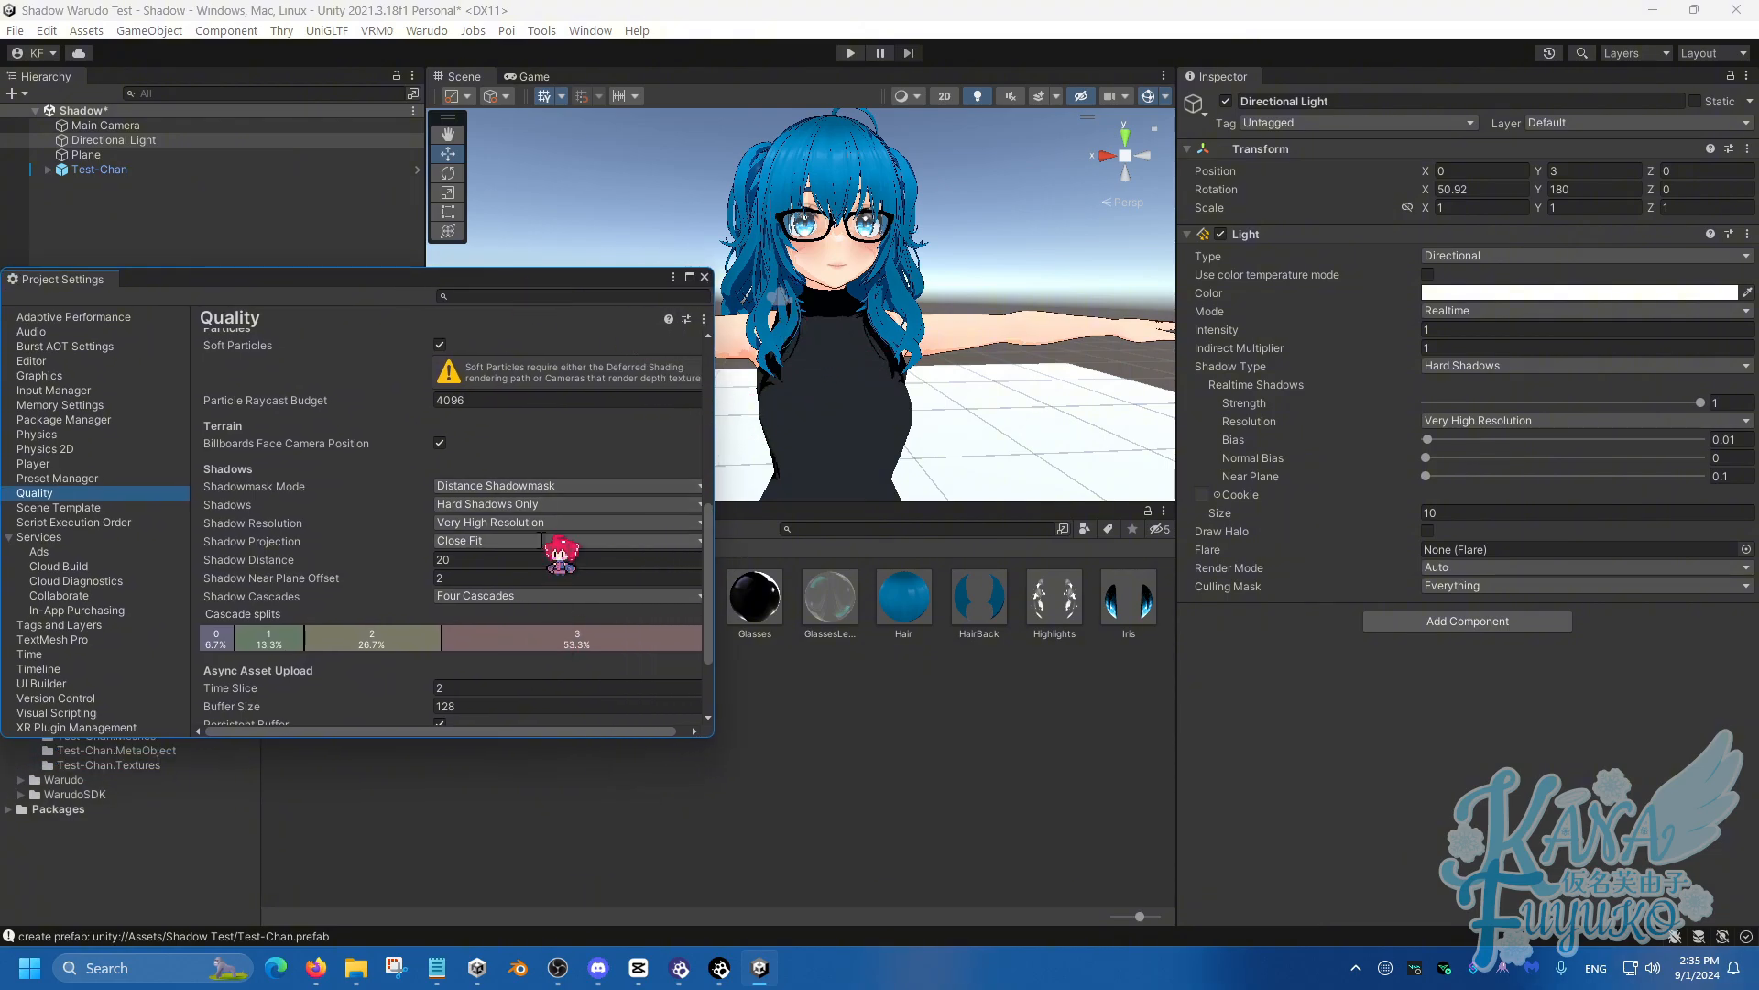
pyautogui.click(566, 485)
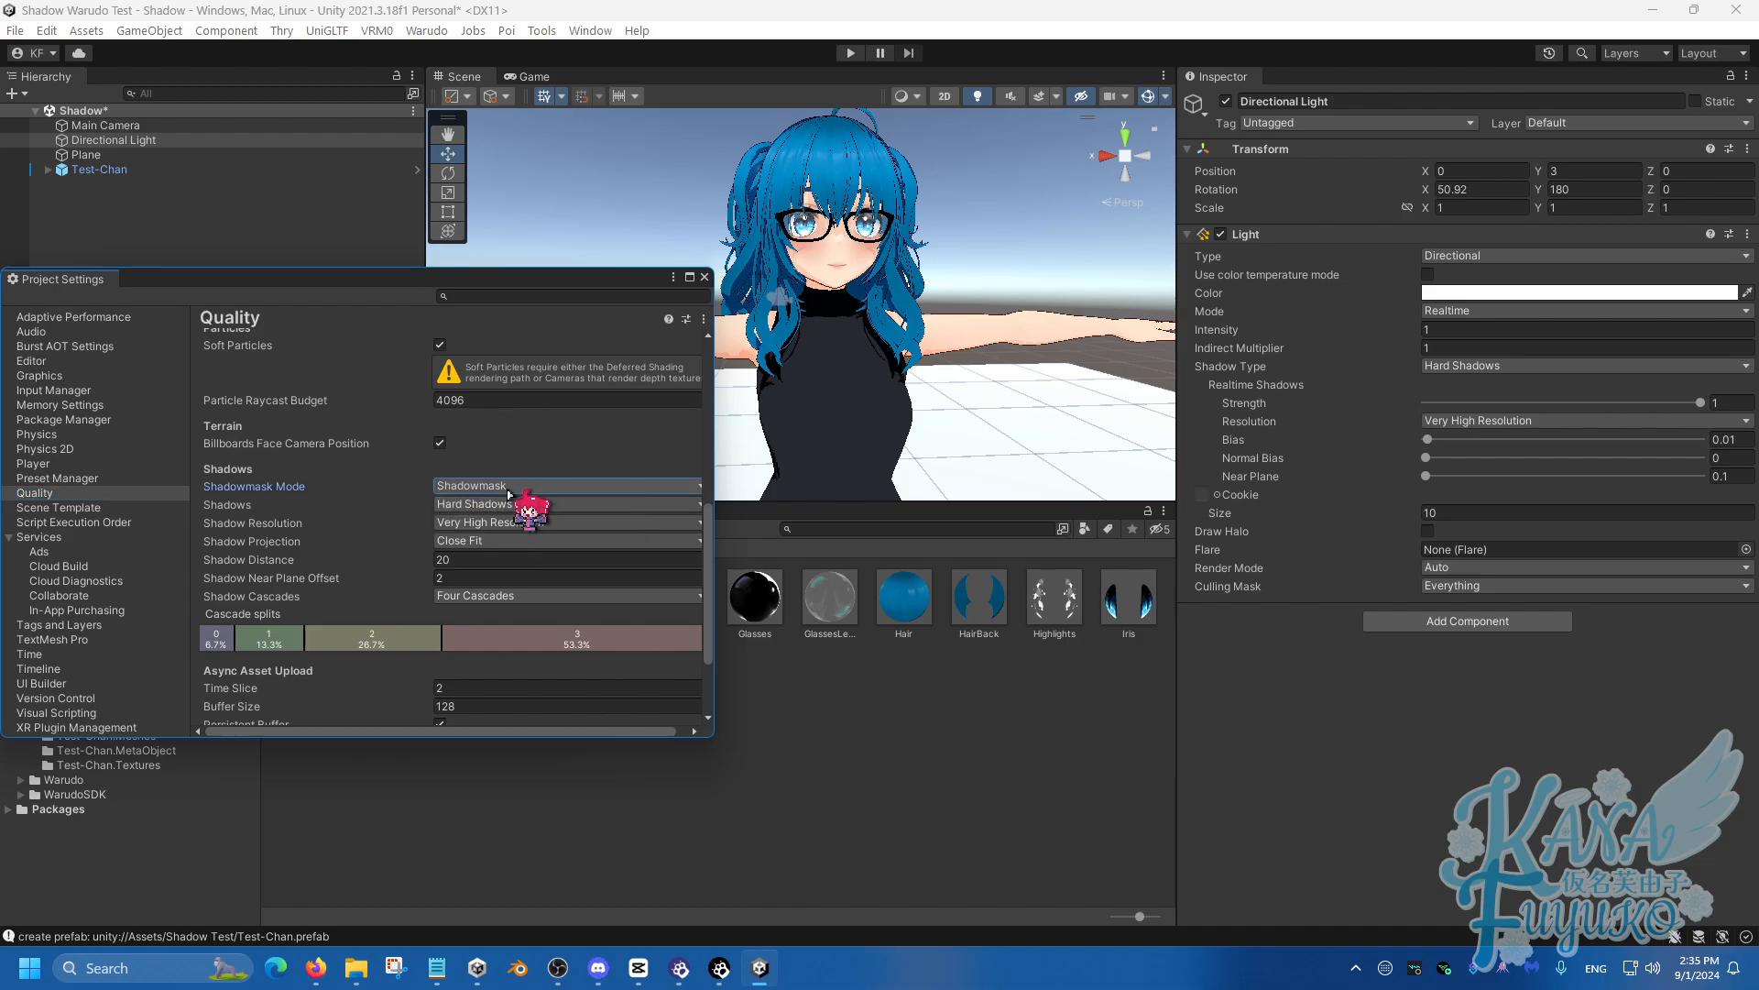
pyautogui.click(566, 484)
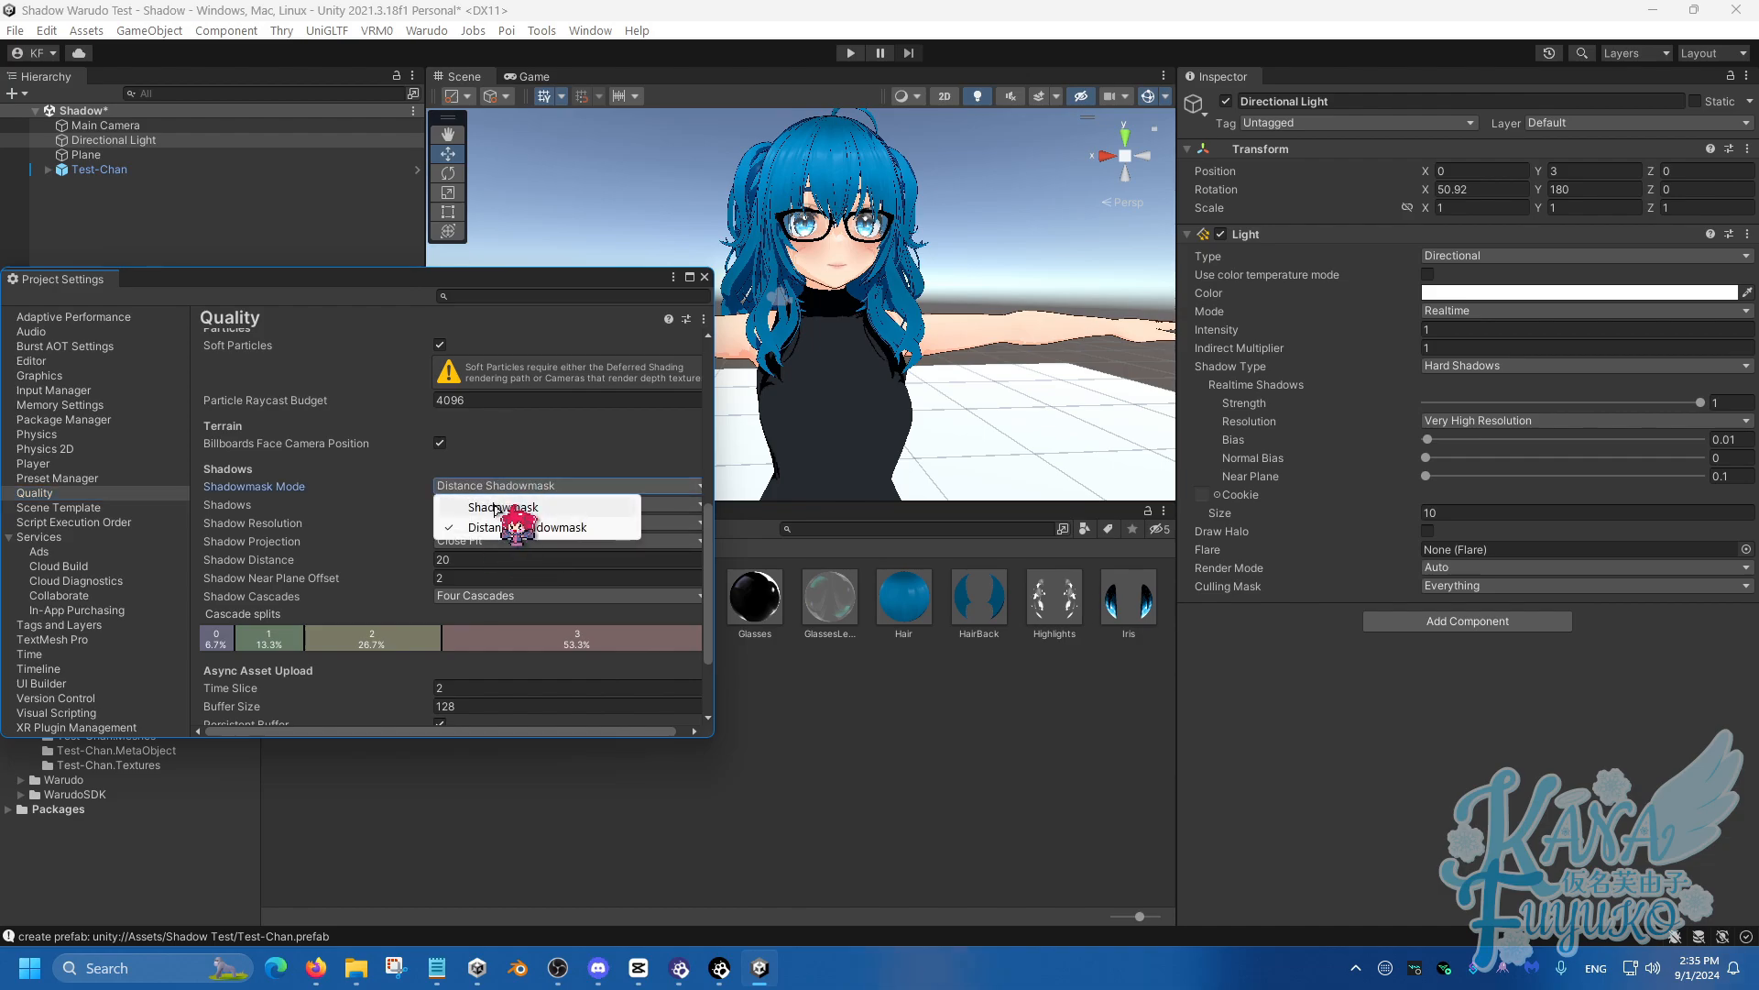
pyautogui.click(502, 506)
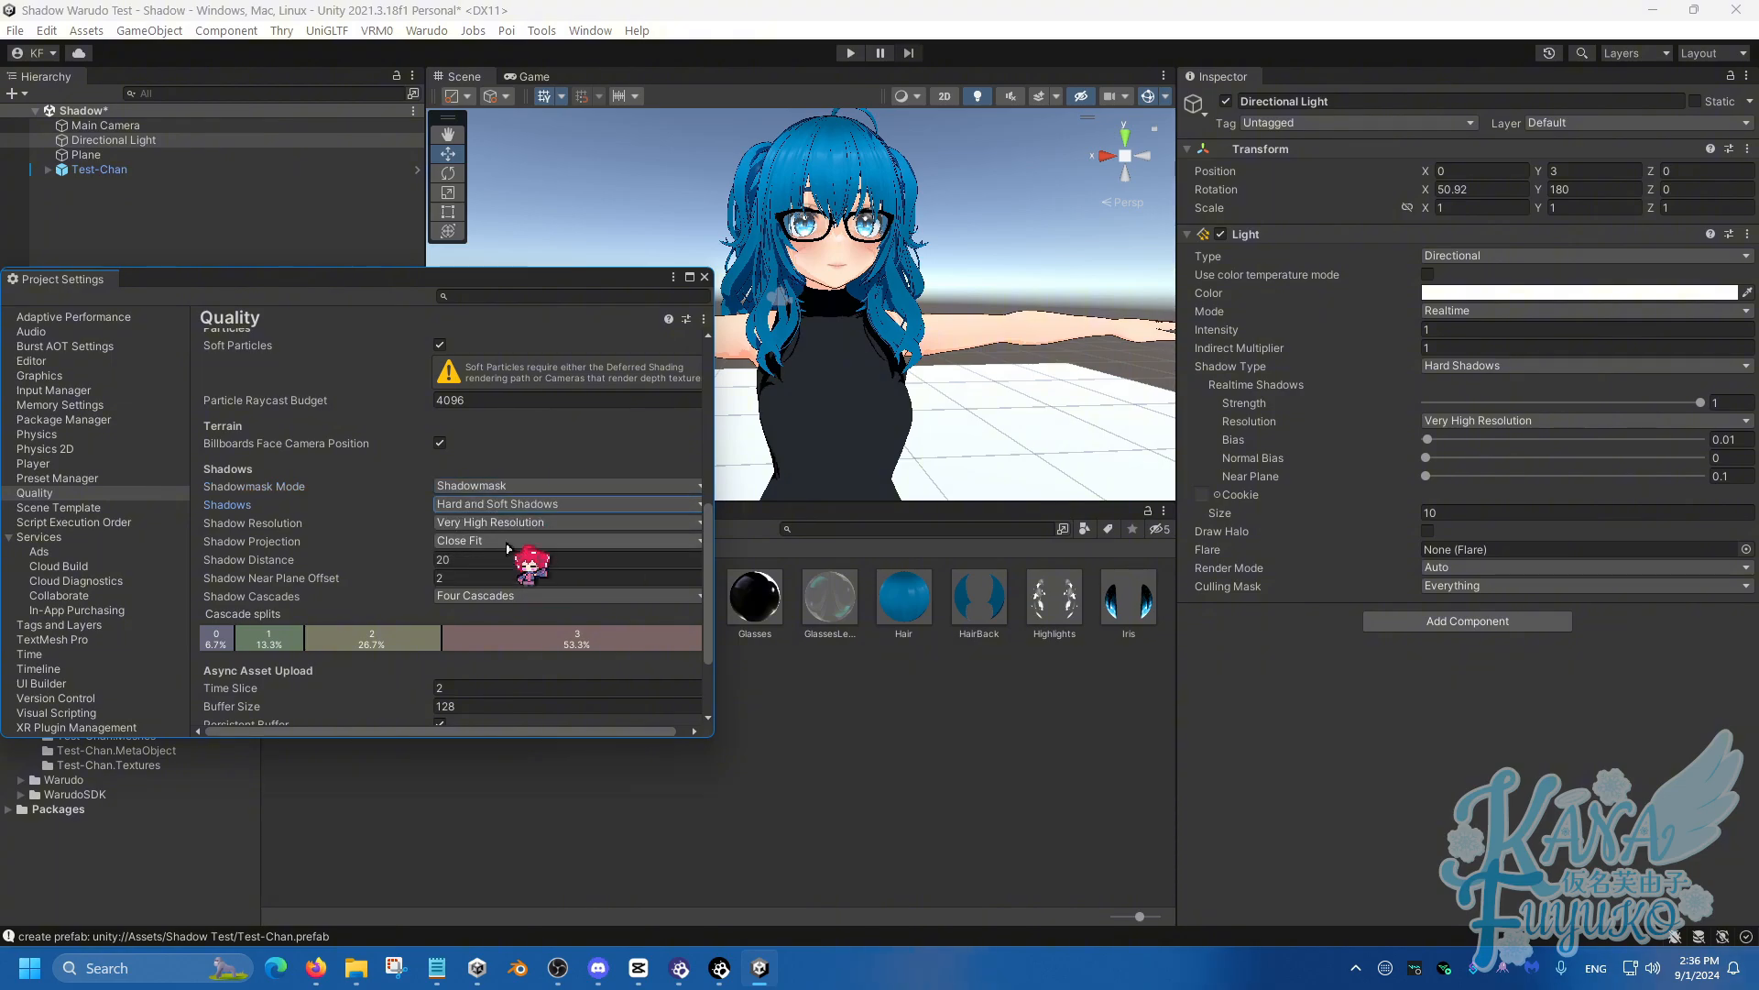
# Set Shadows to Hard Shadows Only, keep projection at Close Fit, and close Project Settings.
pyautogui.click(566, 502)
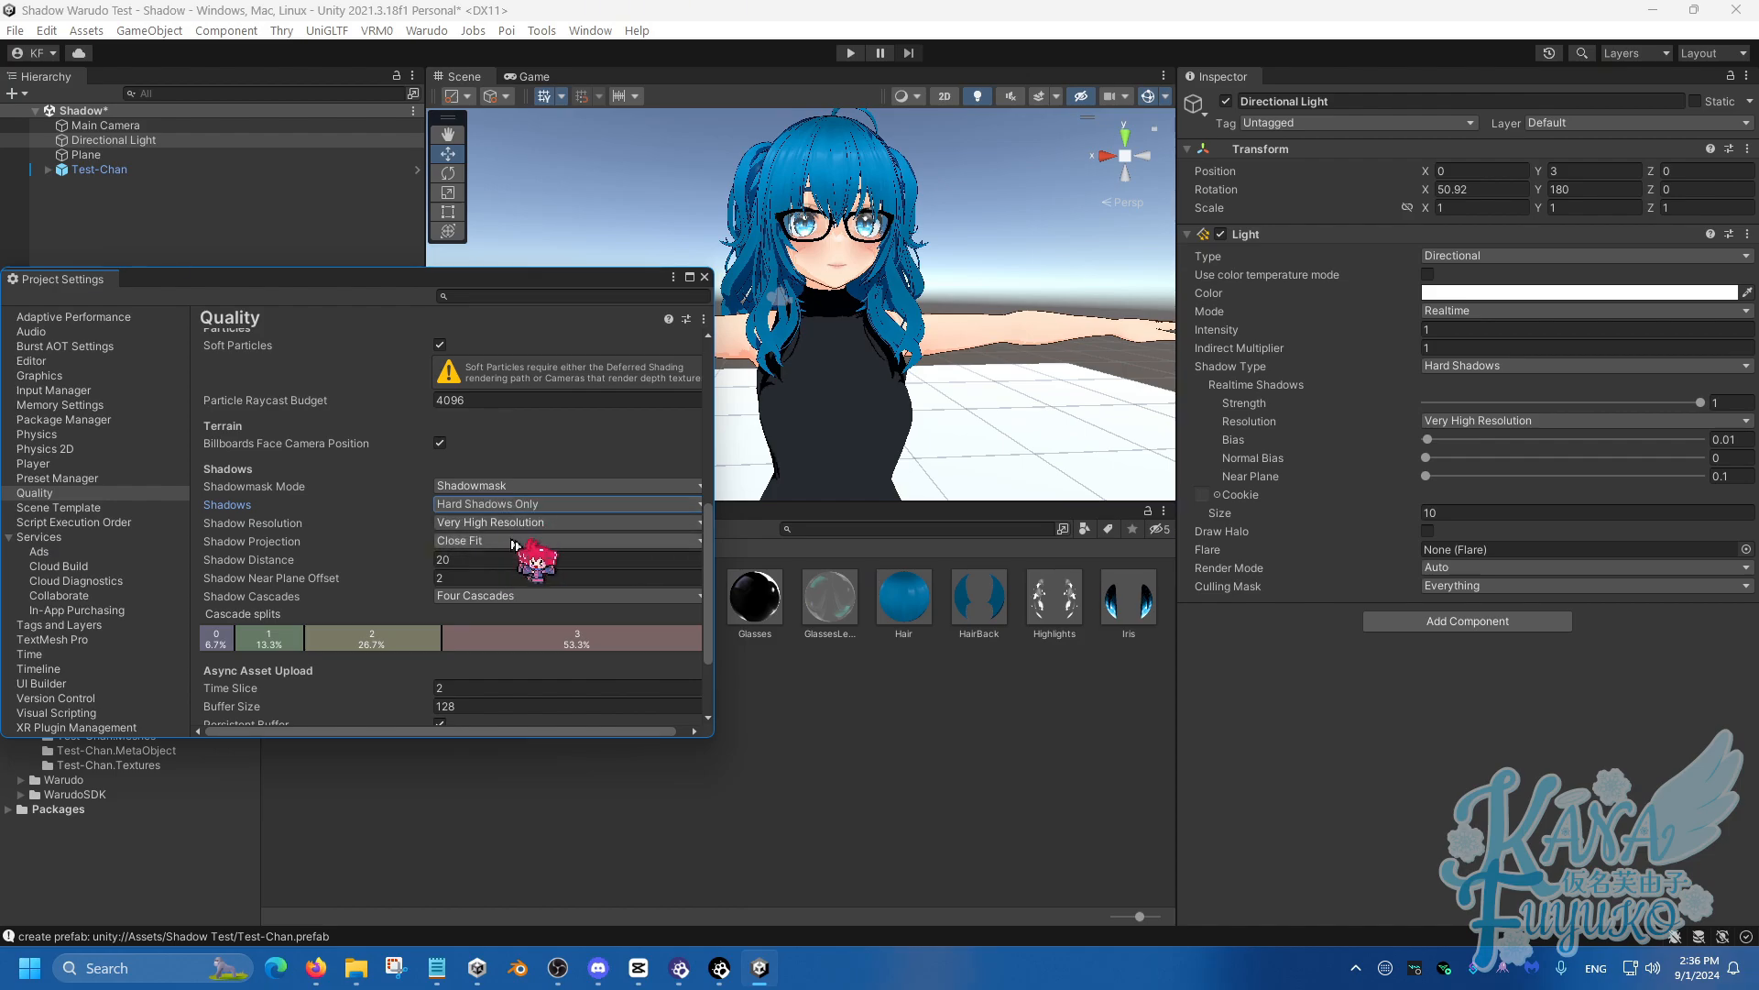
pyautogui.click(566, 522)
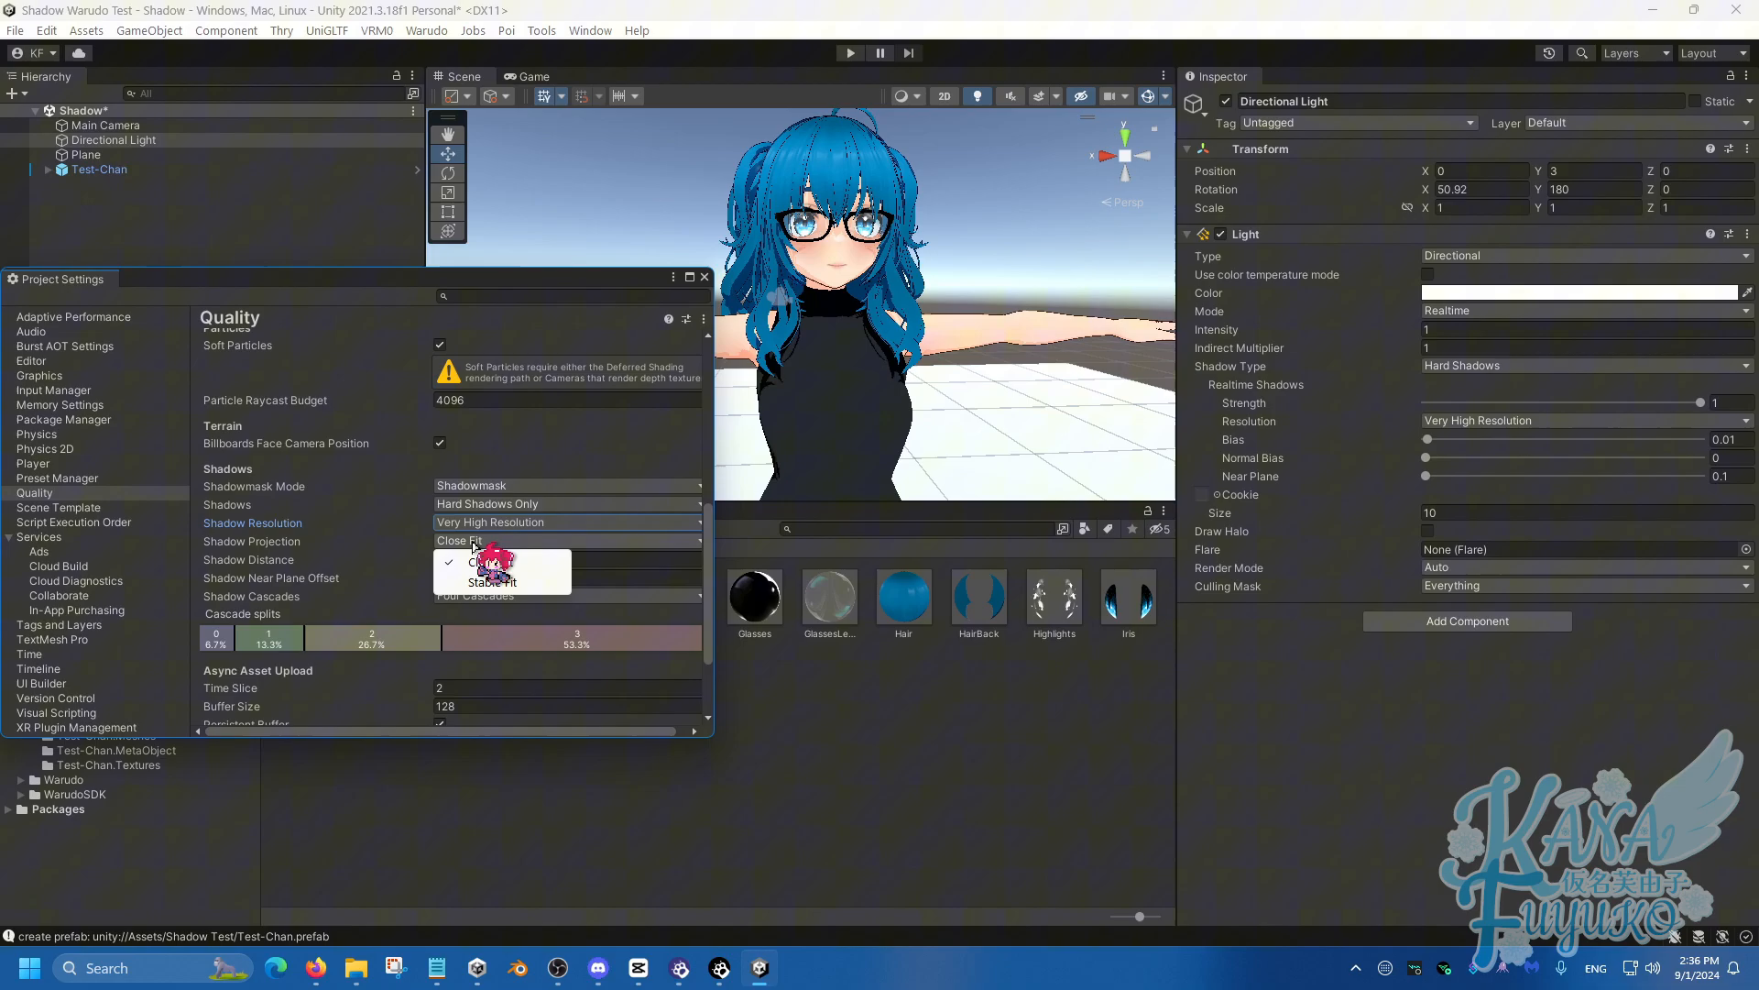
pyautogui.click(491, 538)
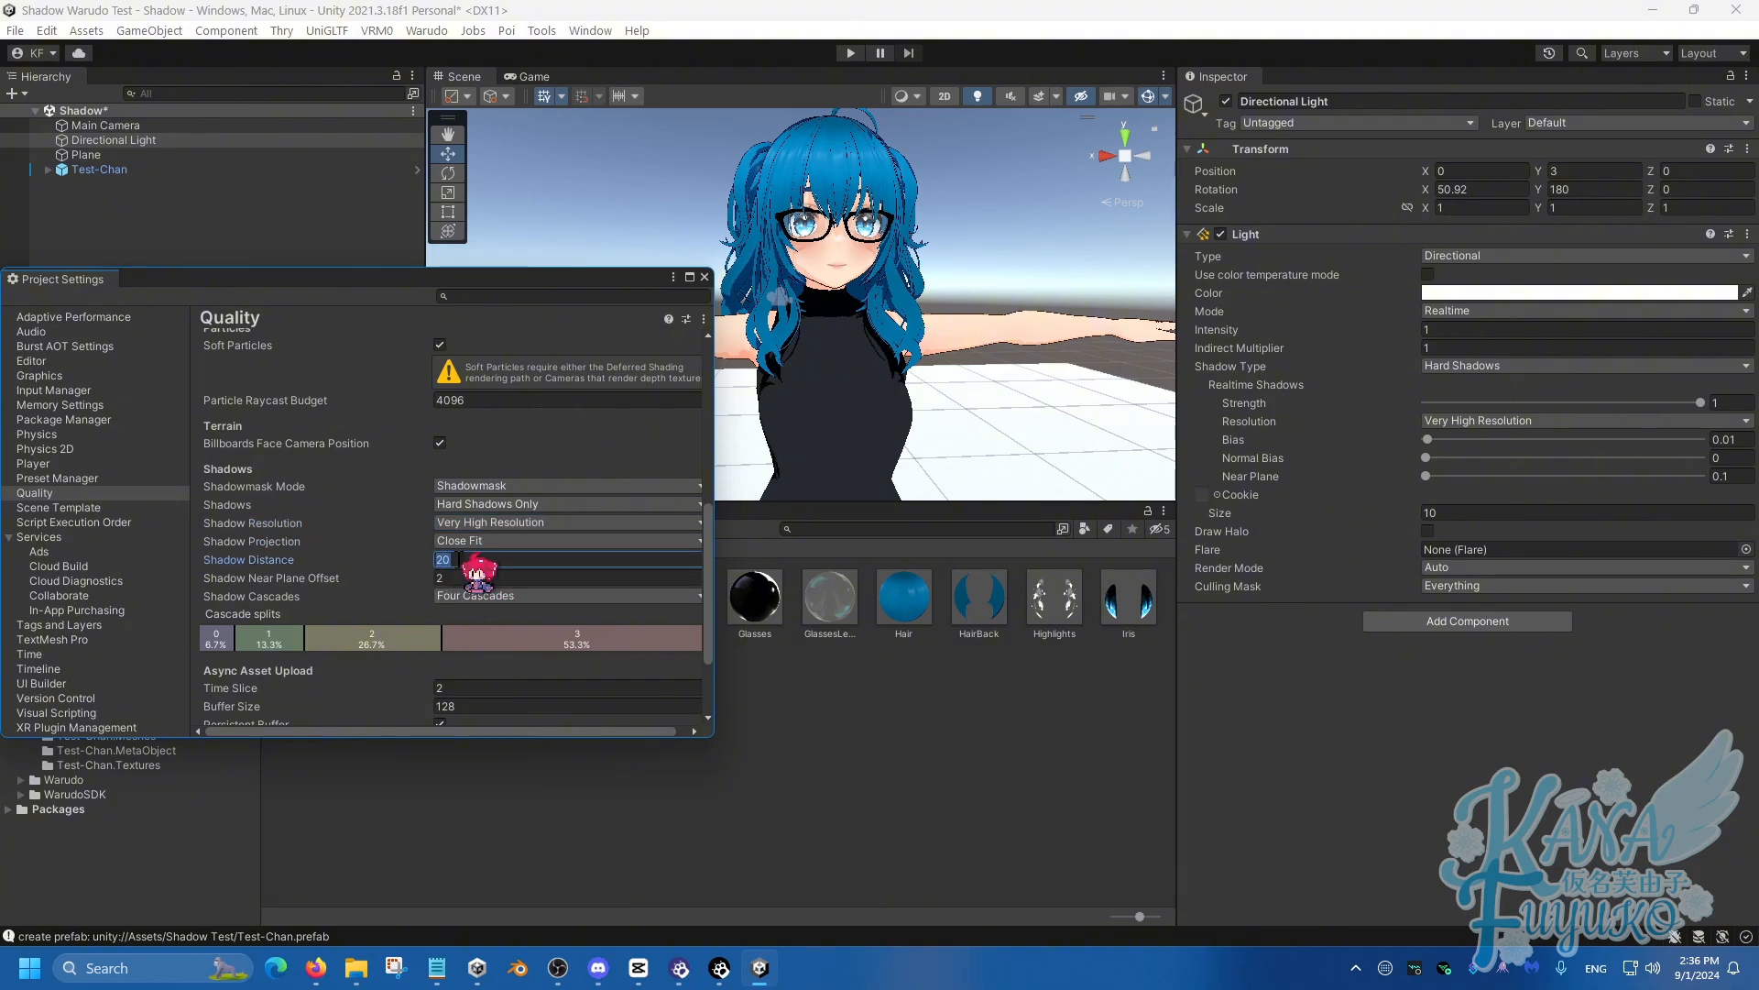
pyautogui.scroll(-3)
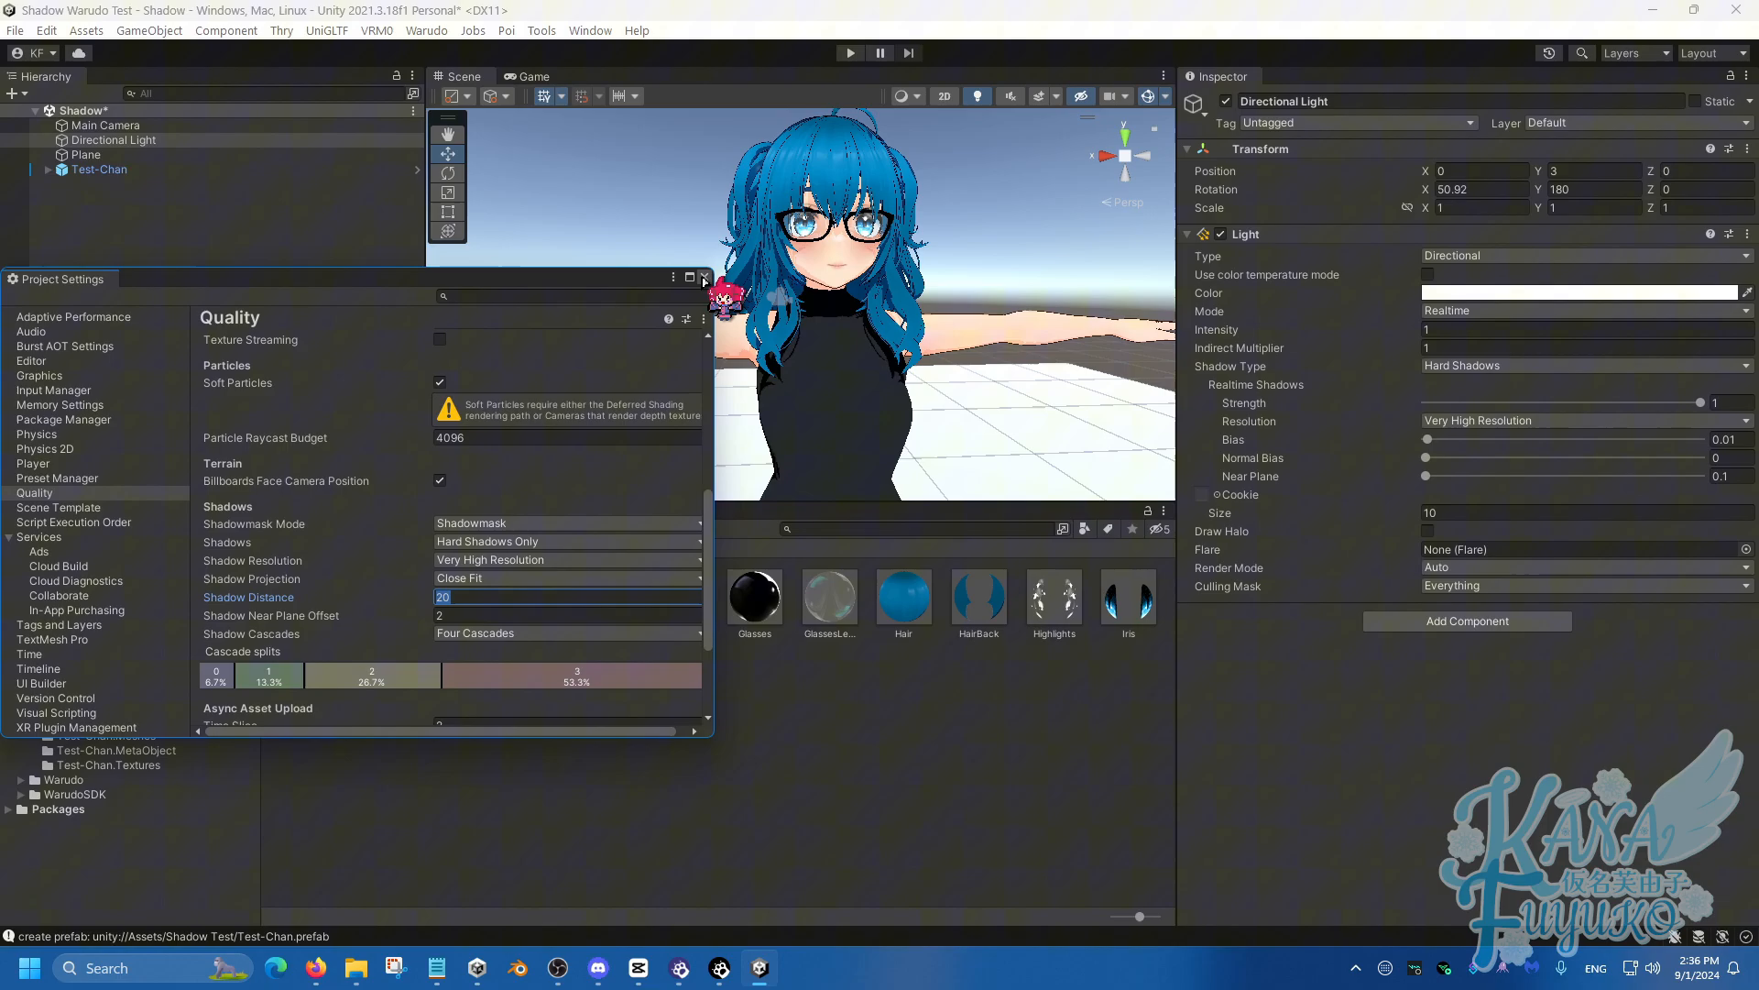
pyautogui.click(704, 278)
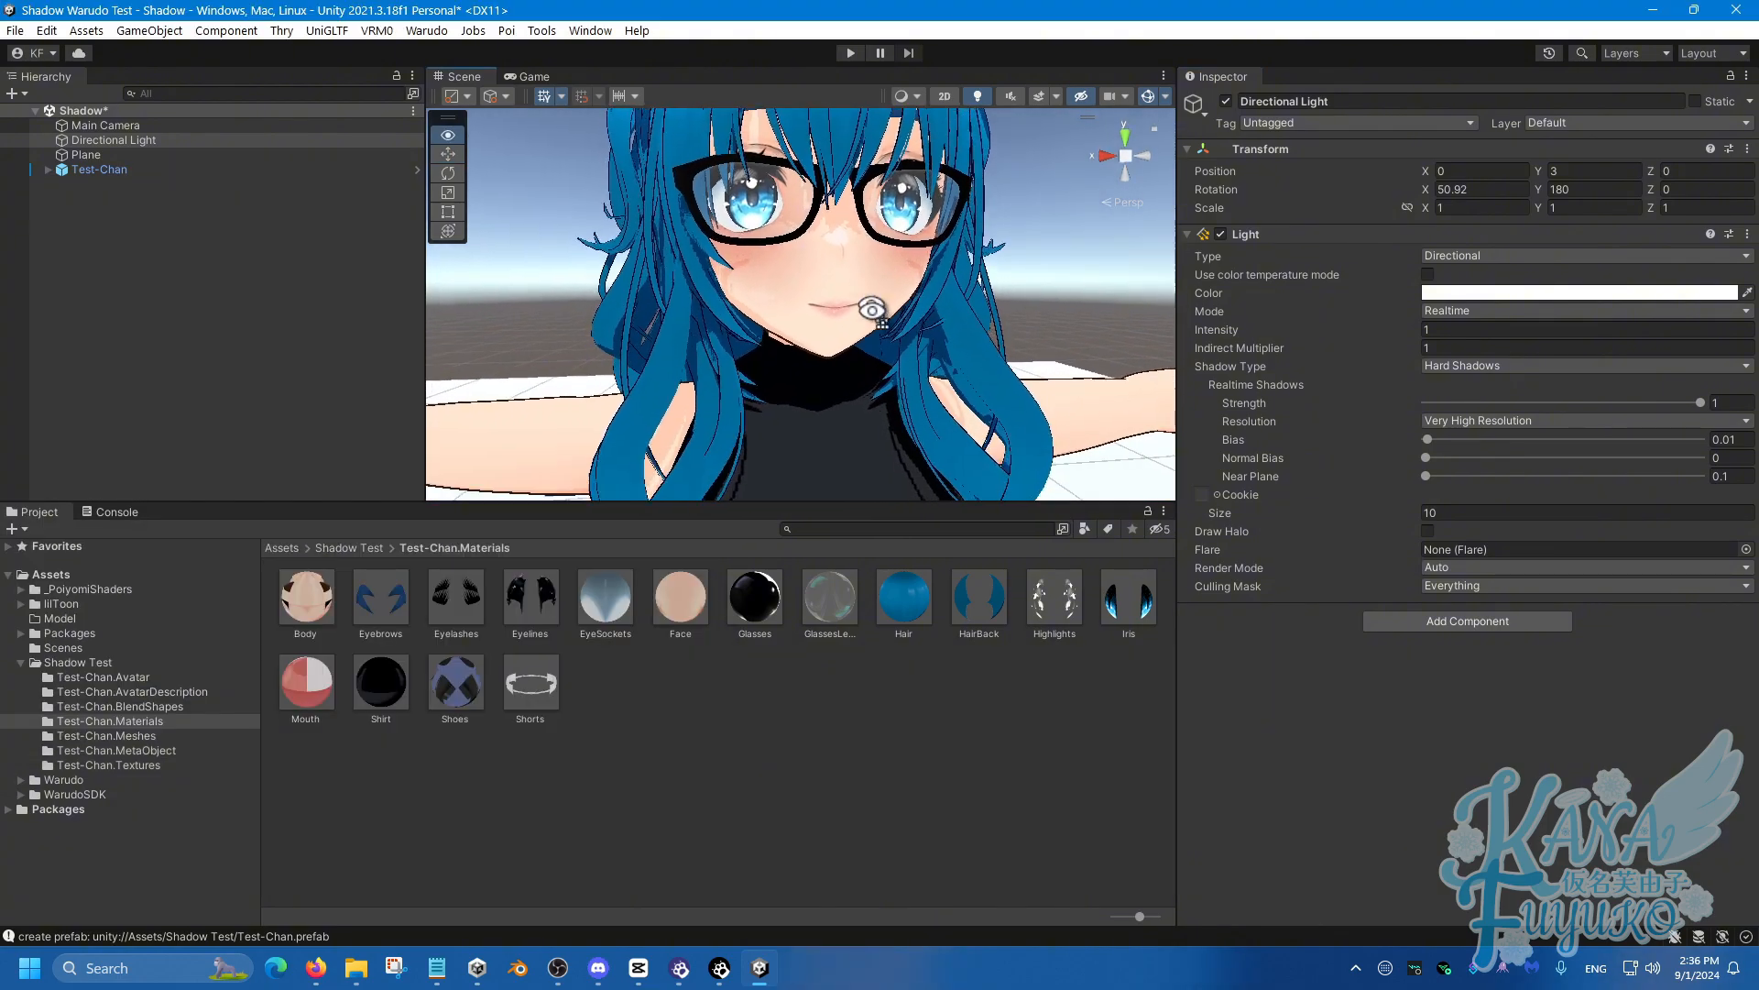